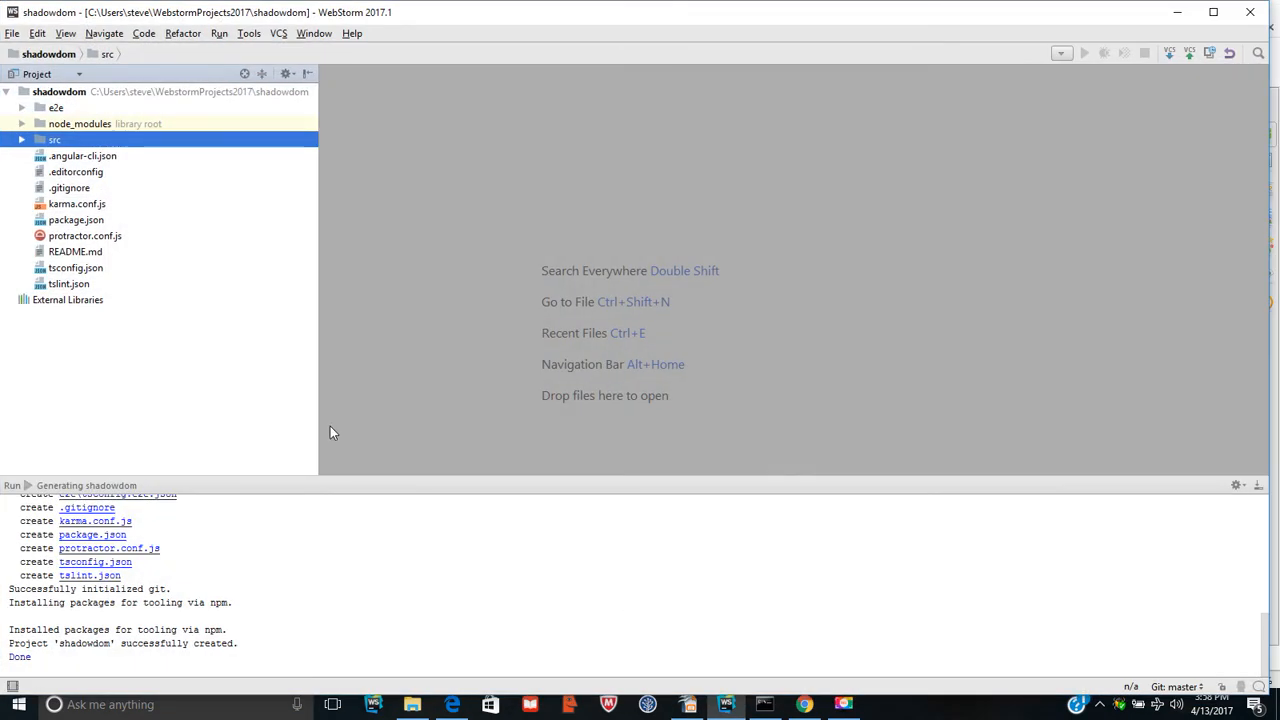
Step: Expand src/app in the Project panel and open app.component.ts
left_click(22, 140)
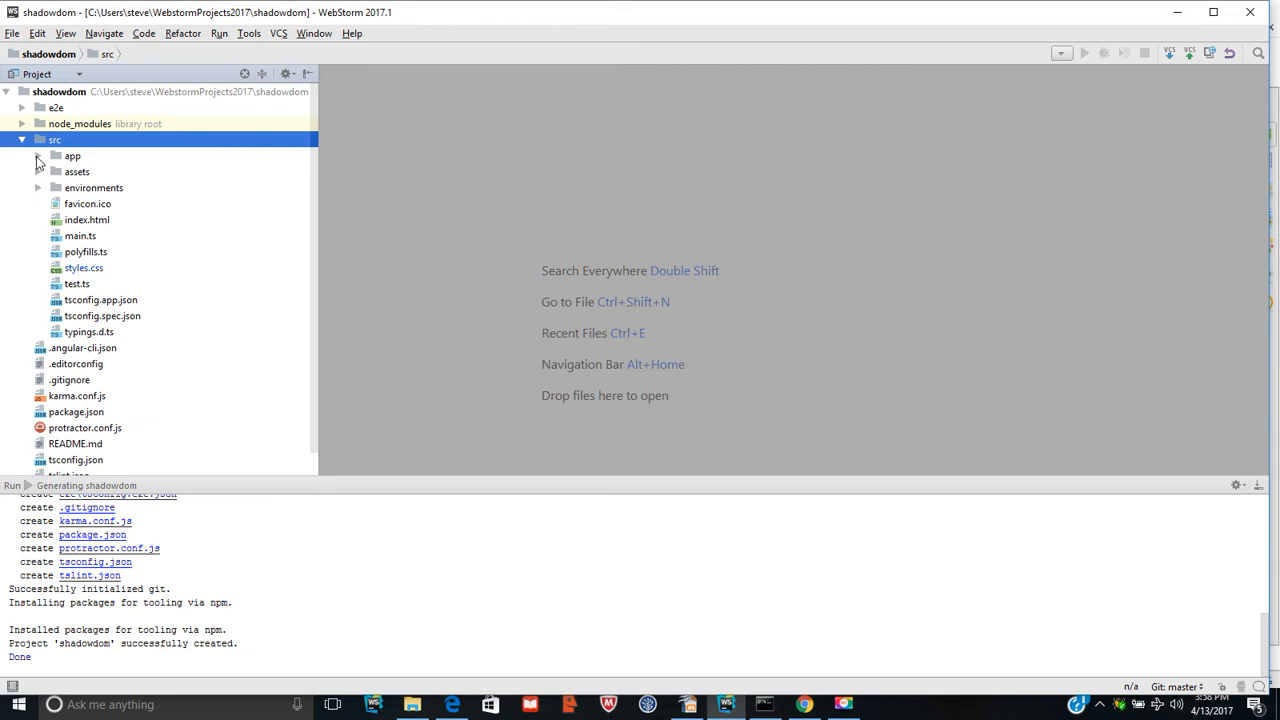
left_click(36, 156)
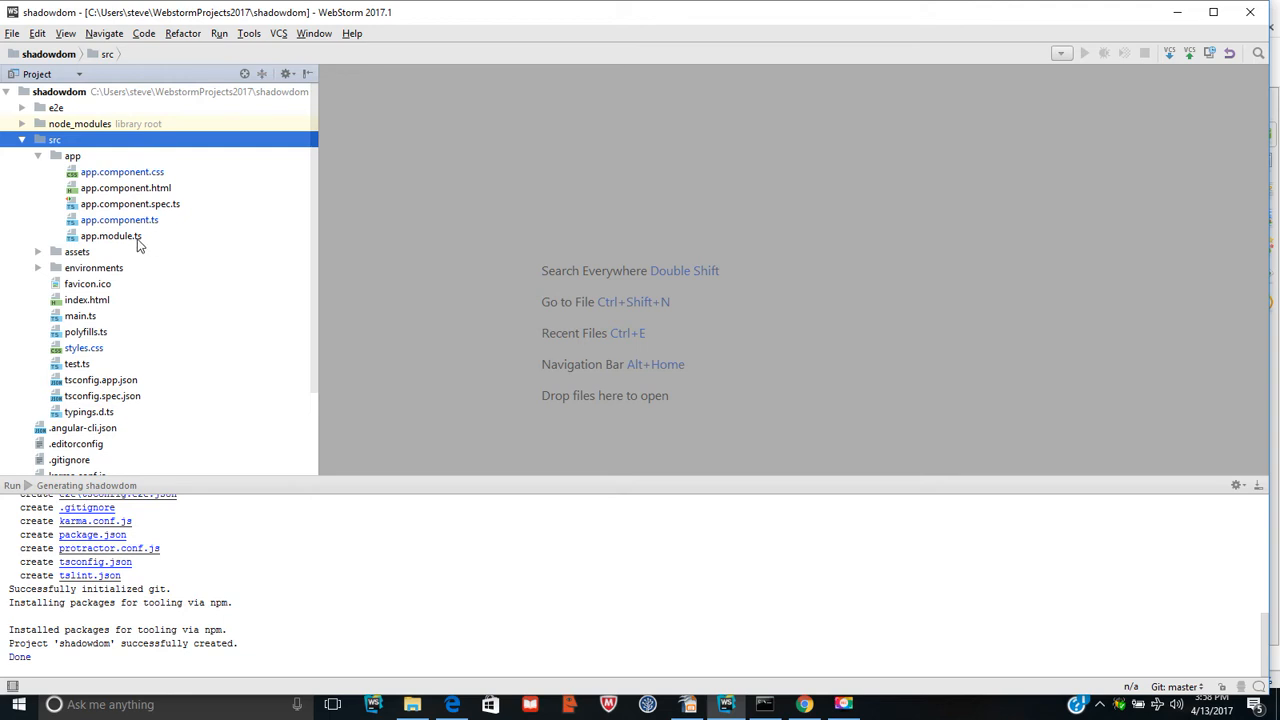
double_click(120, 220)
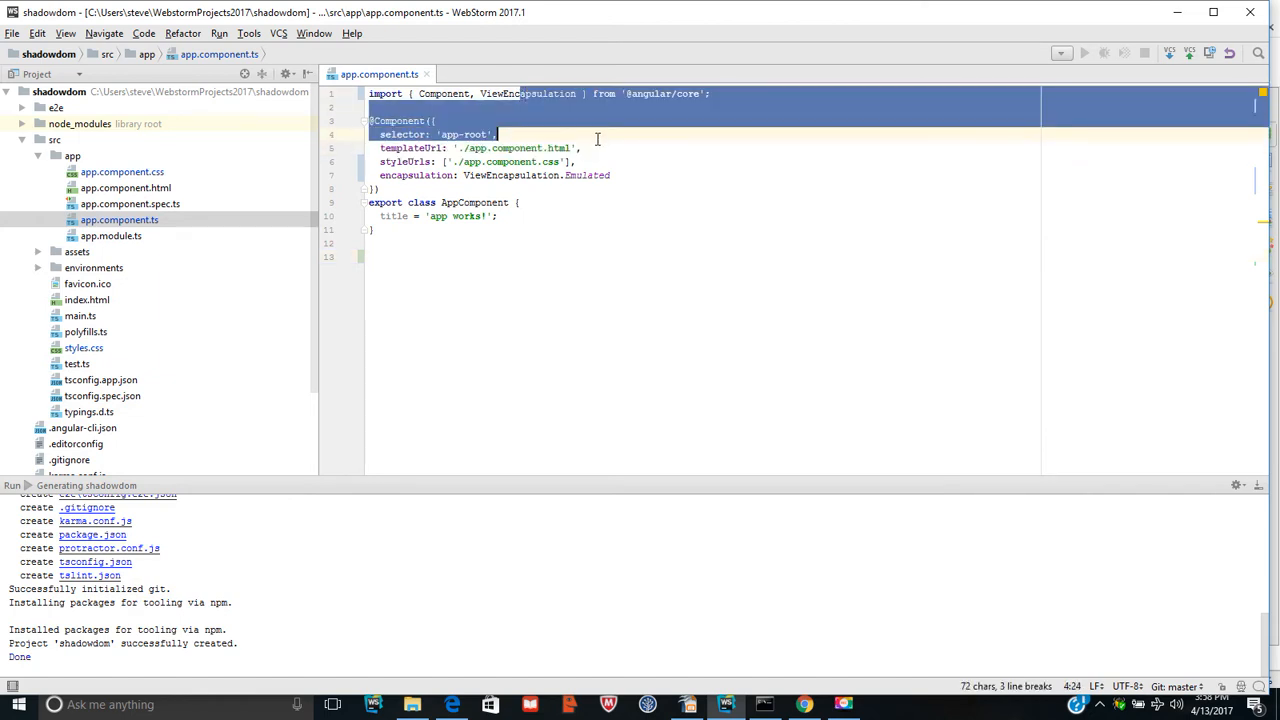
Step: Restart the dev server with npm start in Command Prompt and minimize the window
double_click(588, 176)
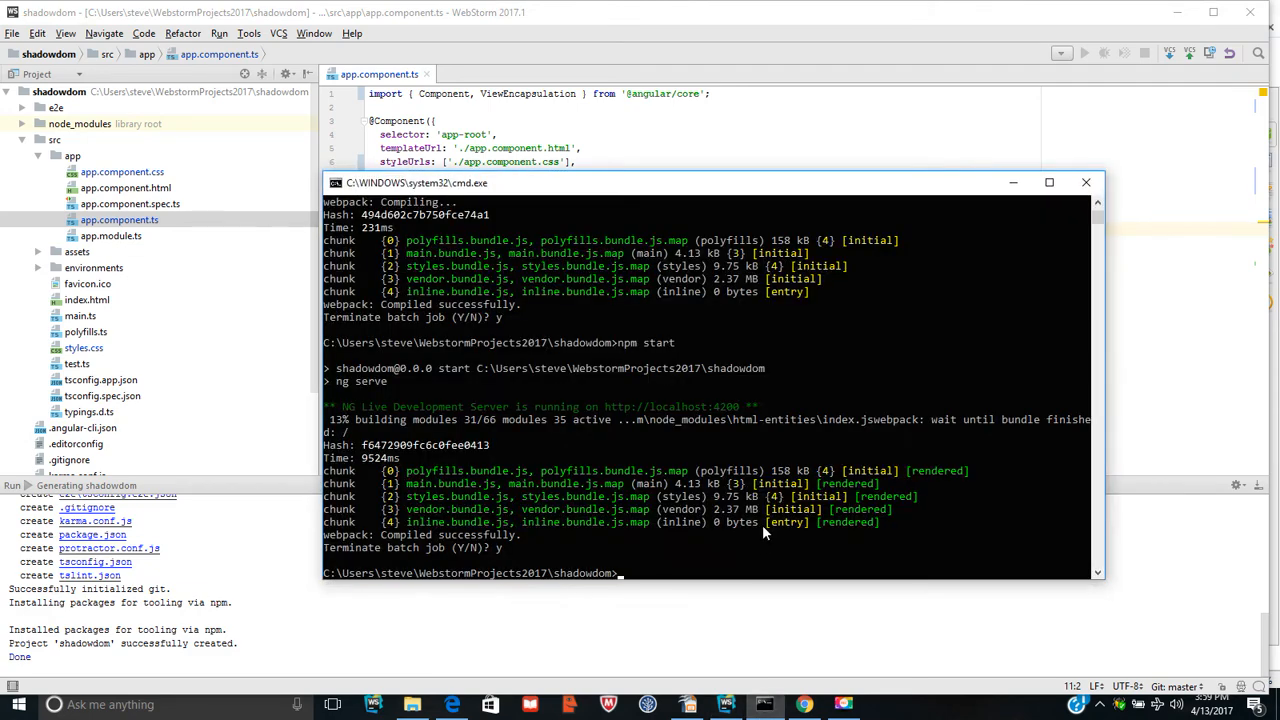
type("npm start")
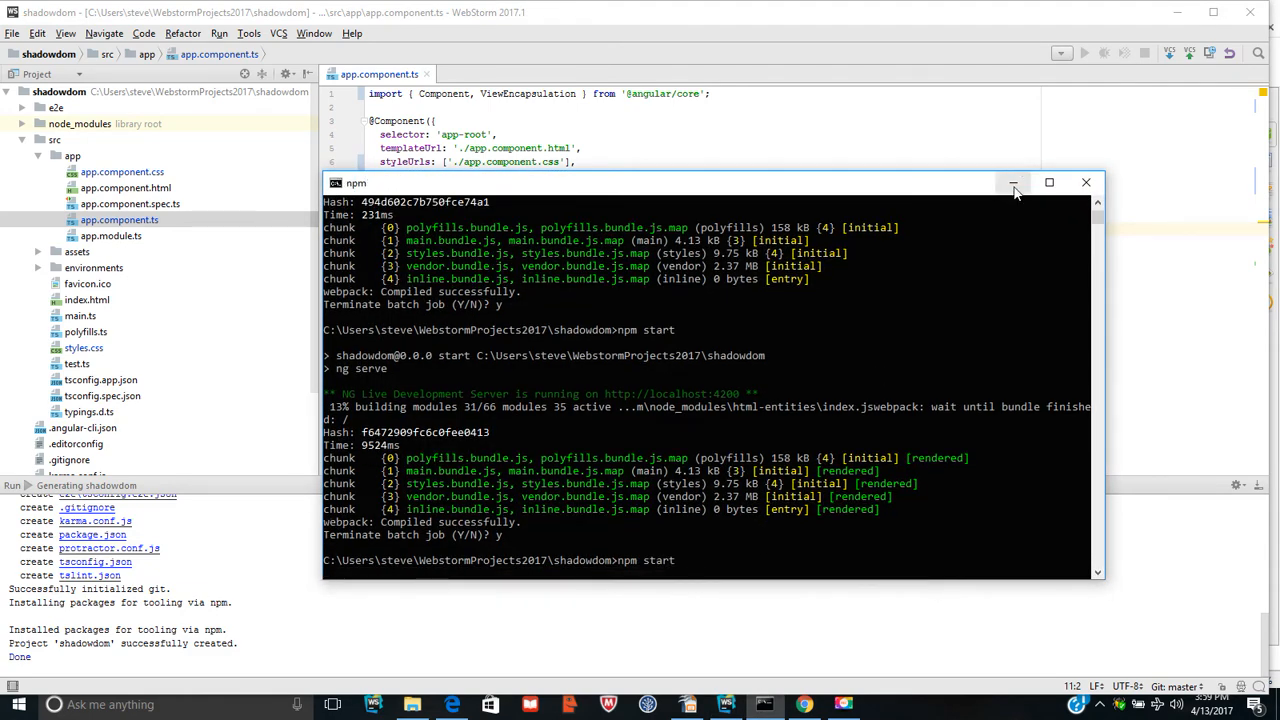
mouse_move(1012, 182)
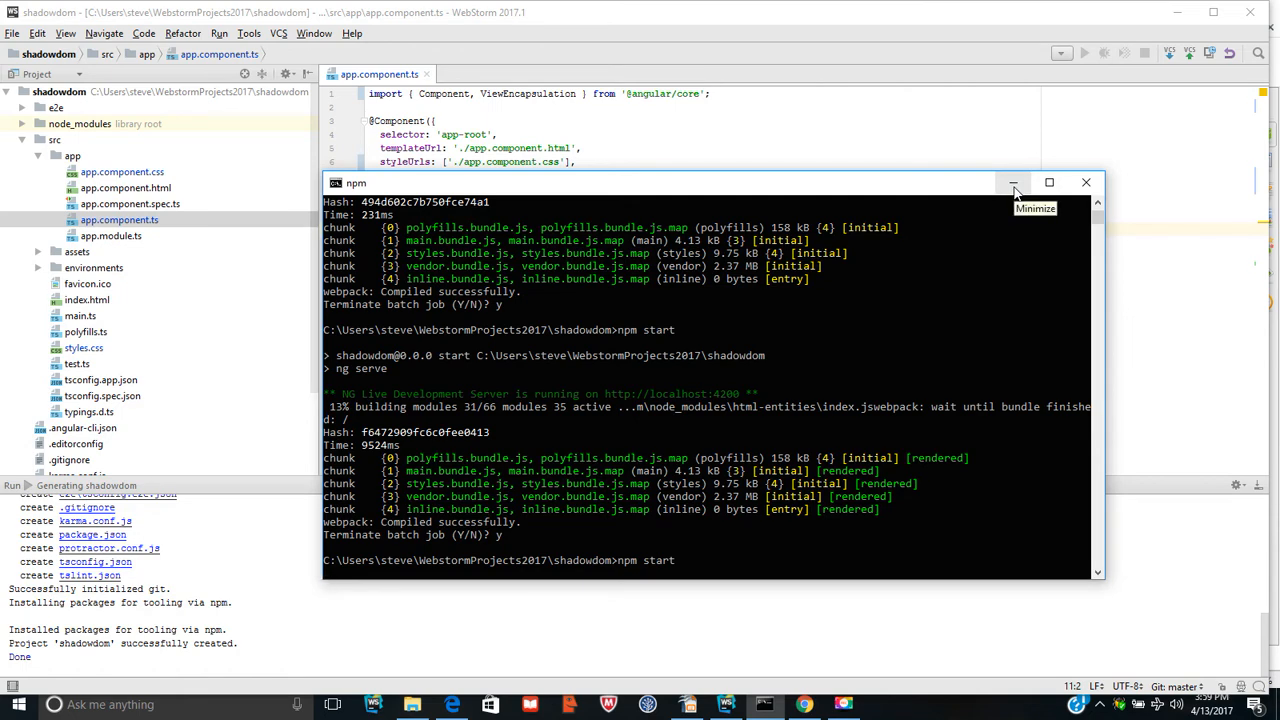
left_click(1012, 182)
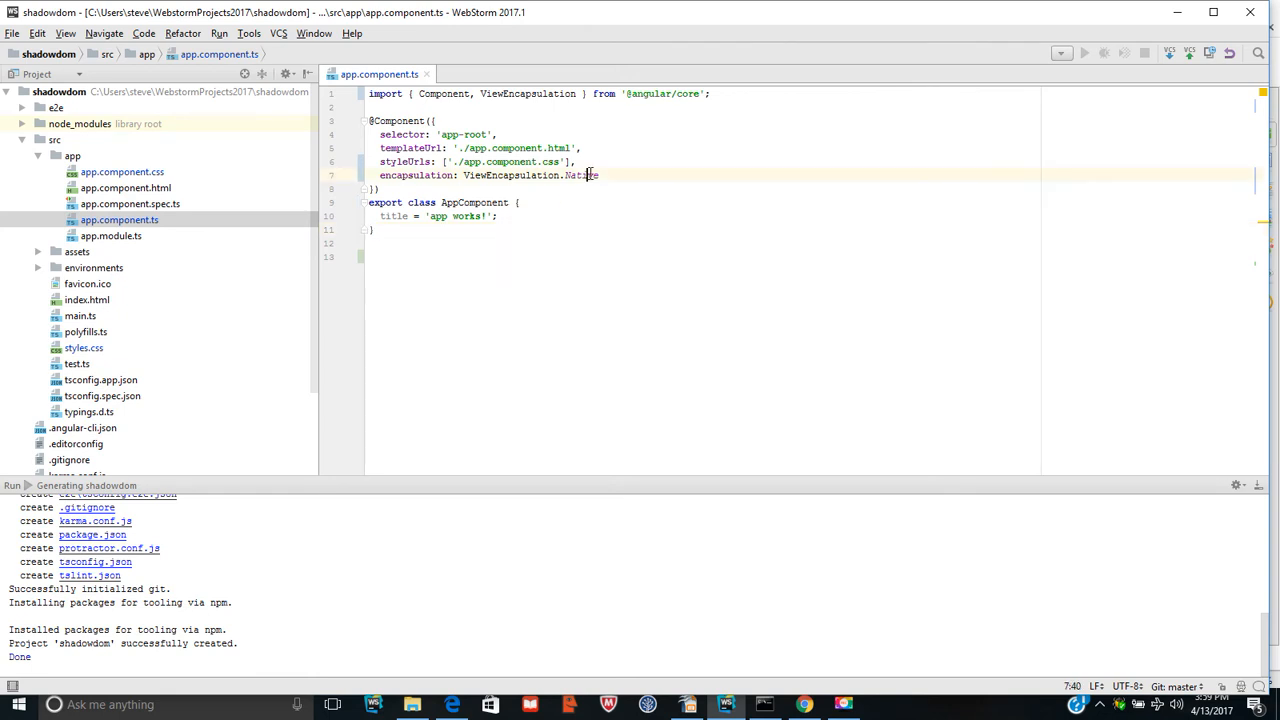
Step: Open app.component.css beside the component file, showing the lightcoral h1 and div rules
double_click(576, 176)
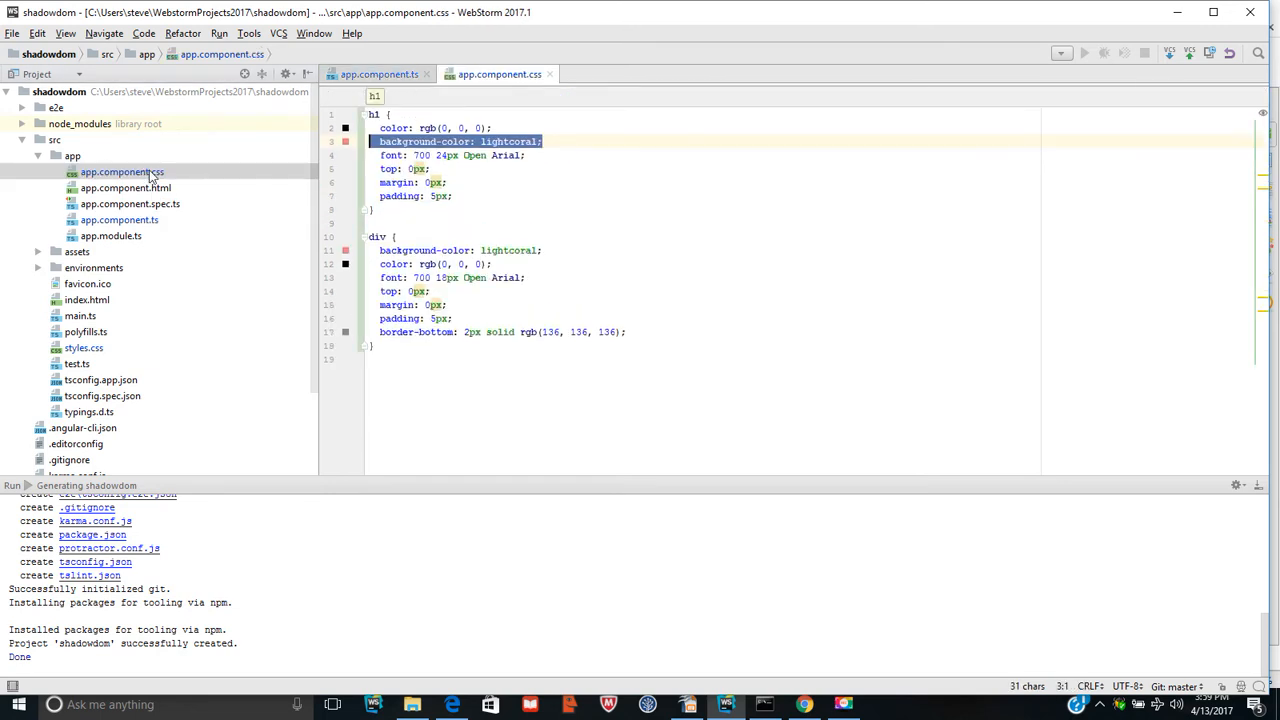
Step: Open styles.css and index.html, revisiting app.component.css along the way
left_click(434, 168)
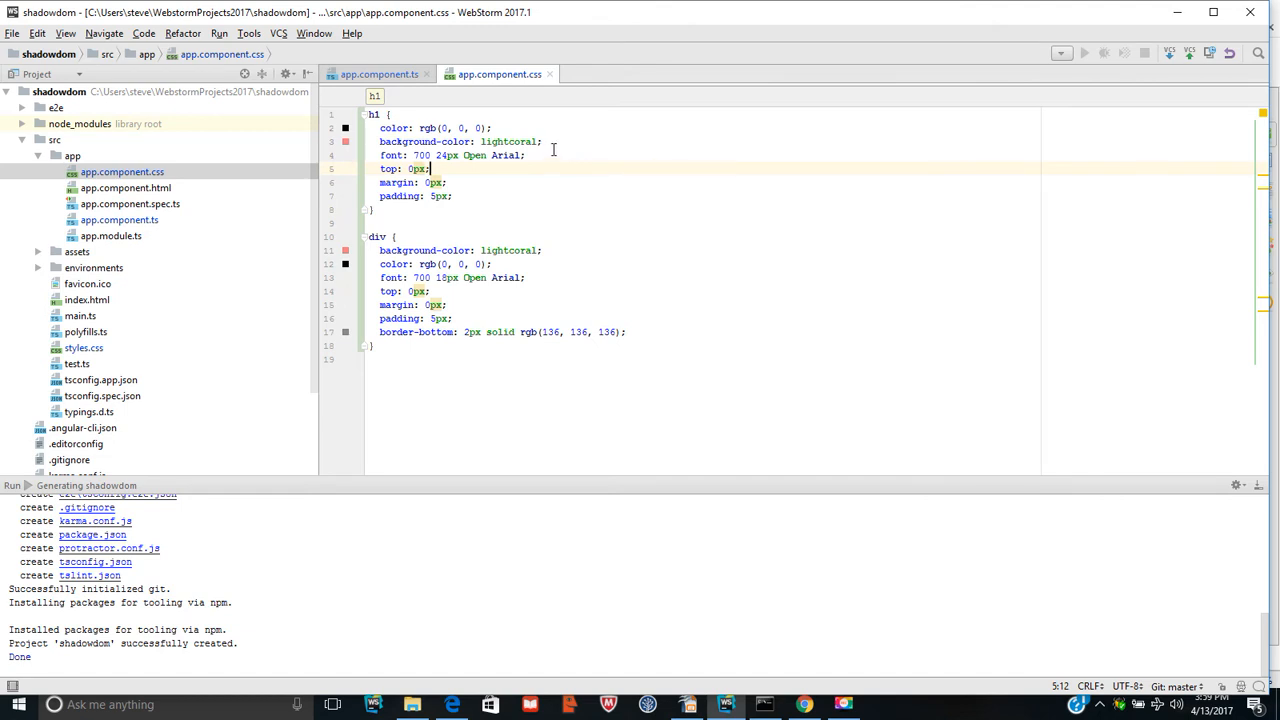
mouse_move(372, 132)
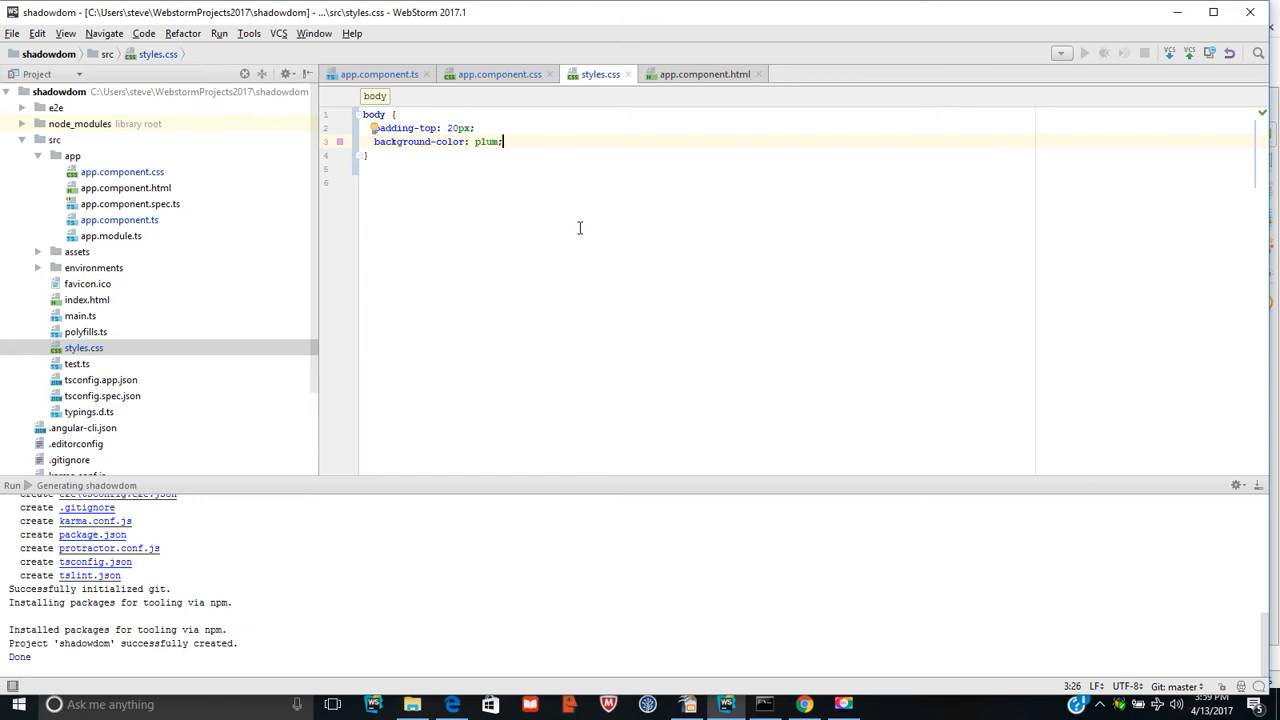
mouse_move(468, 180)
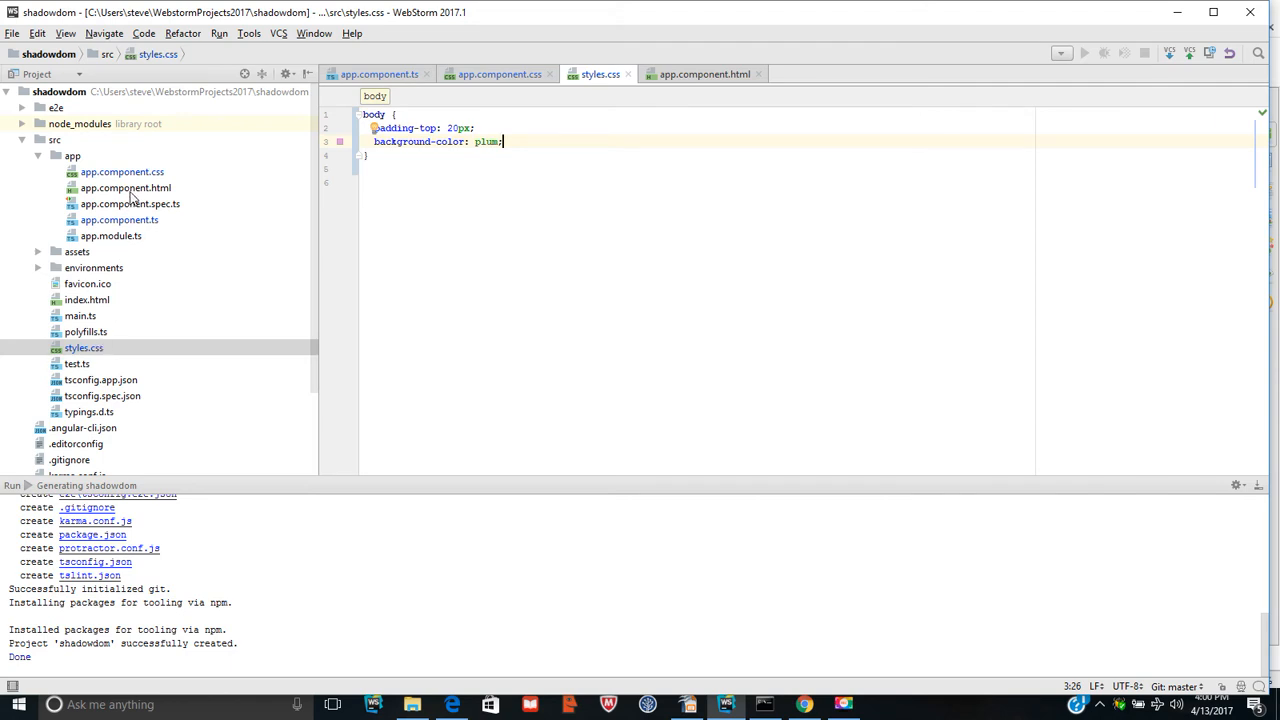
left_click(120, 172)
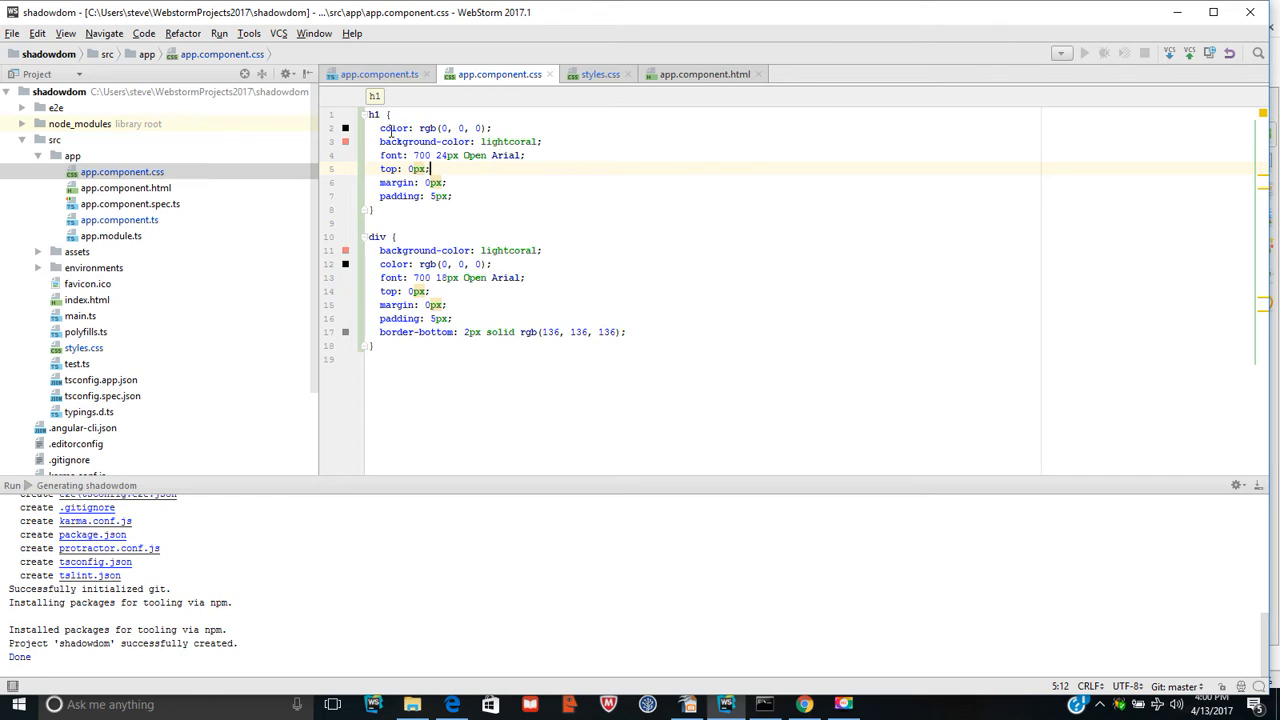
mouse_move(264, 196)
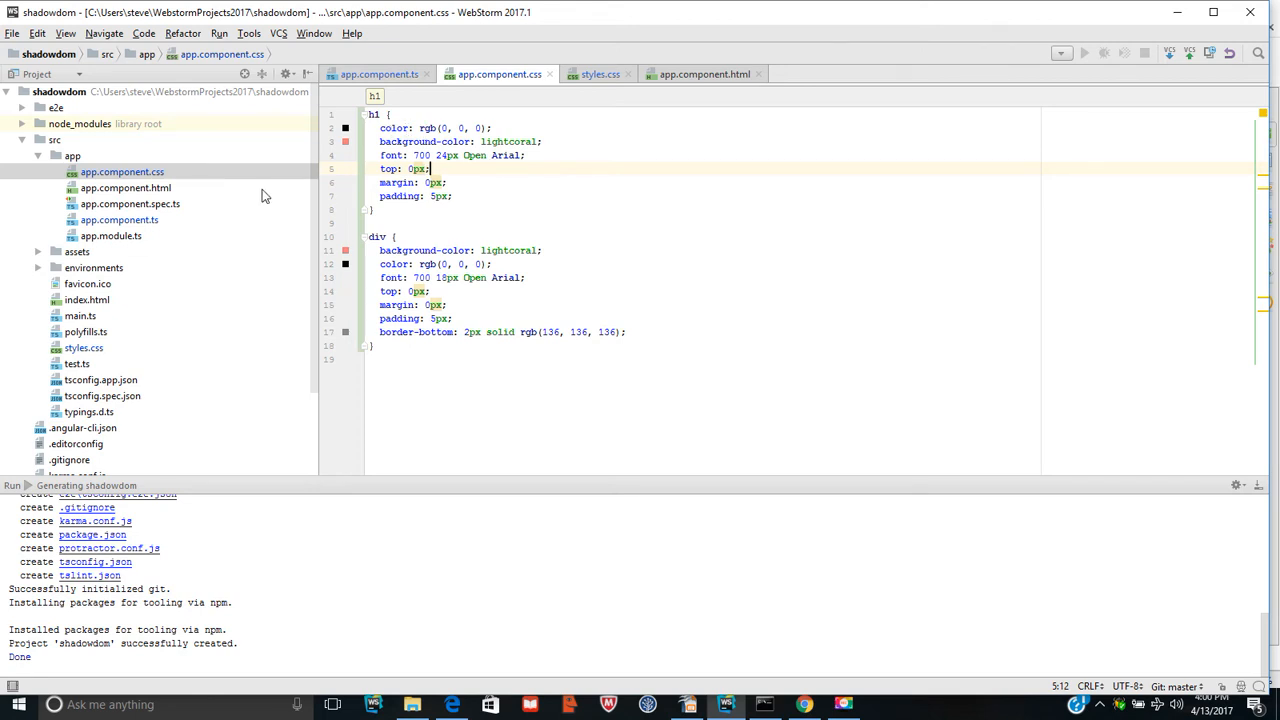
left_click(124, 188)
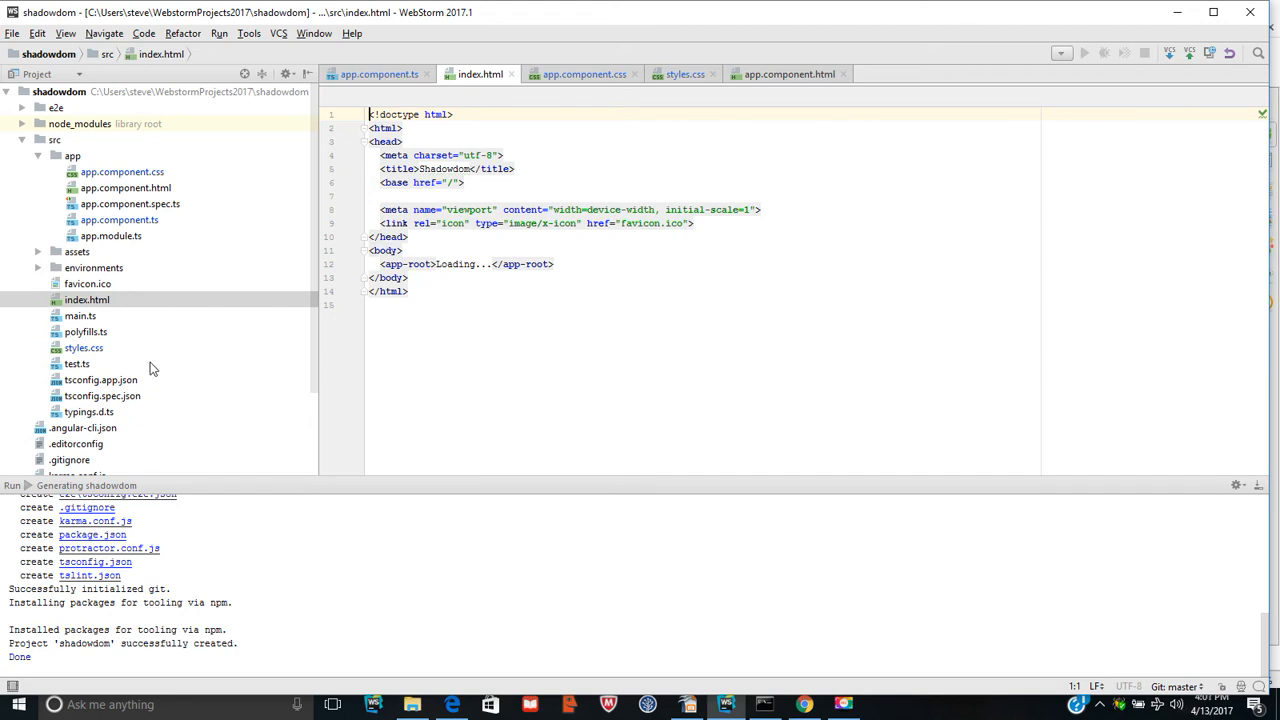
Step: Review styles.css, app.component.ts (ViewEncapsulation.Native) and index.html, then switch to Chrome
left_click(84, 348)
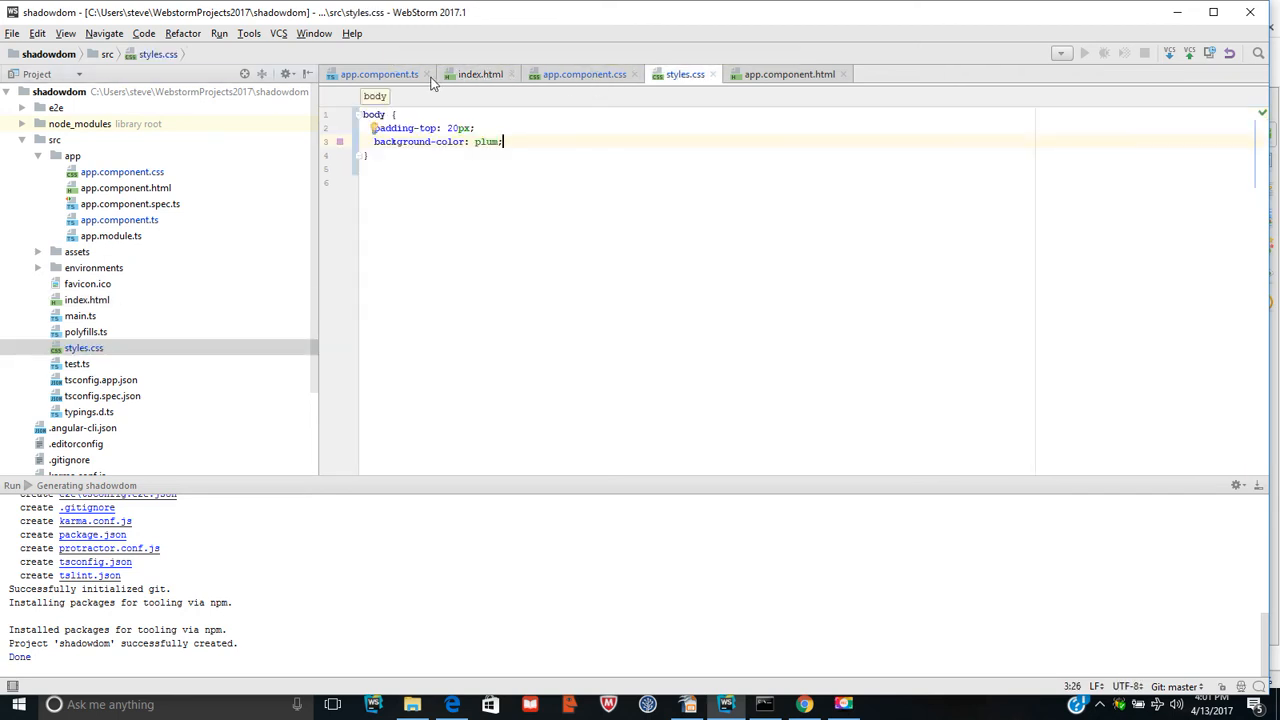
left_click(378, 74)
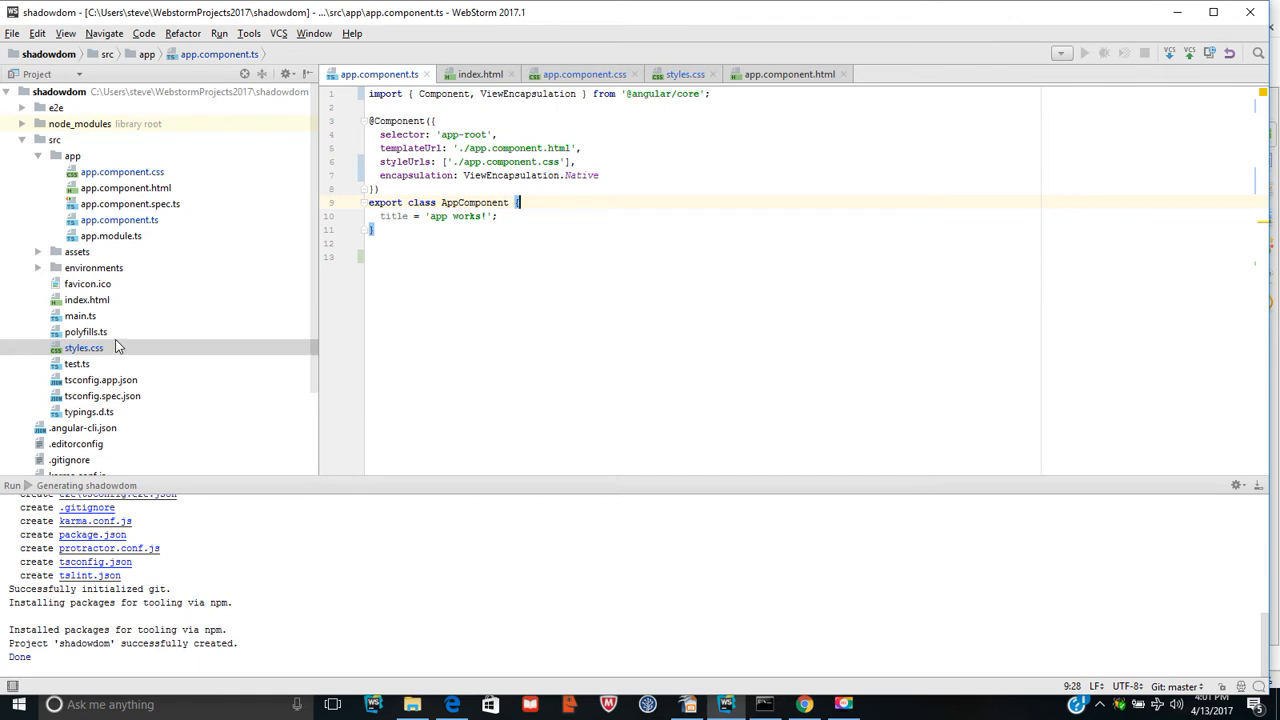
left_click(480, 74)
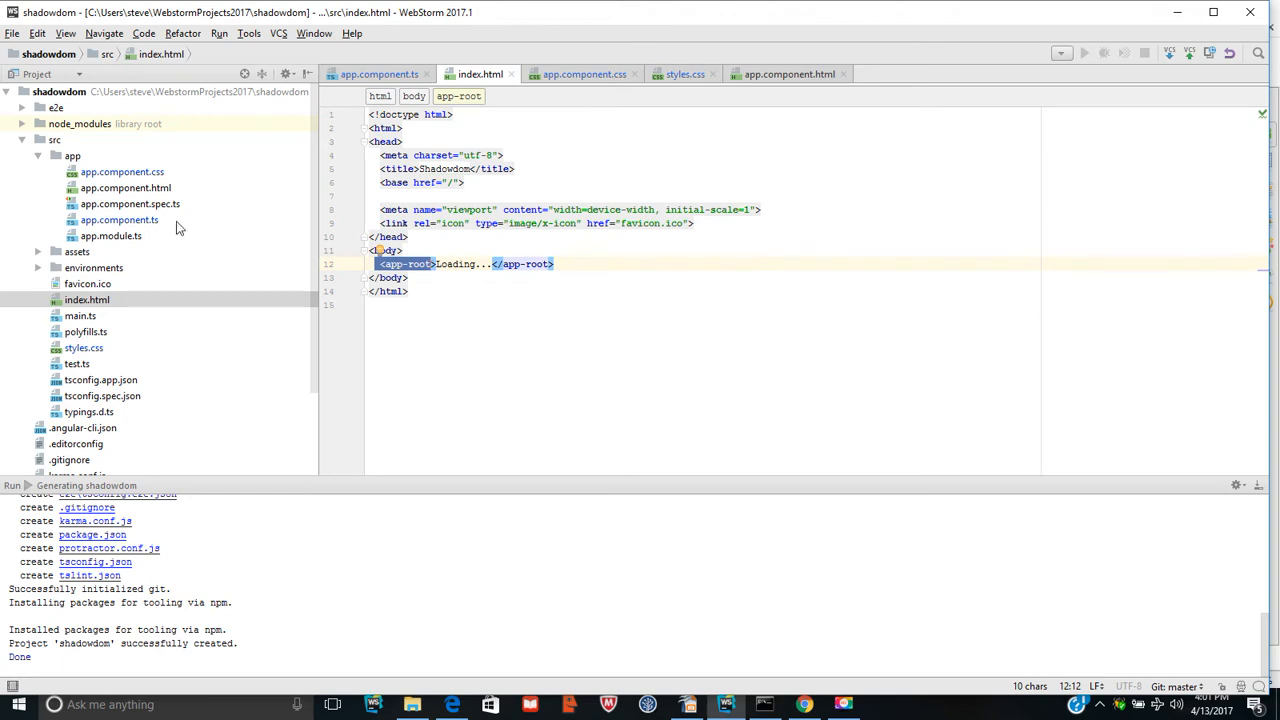
left_click(120, 218)
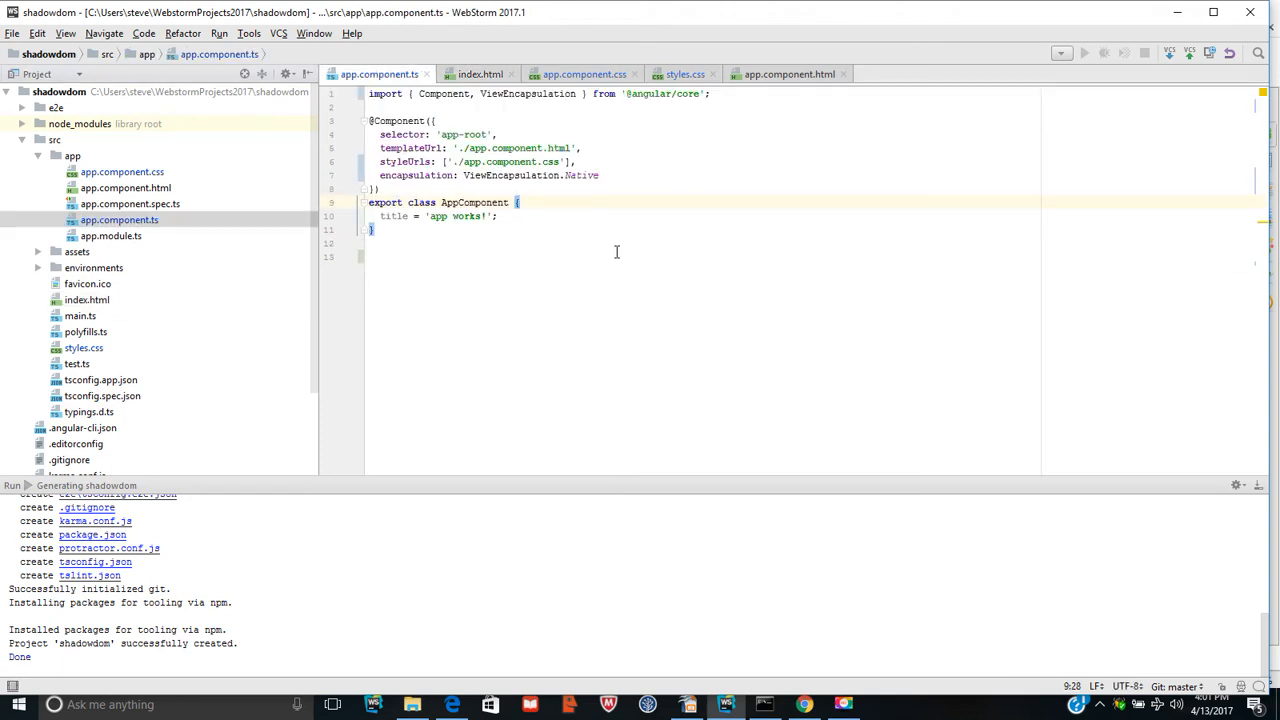
mouse_move(556, 218)
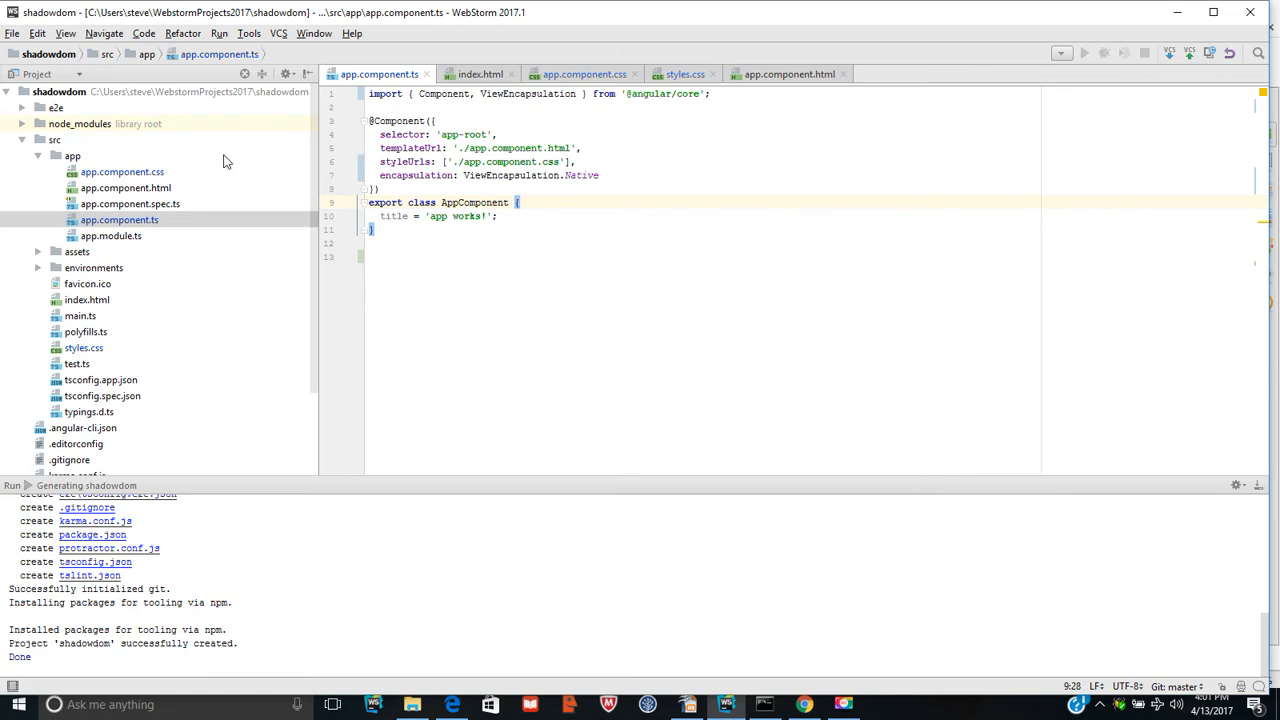
left_click(584, 72)
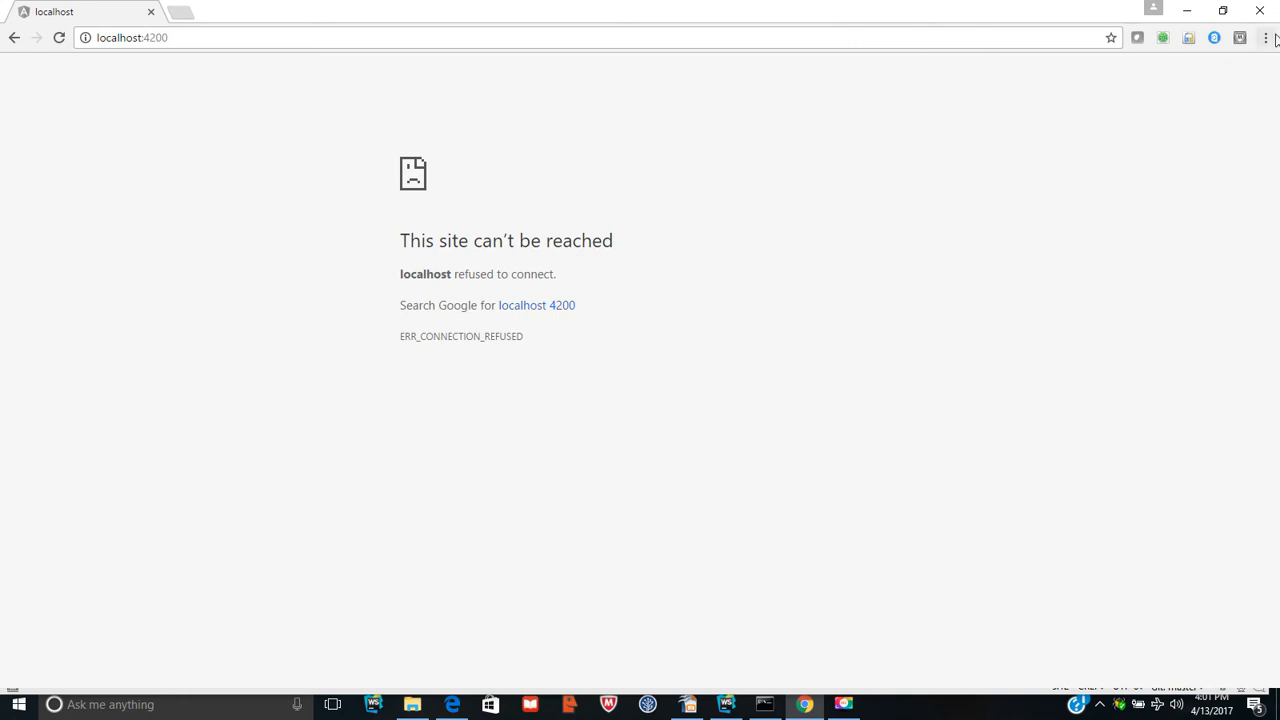
Step: Open Chrome's developer tools via More tools and reload localhost:4200 until 'app works!' appears
left_click(1266, 36)
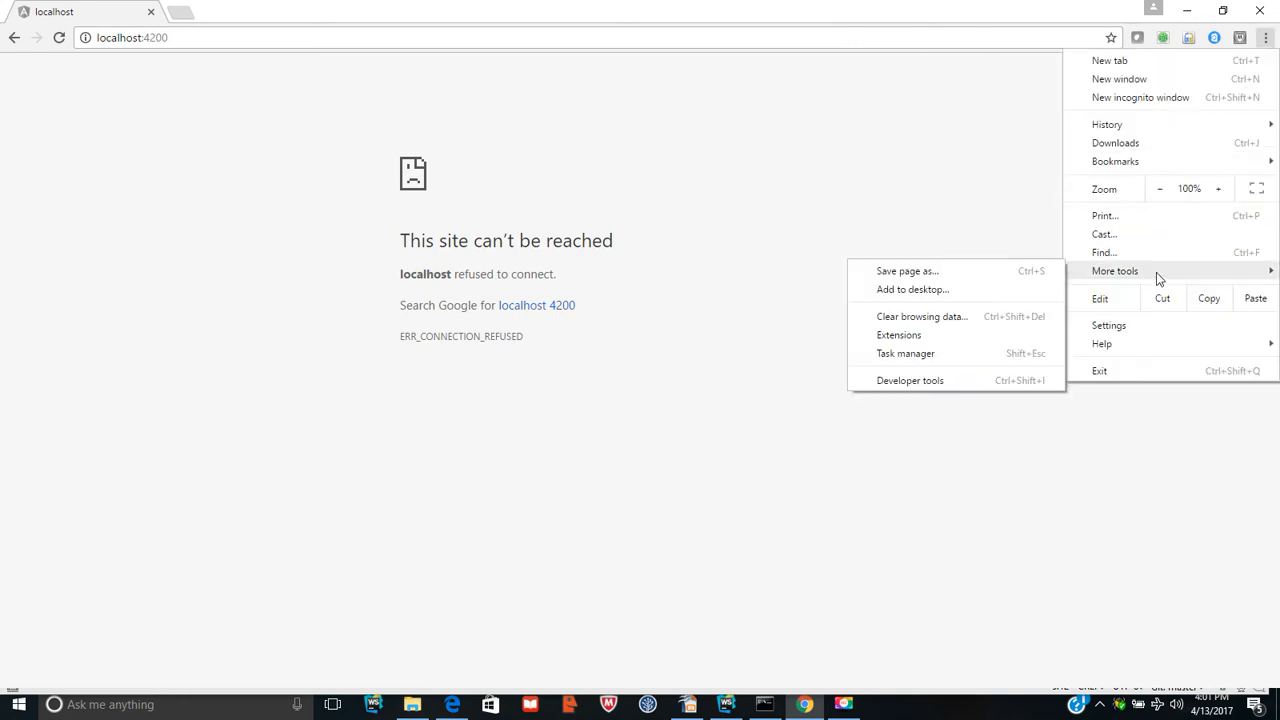
left_click(910, 380)
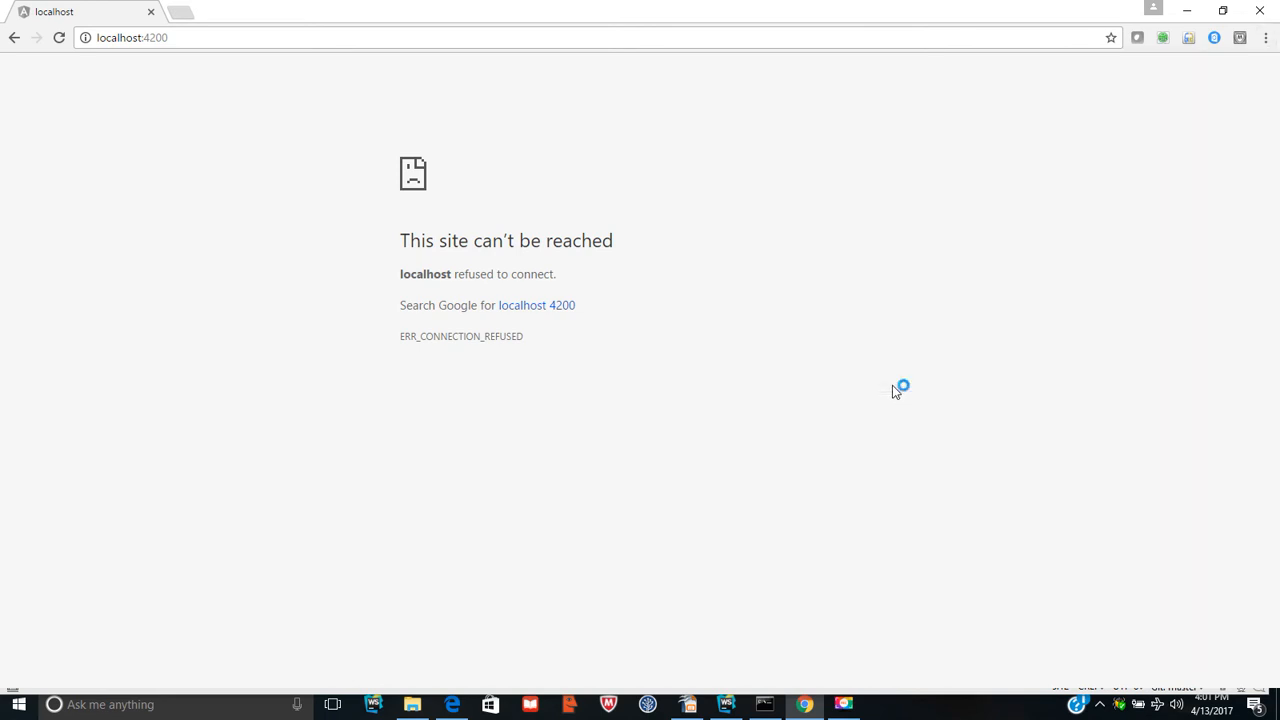
key("F12")
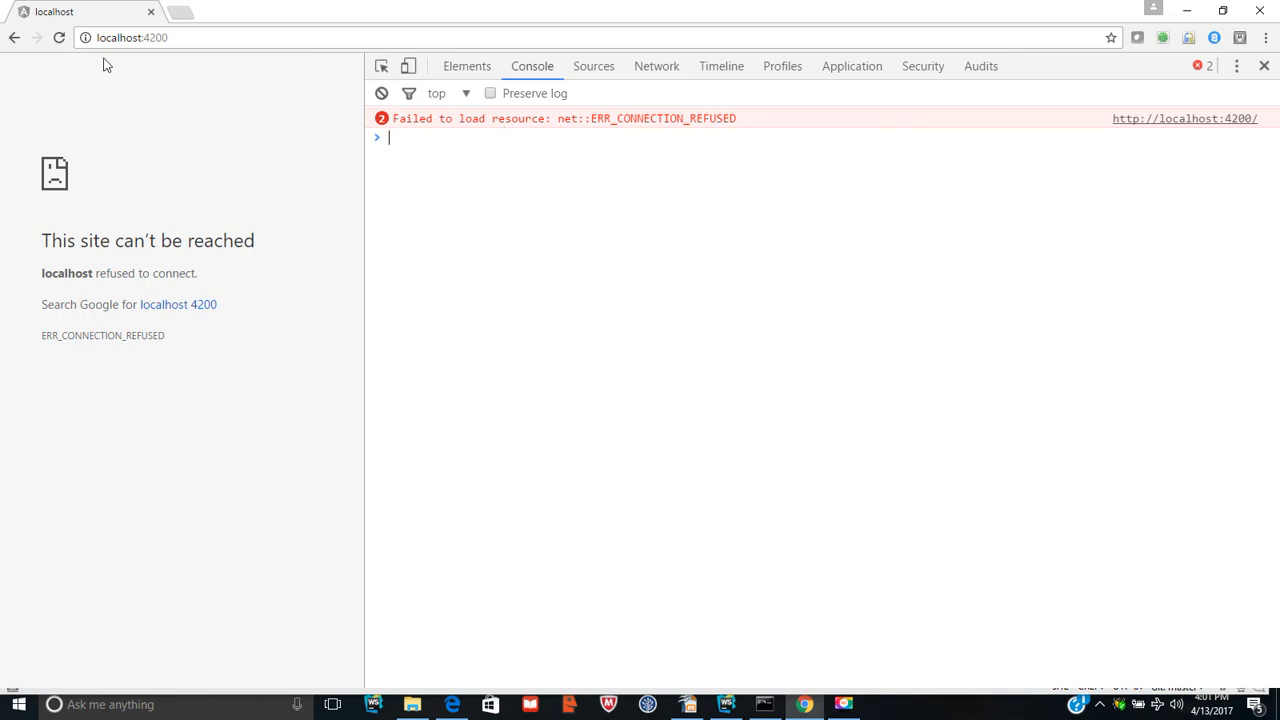
left_click(60, 36)
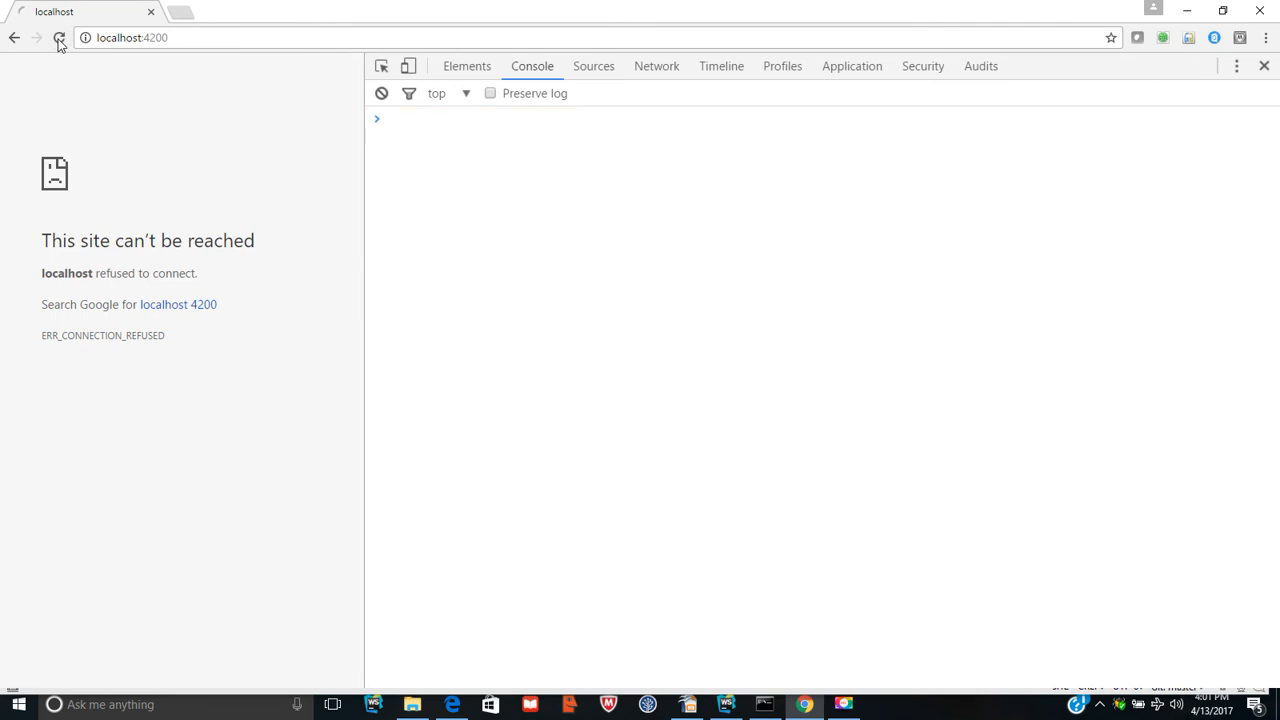
left_click(60, 36)
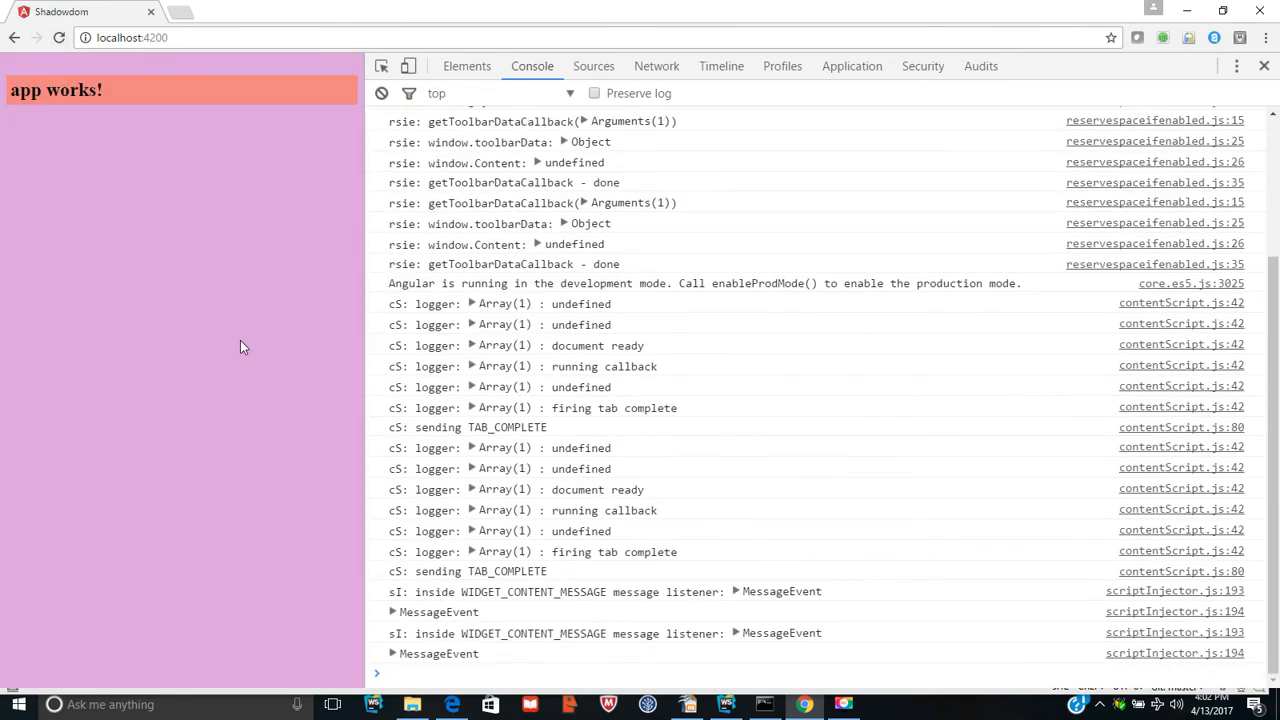
mouse_move(220, 218)
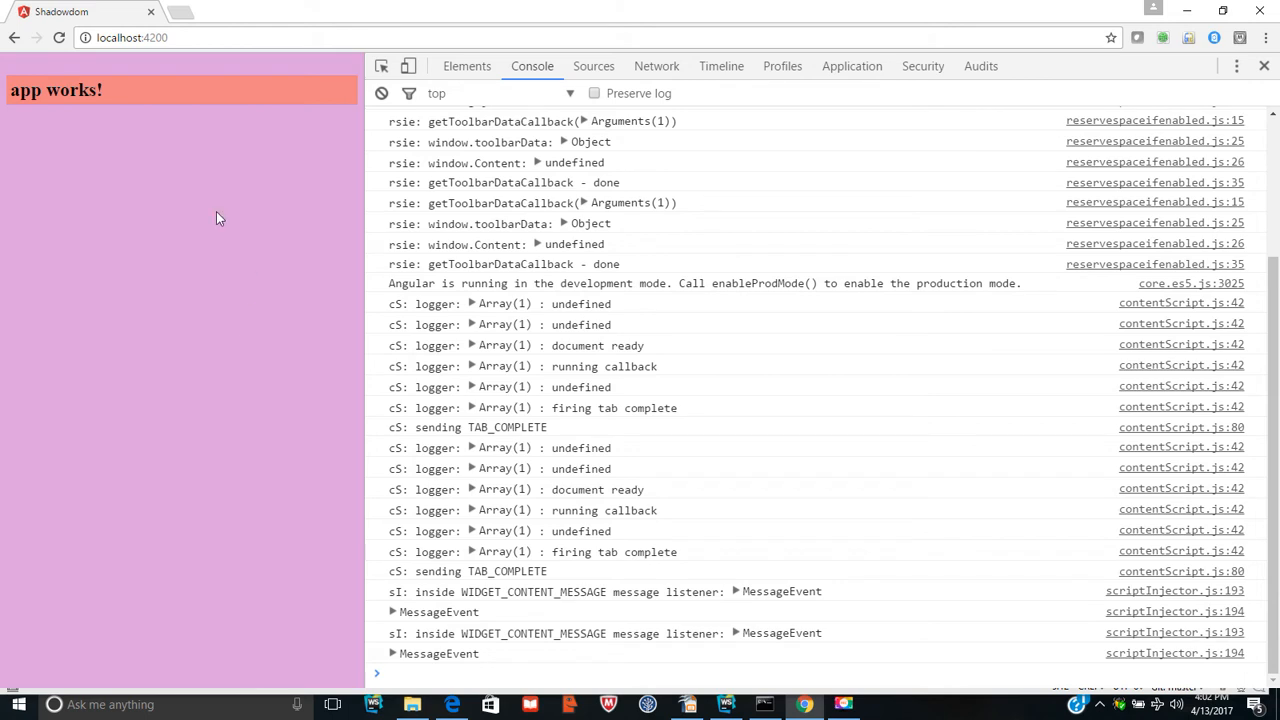
mouse_move(130, 182)
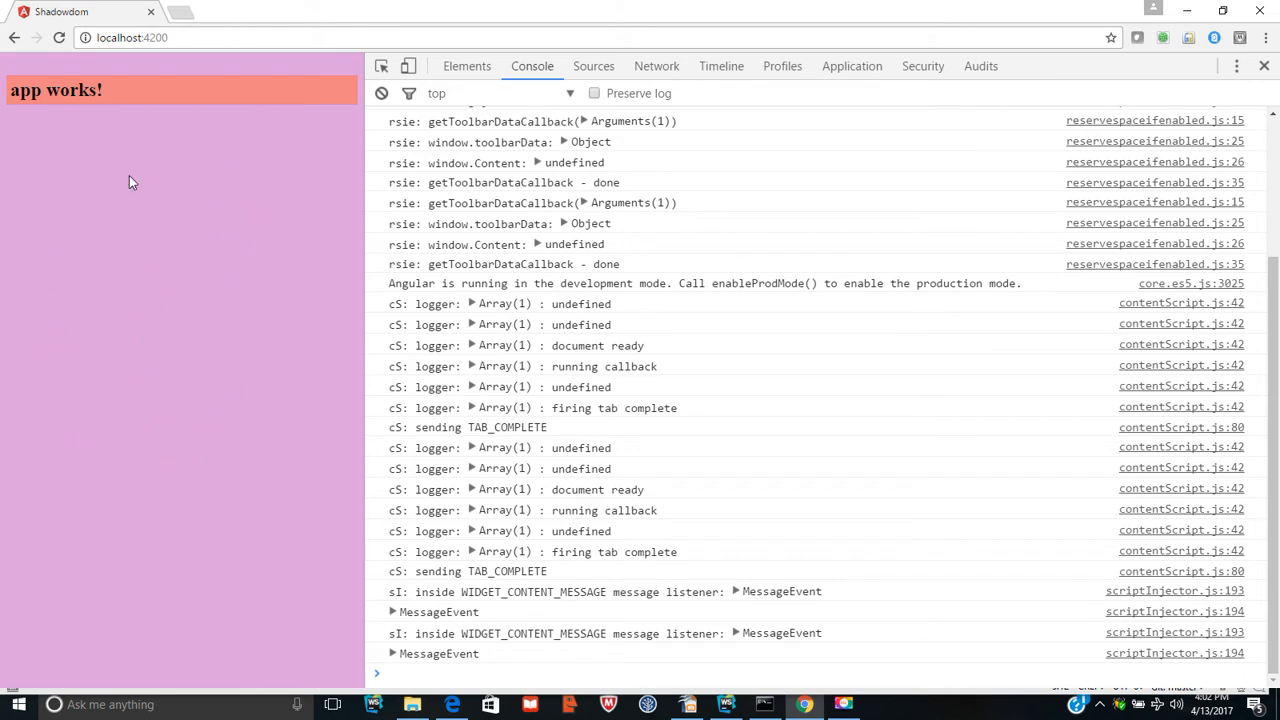
mouse_move(198, 260)
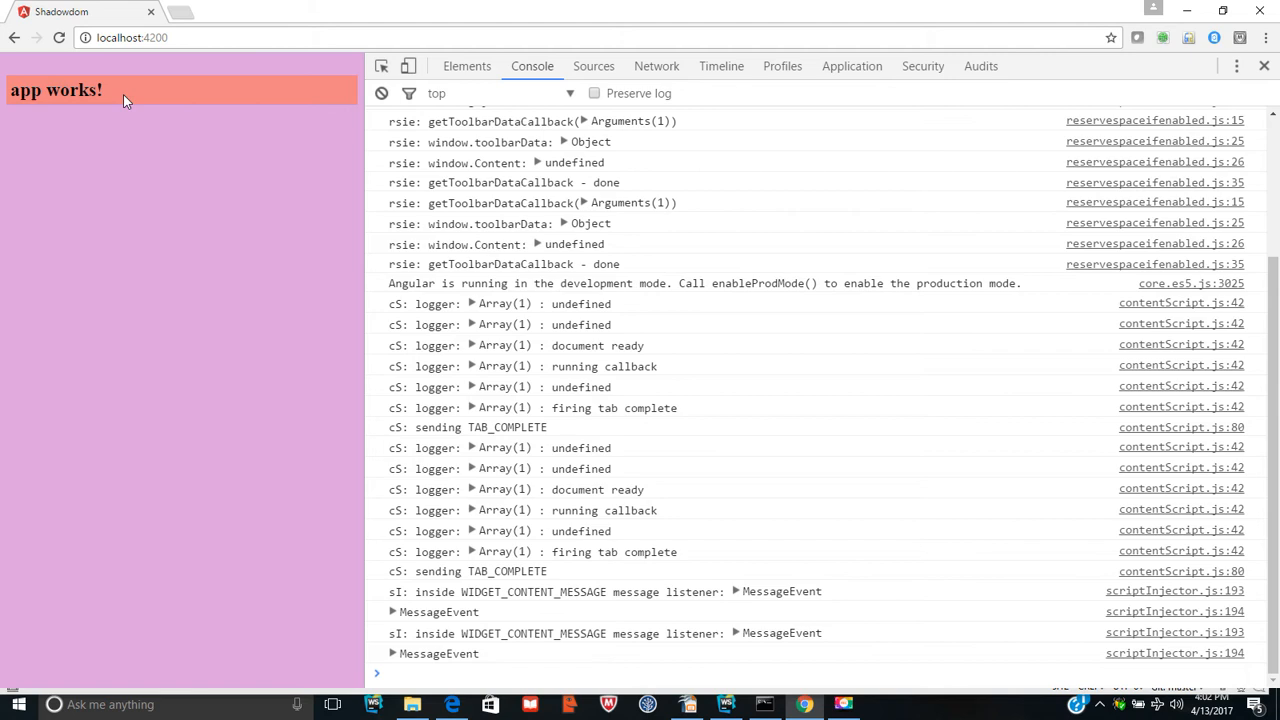
Step: Inspect the 'app works!' heading so Elements shows it inside app-root's open shadow root
right_click(124, 100)
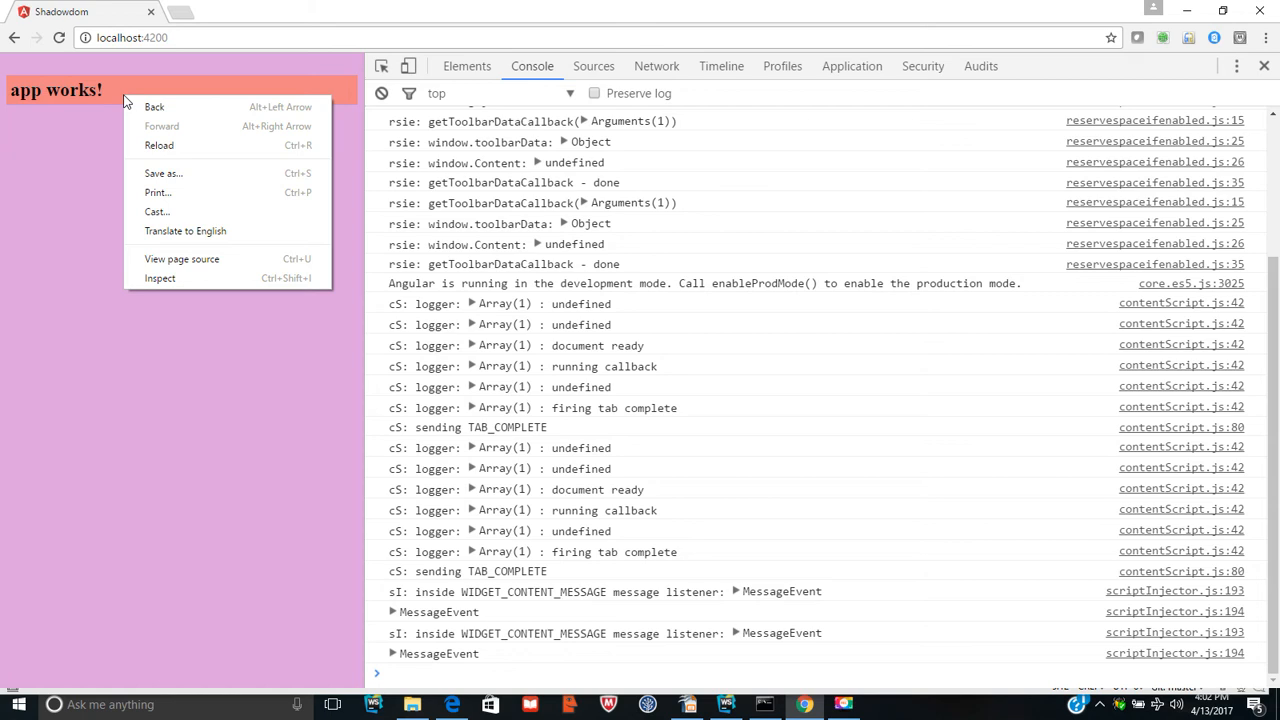
mouse_move(160, 278)
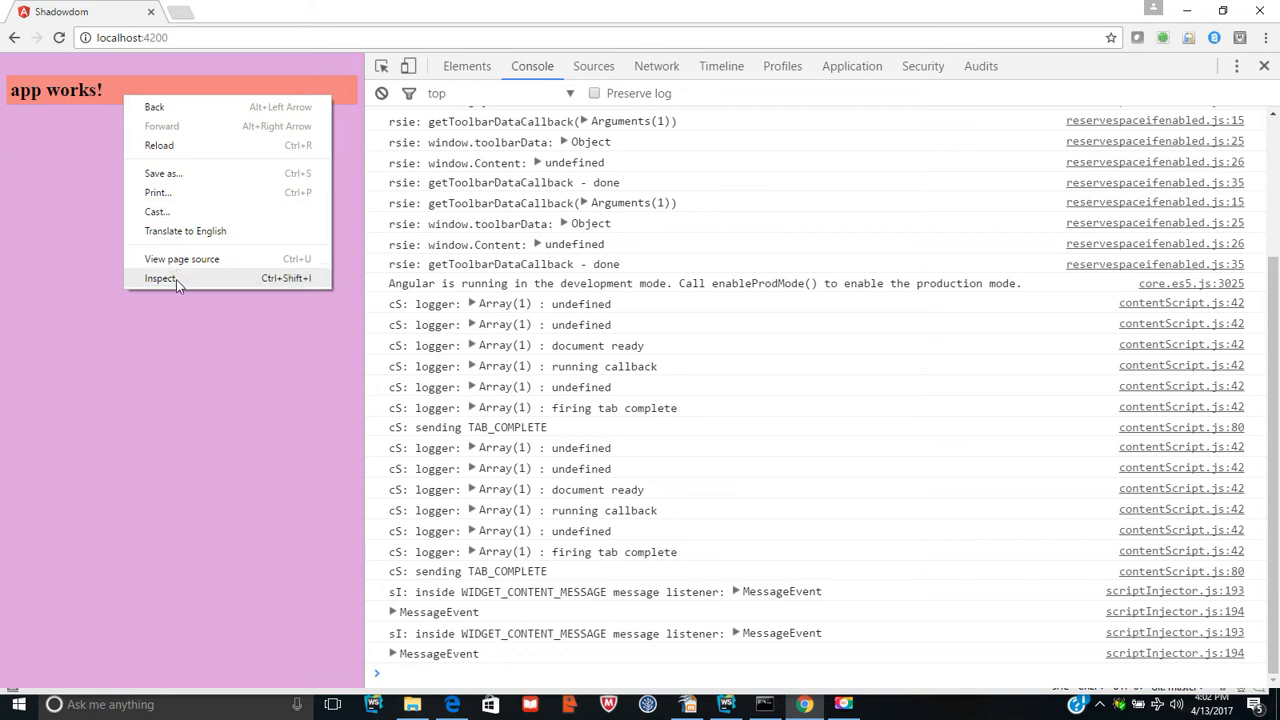
left_click(160, 278)
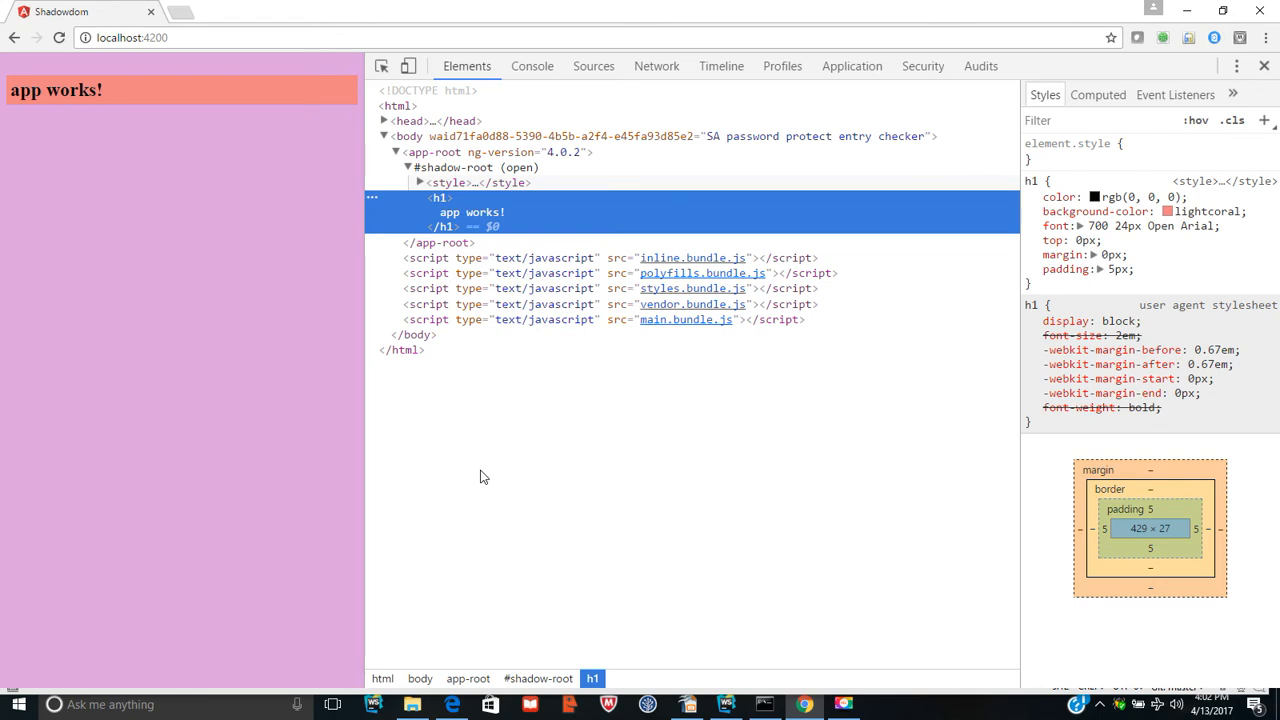
mouse_move(708, 622)
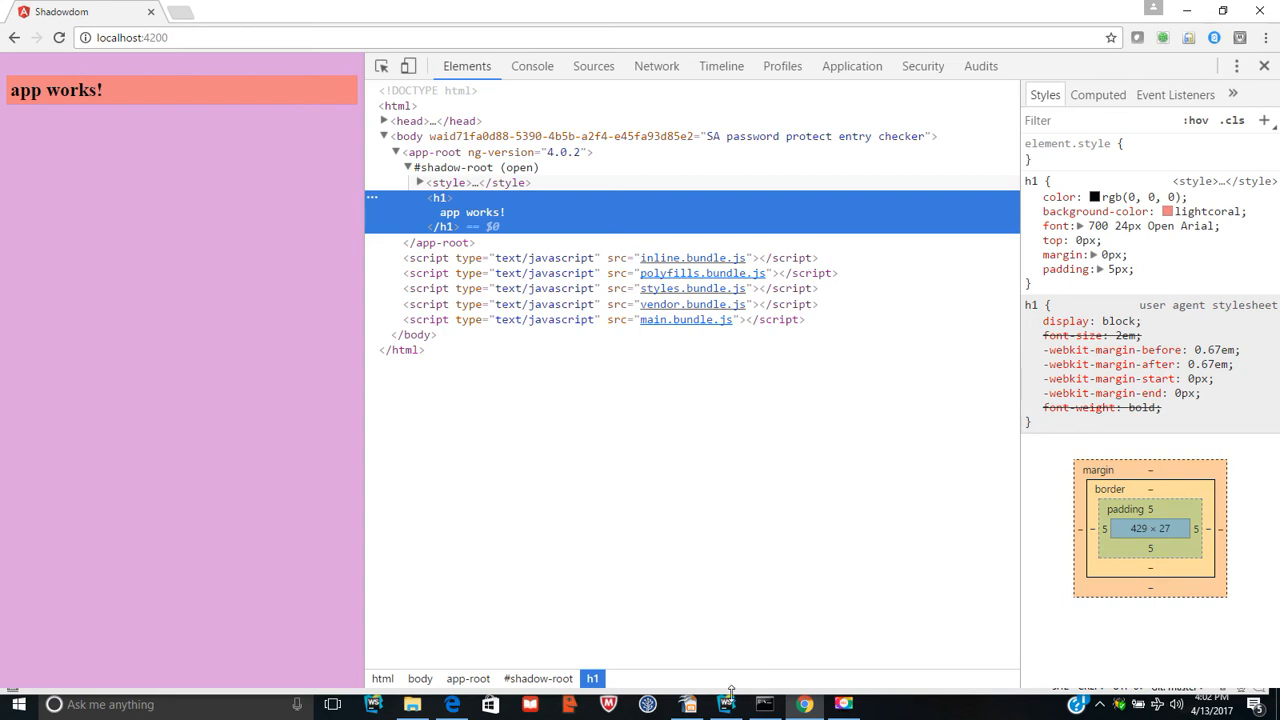
mouse_move(728, 704)
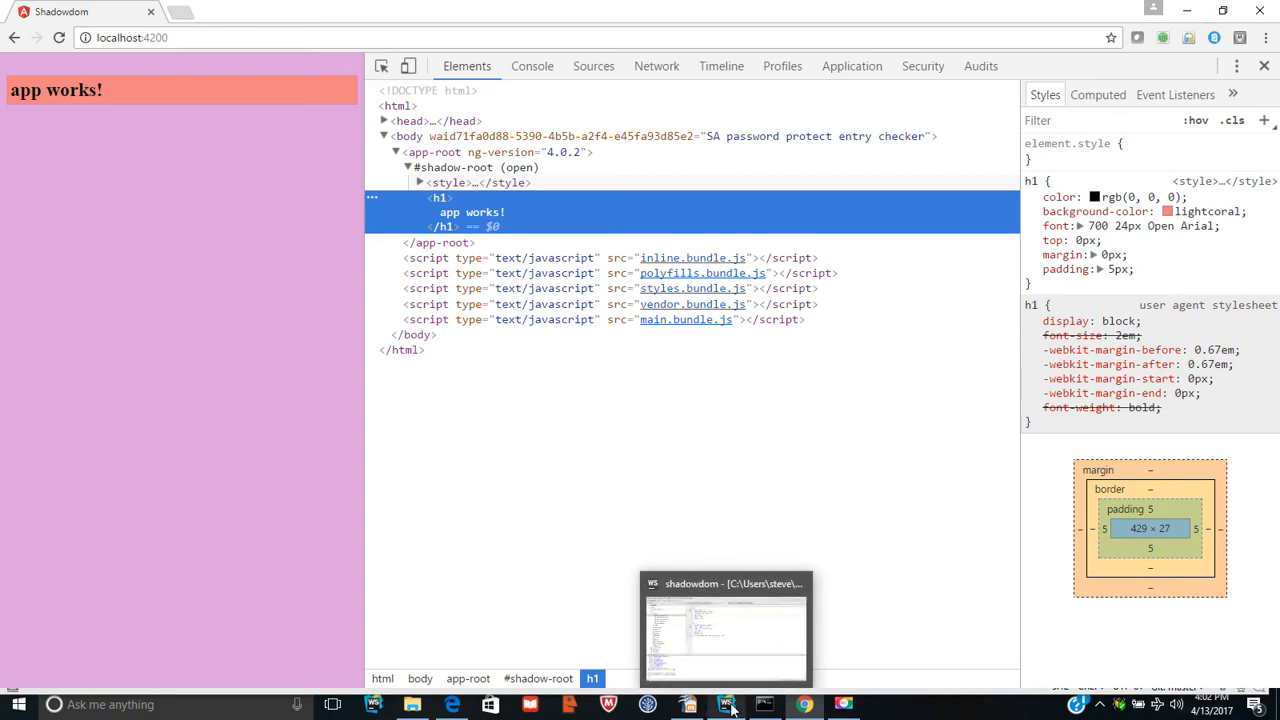
left_click(726, 704)
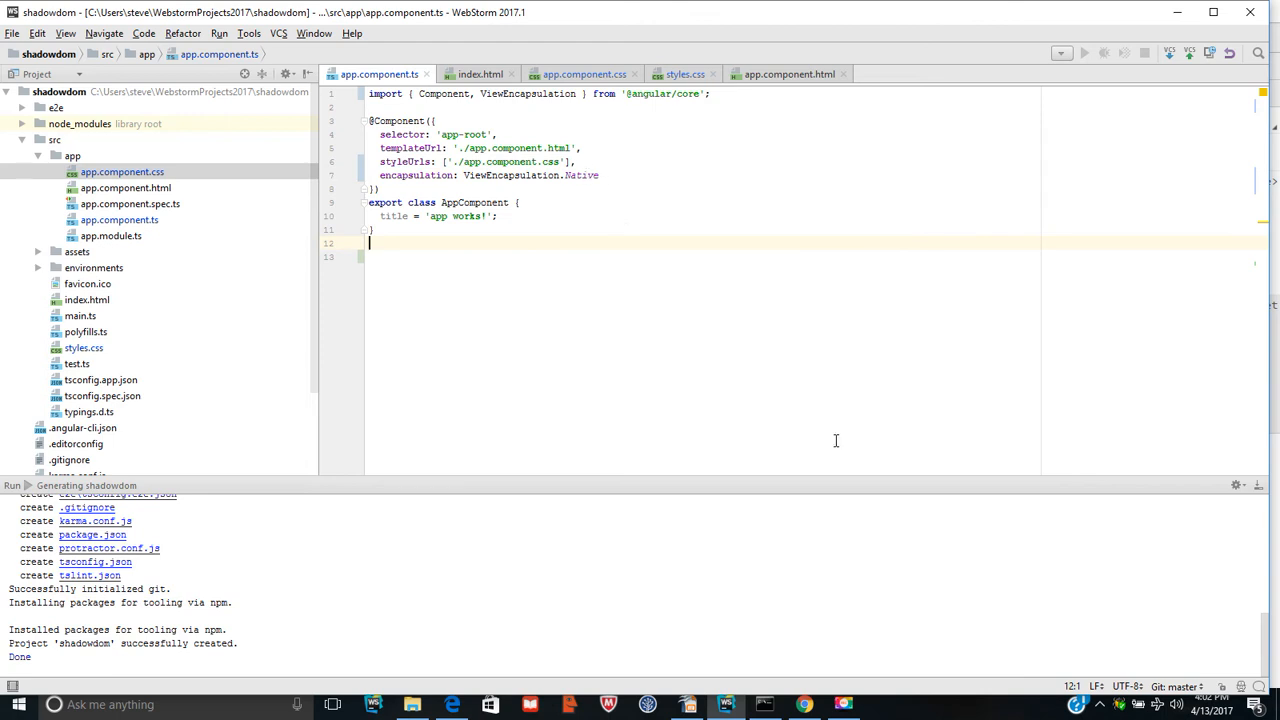
left_click(804, 704)
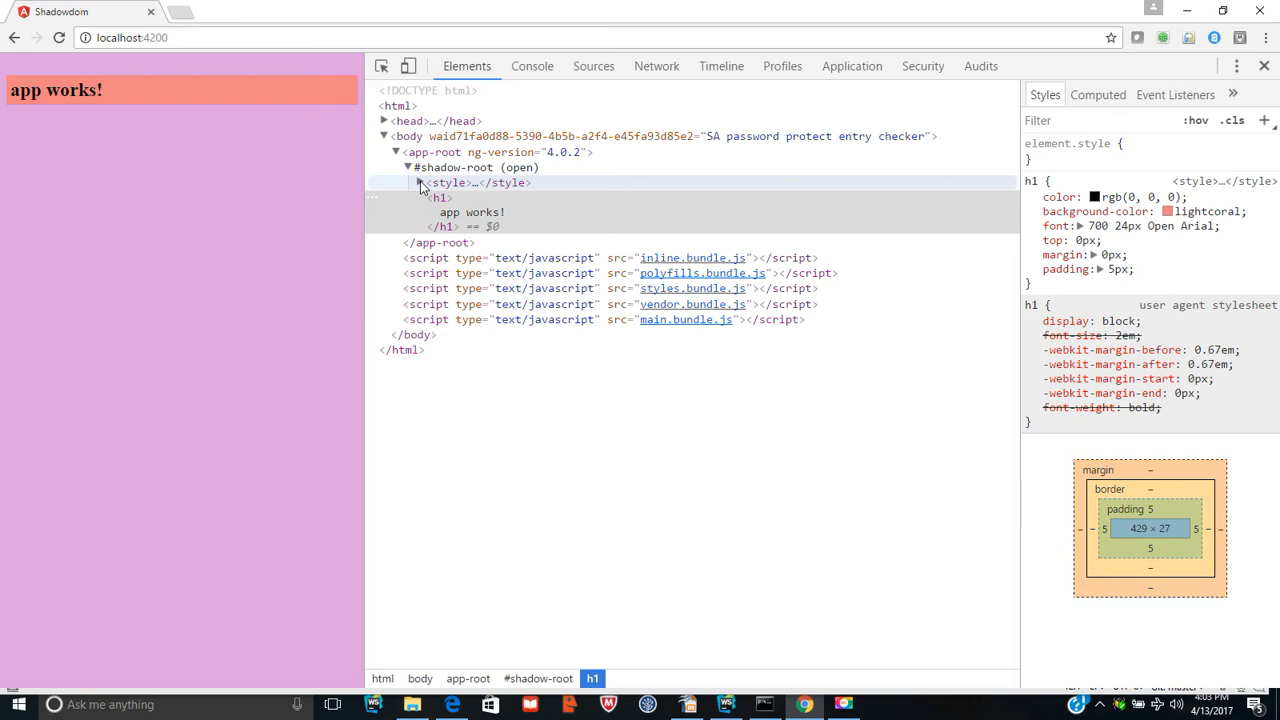
mouse_move(420, 184)
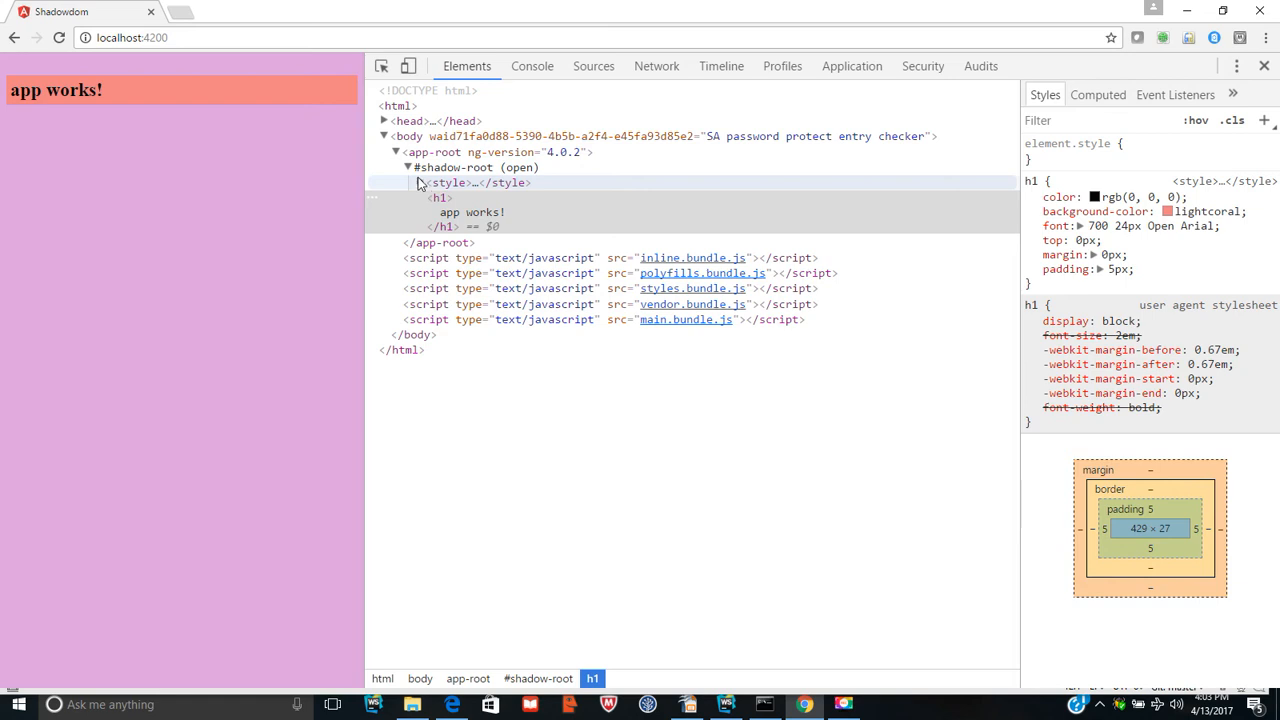
Step: Expand the shadow root's style block, then expand and collapse head to check the plum body style
left_click(418, 182)
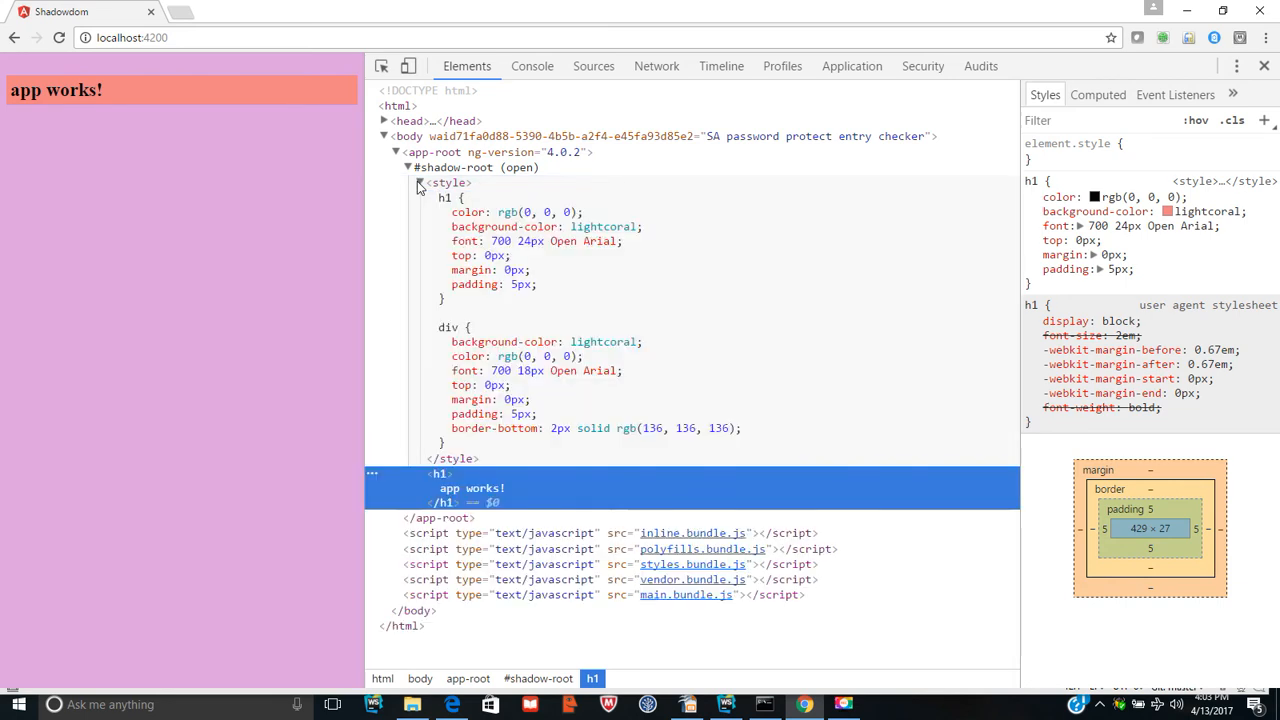
mouse_move(64, 312)
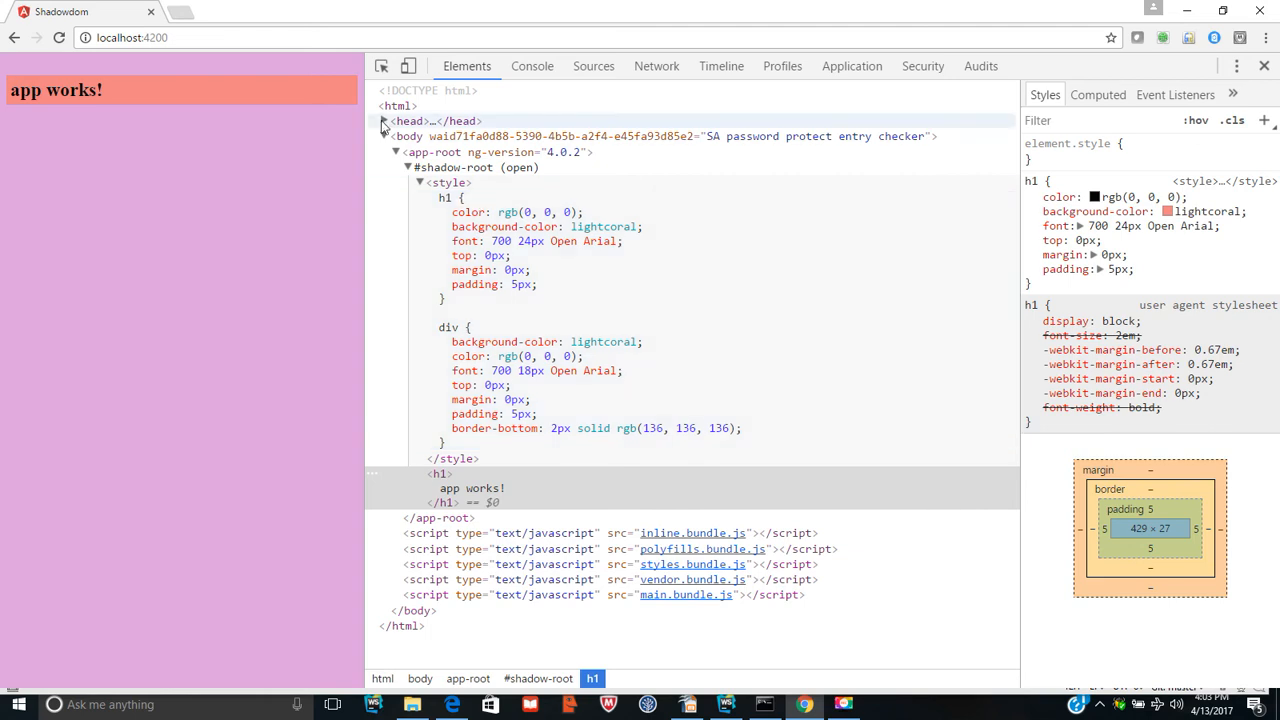
left_click(384, 120)
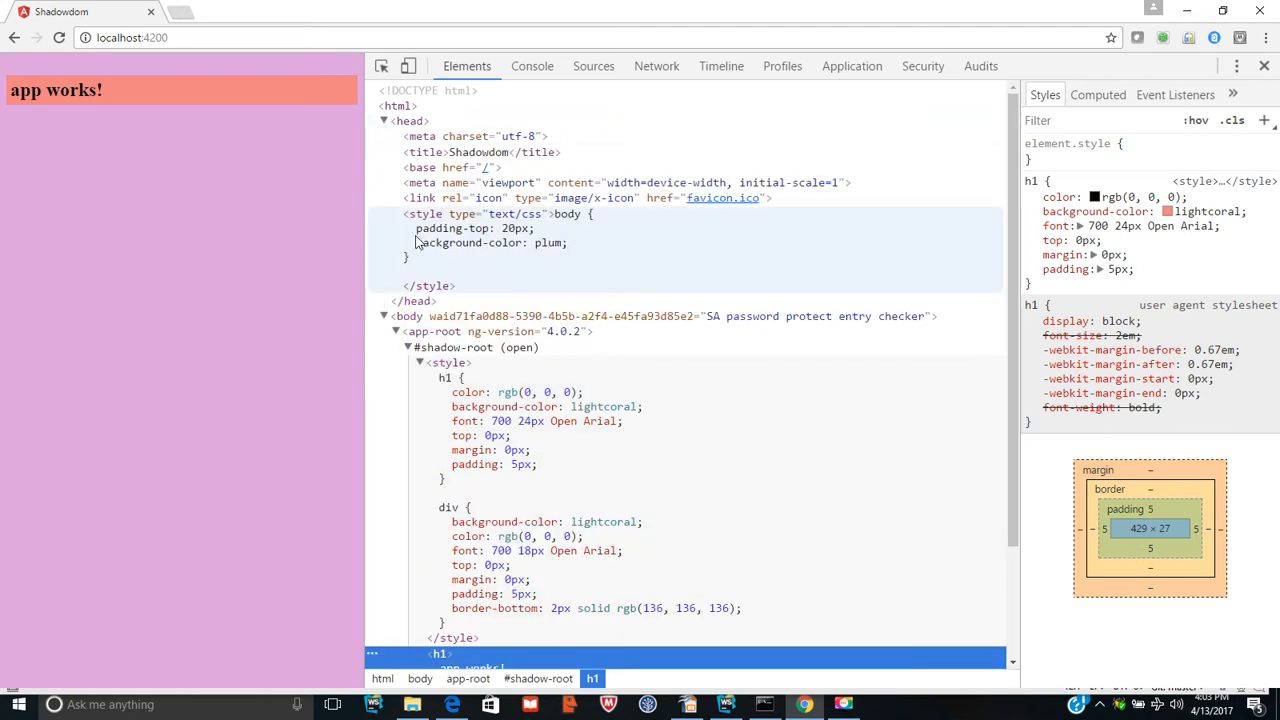
mouse_move(538, 246)
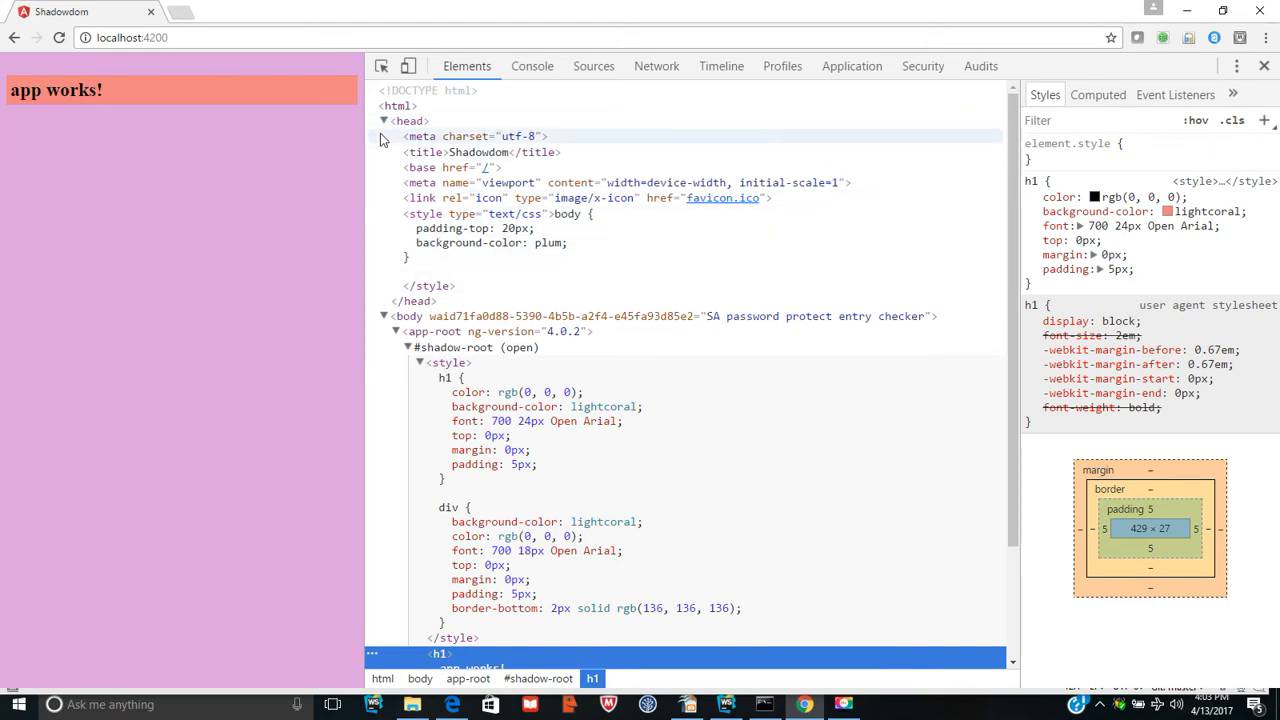
left_click(384, 120)
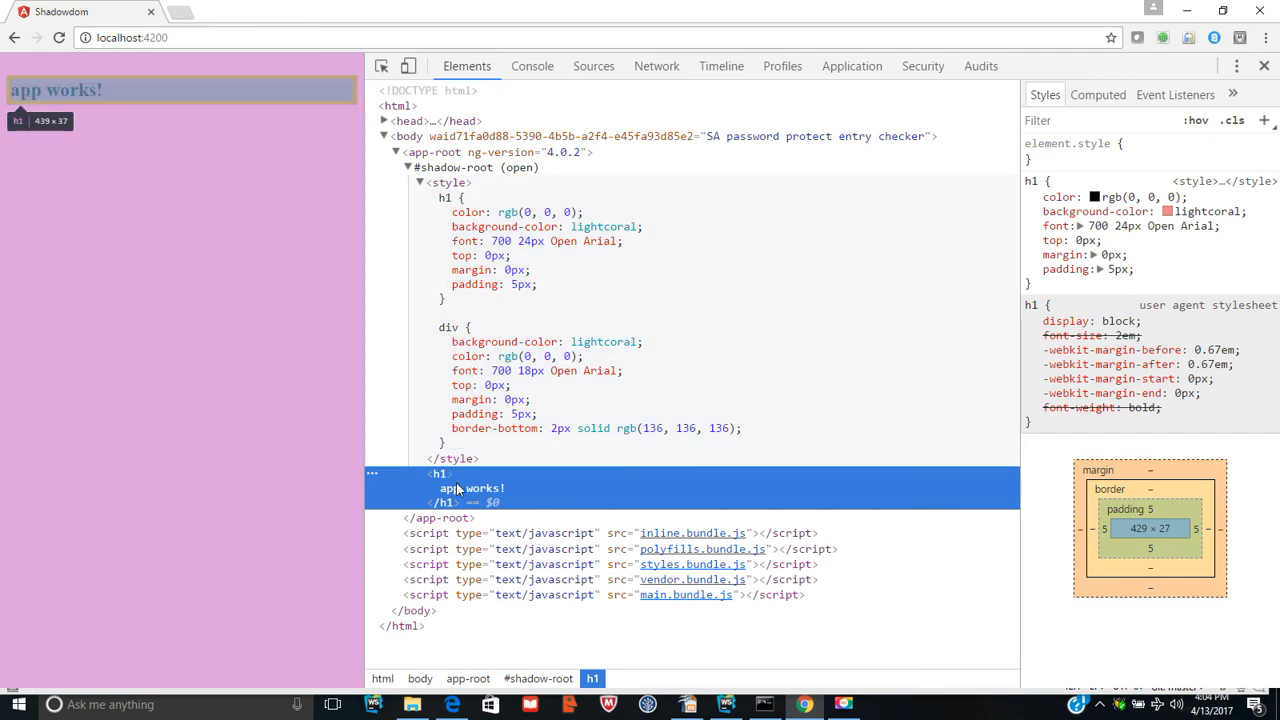
mouse_move(460, 496)
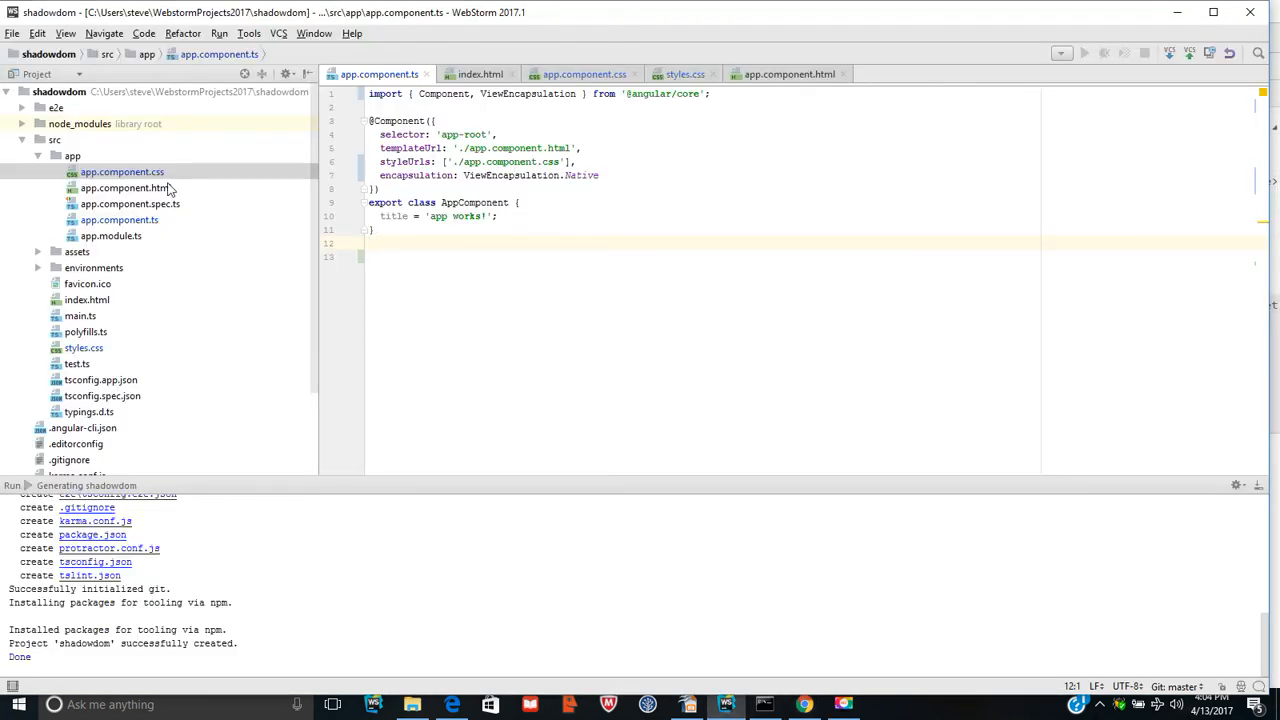
Step: Wrap the h1 in a div in app.component.html and start the div with <br><br>
left_click(124, 188)
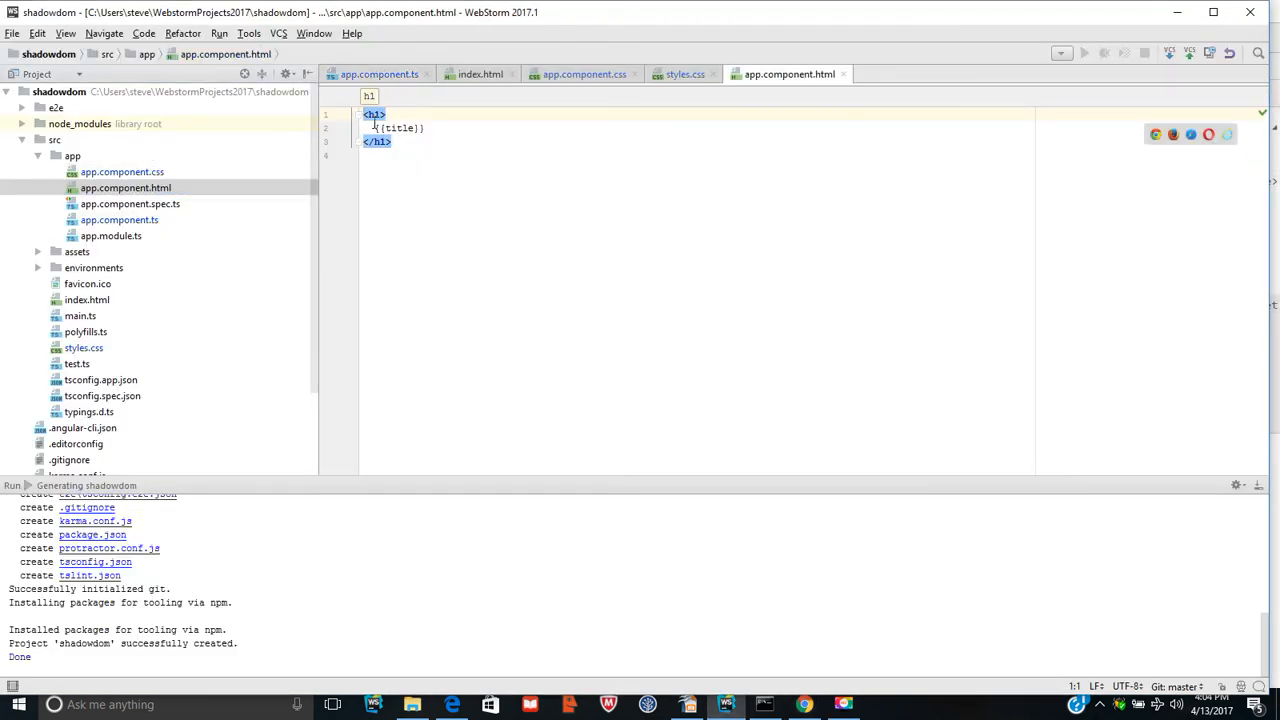
left_click(368, 112)
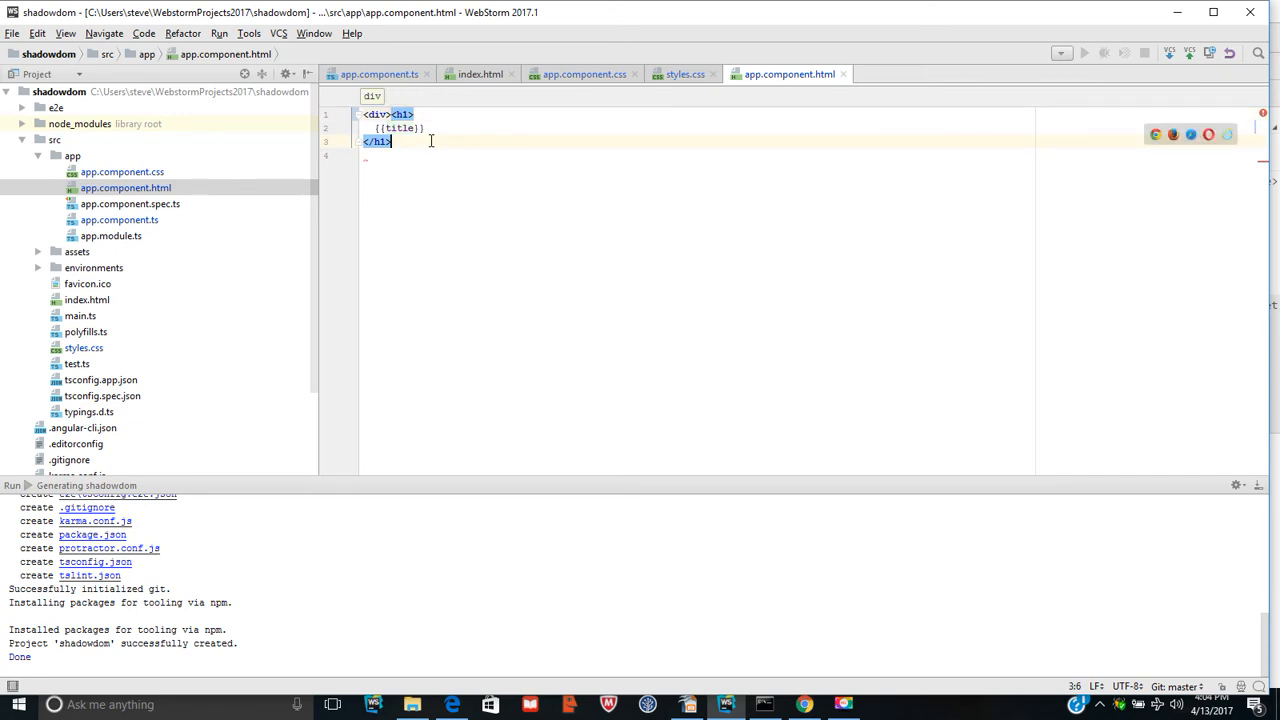
type("</div>")
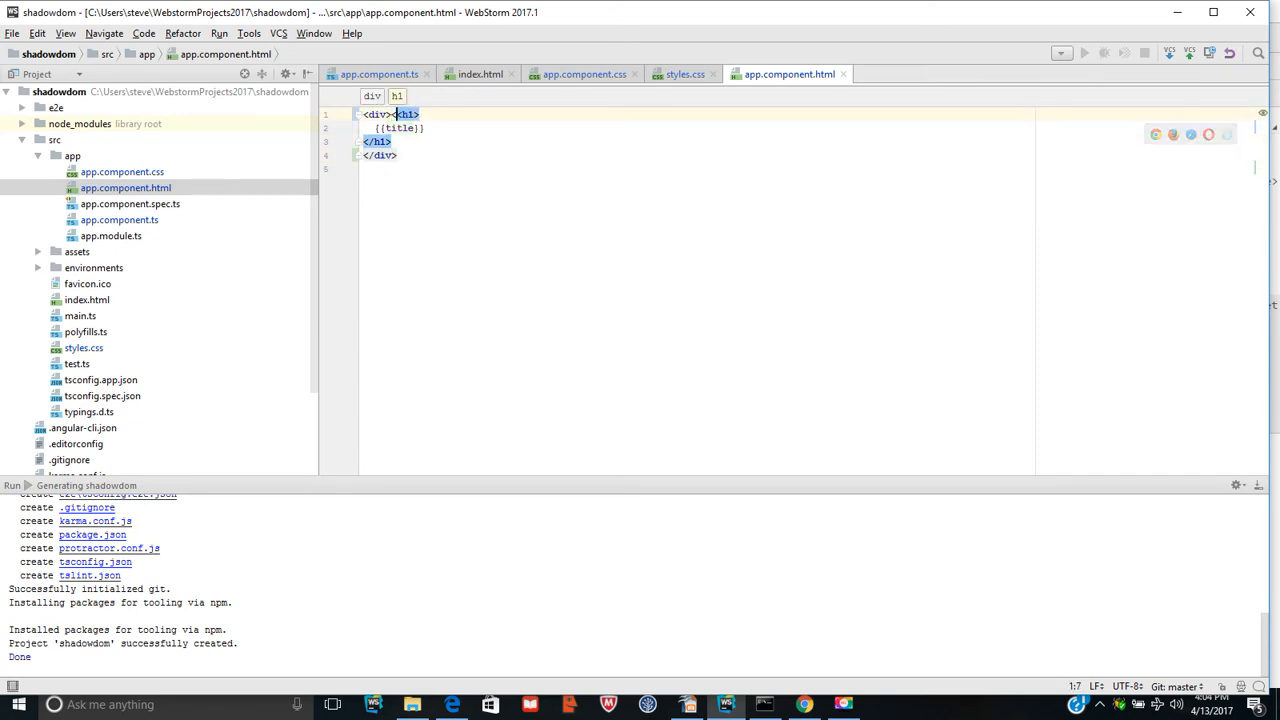
type("<br><br>")
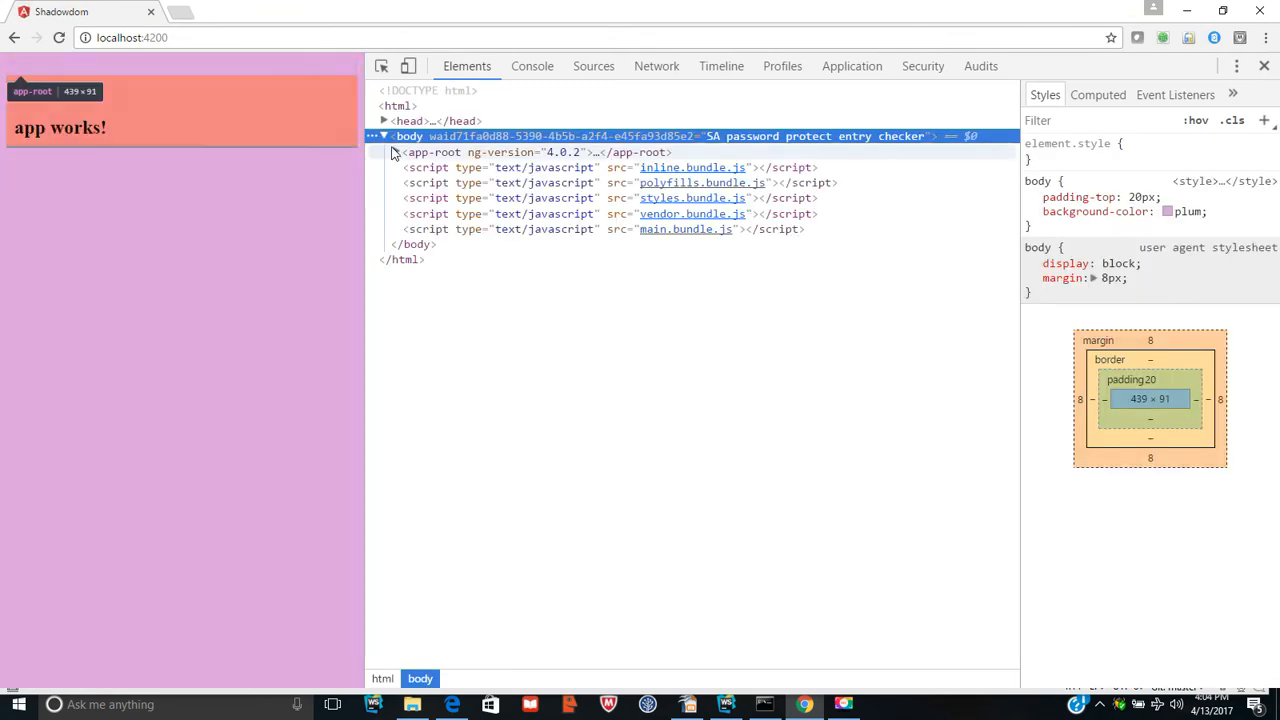
Step: Expand app-root, #shadow-root, style and div in Elements to see the brs and h1, then return to WebStorm
left_click(384, 152)
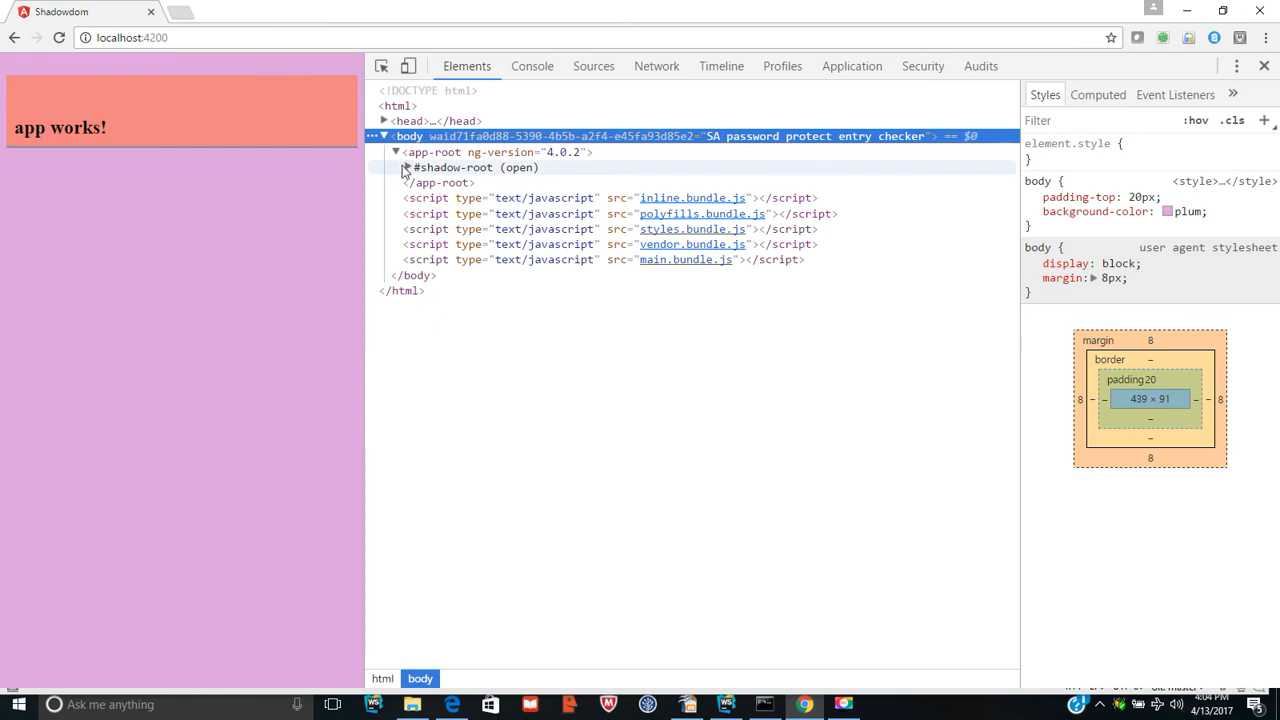
left_click(396, 168)
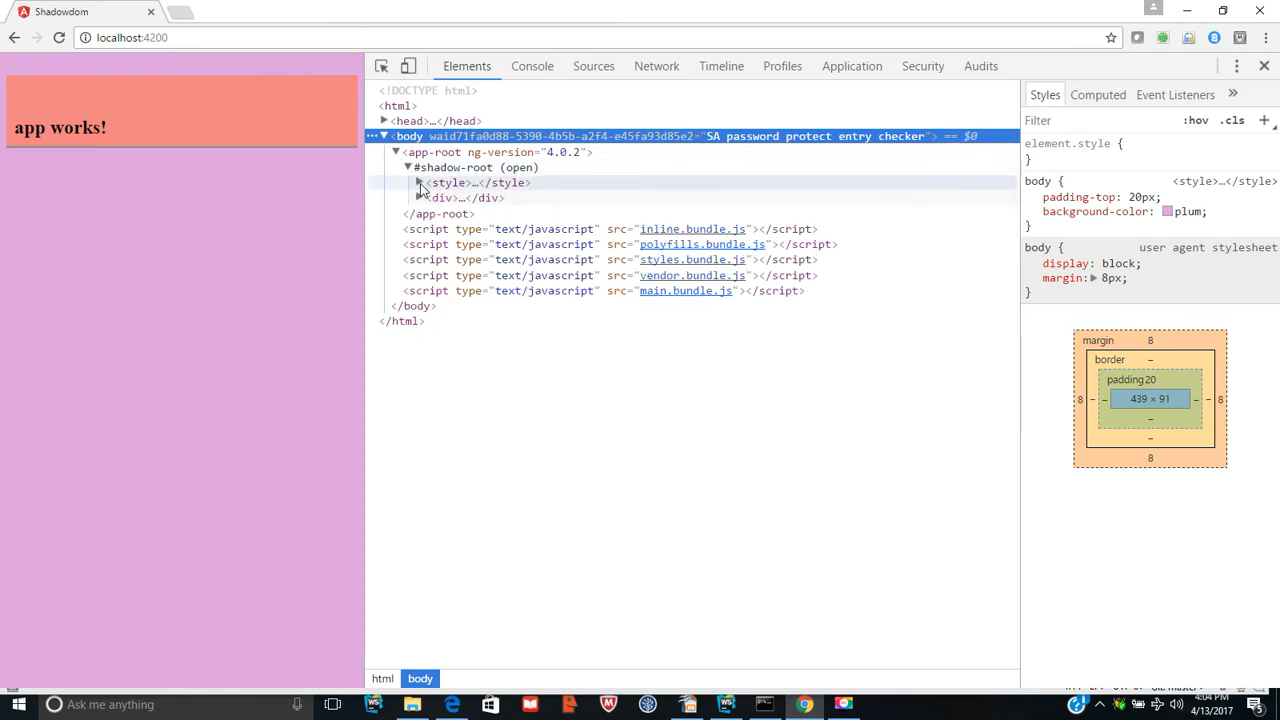
left_click(420, 182)
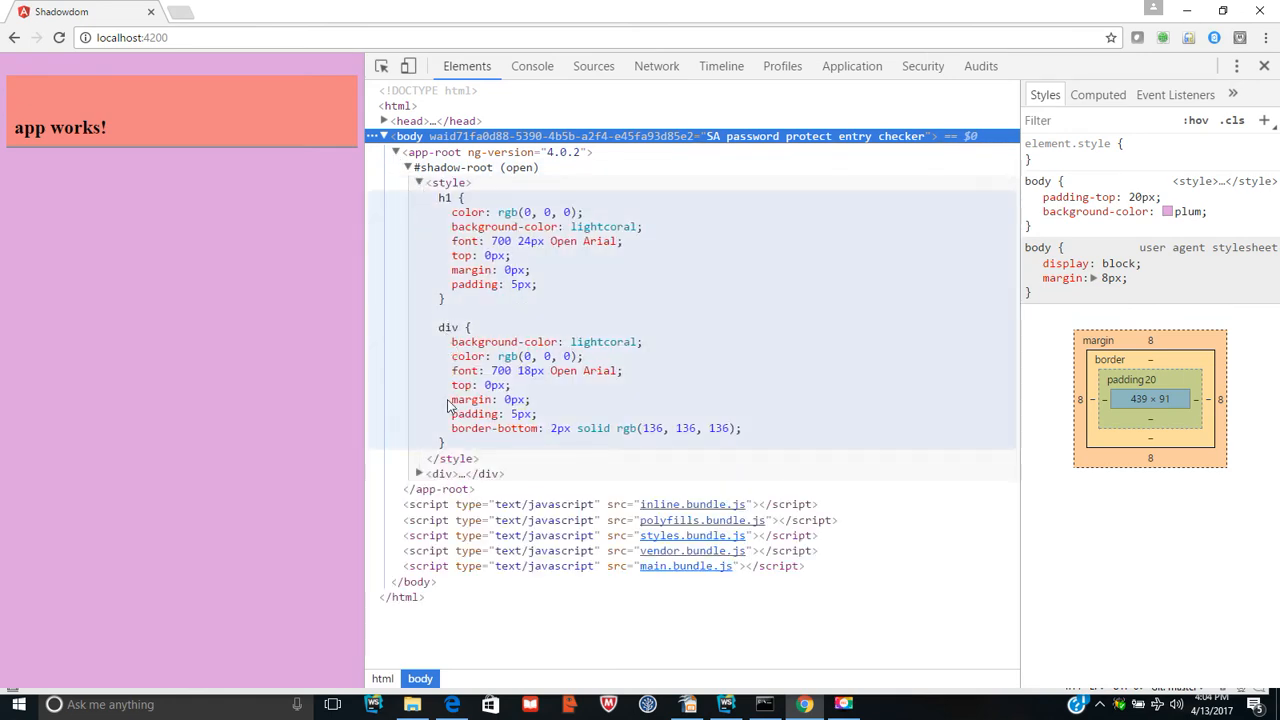
left_click(420, 472)
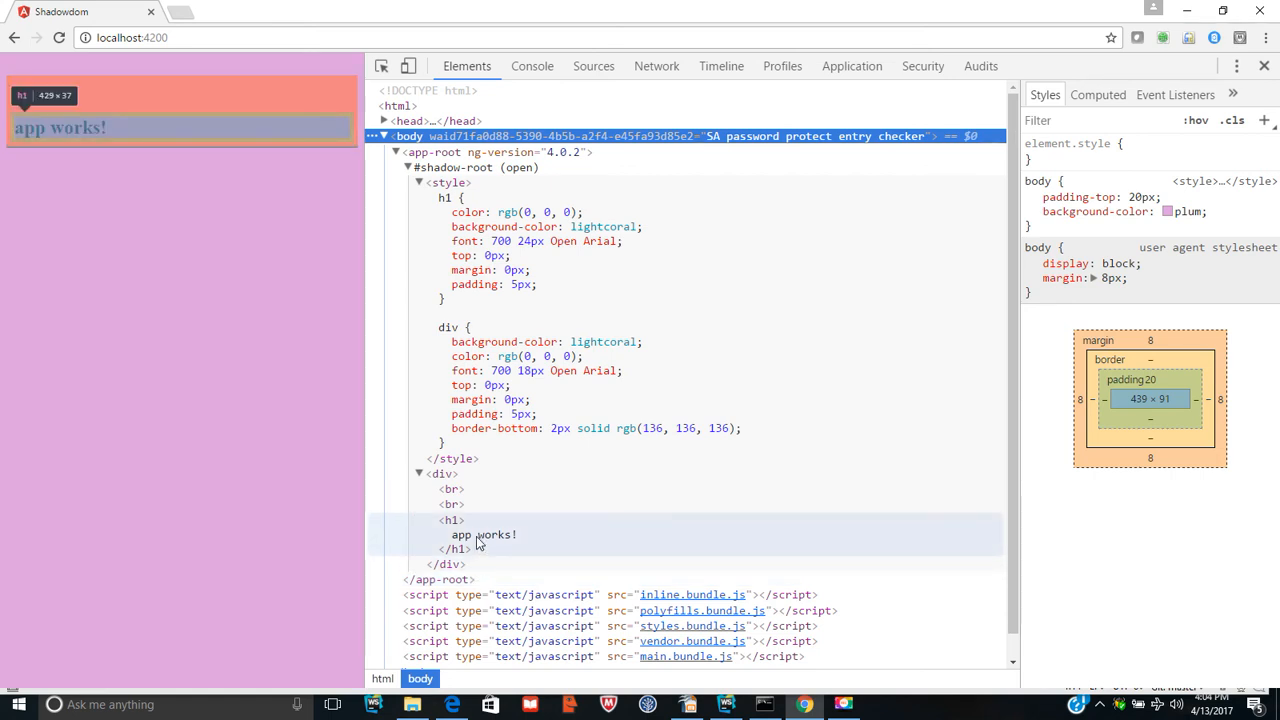
mouse_move(492, 498)
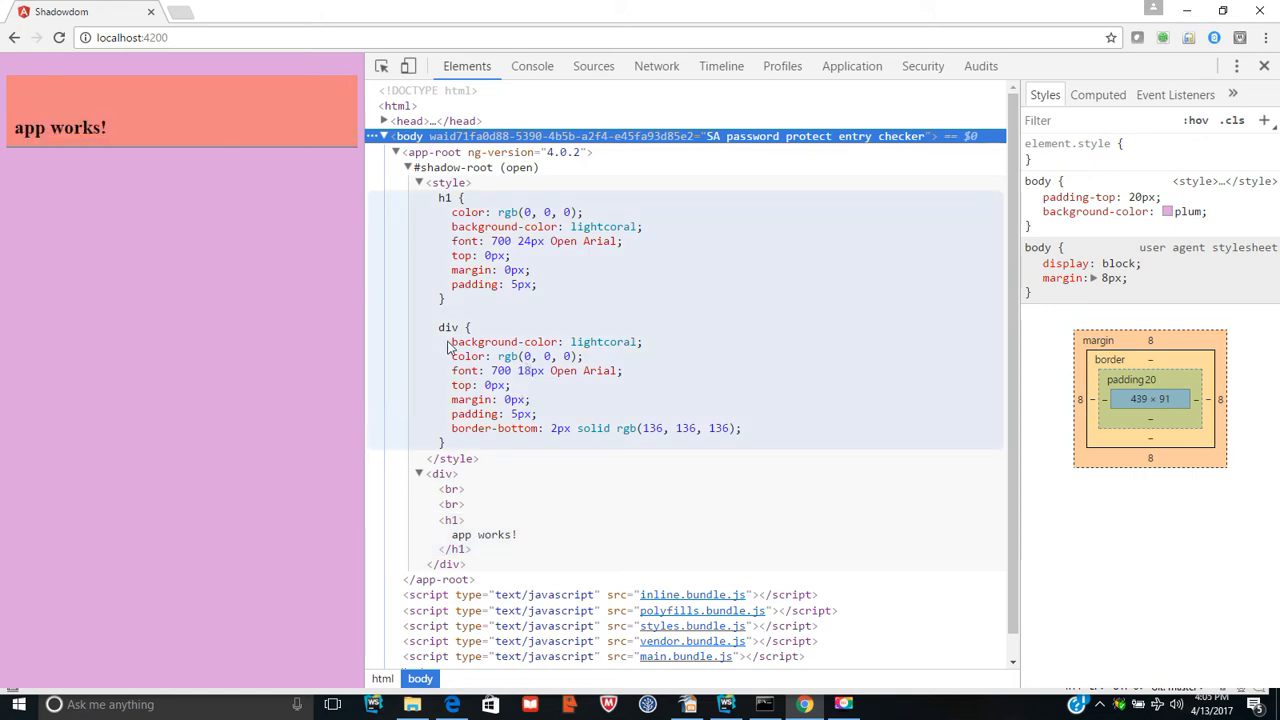
mouse_move(468, 390)
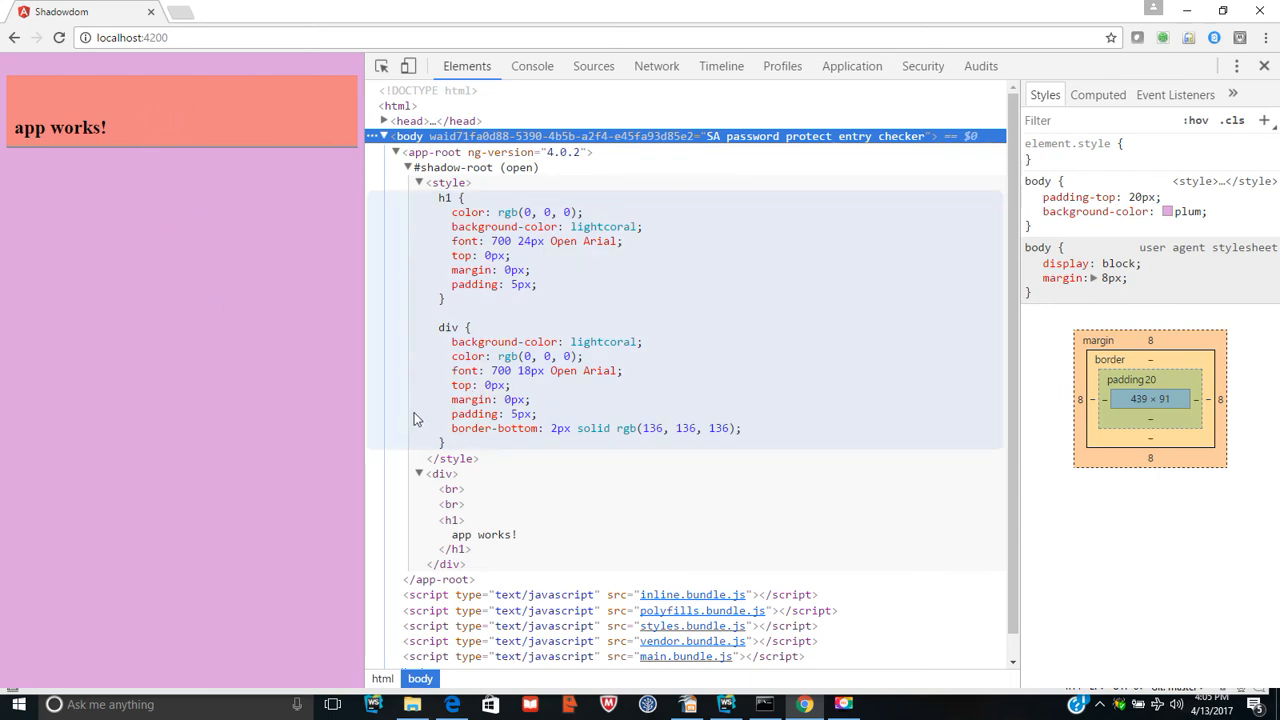
mouse_move(430, 420)
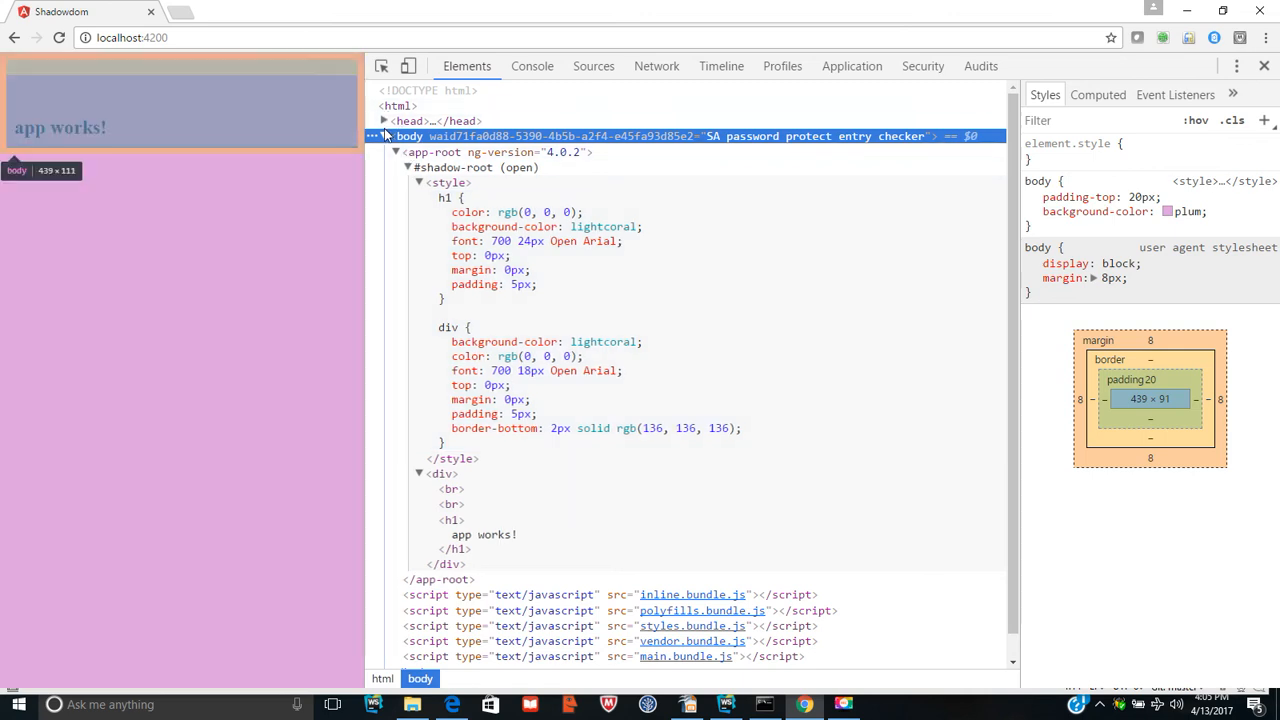
left_click(384, 120)
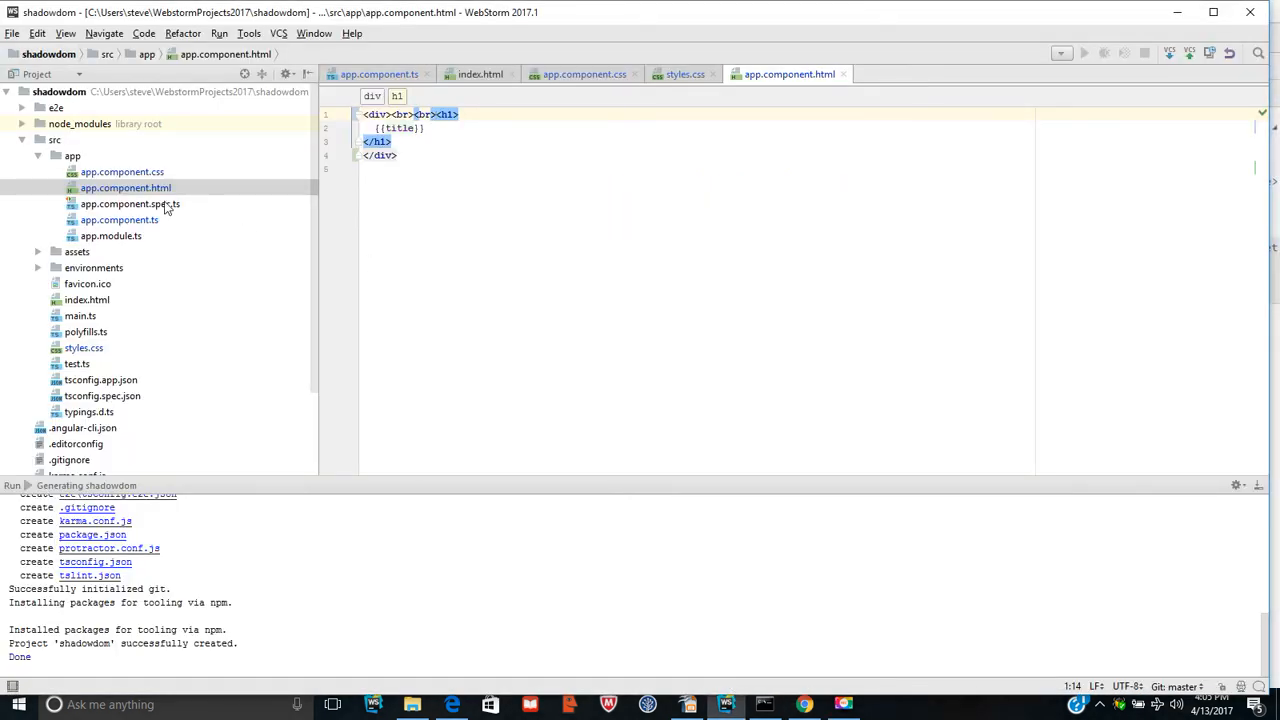
Step: Switch to app.component.ts and select the Native value in the encapsulation line
left_click(120, 218)
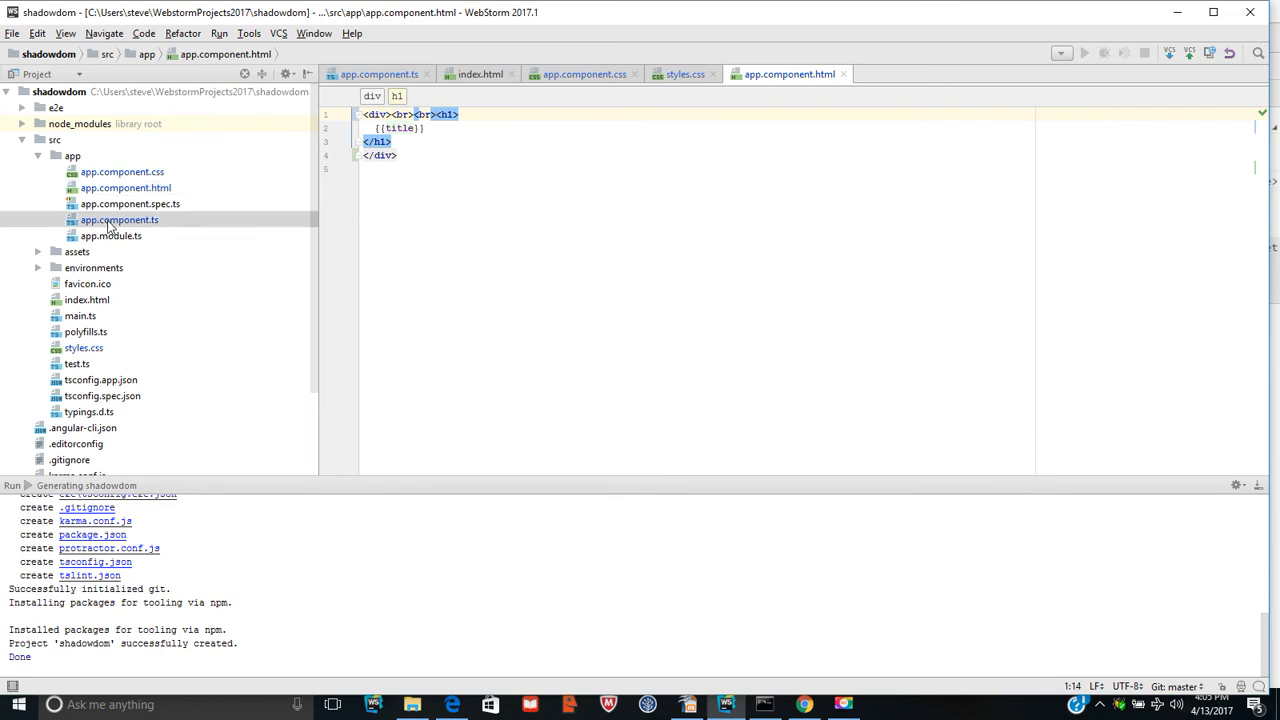
left_click(120, 218)
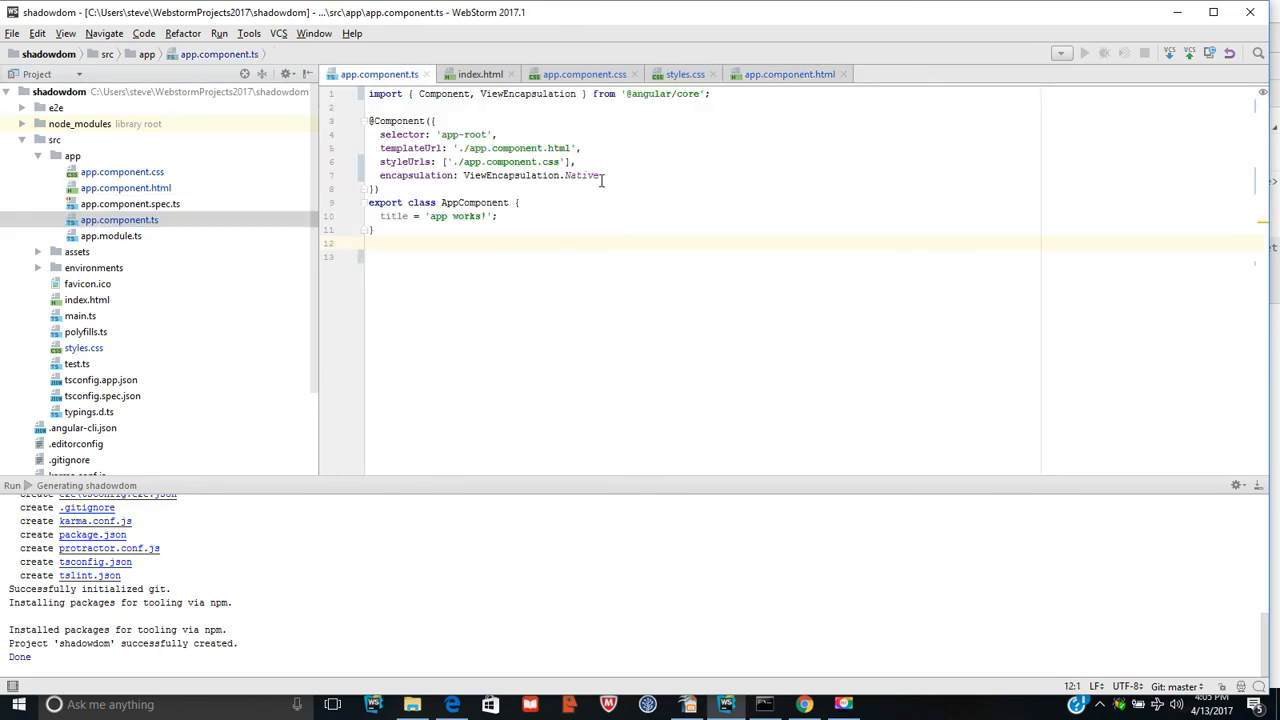
double_click(582, 176)
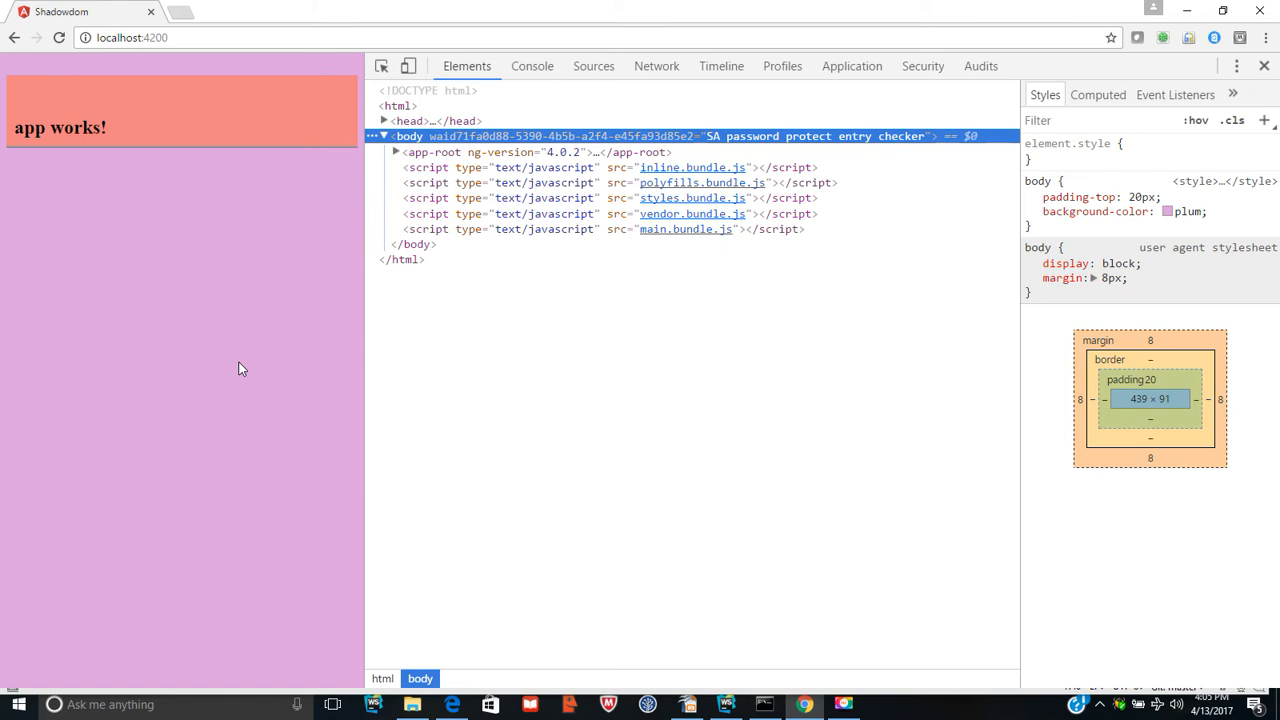
mouse_move(218, 236)
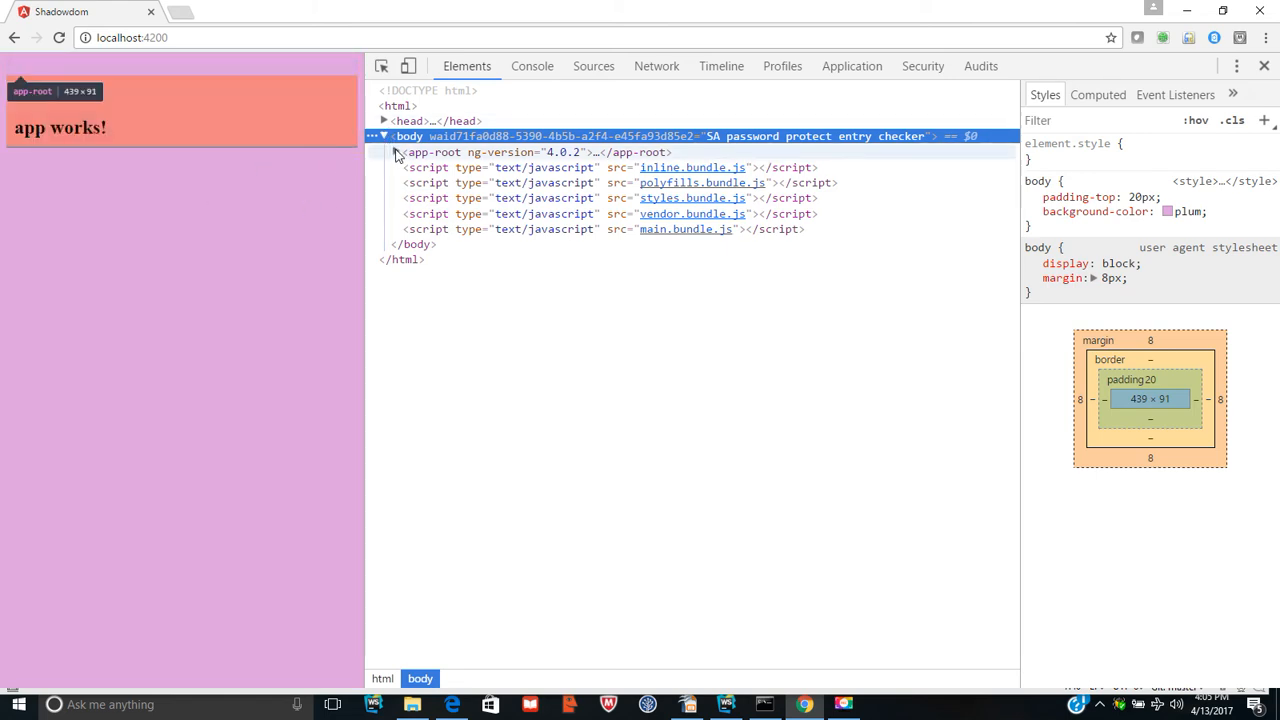
Step: Expand app-root, its div, the head and the style block to reveal unscoped h1 and div rules
left_click(384, 152)
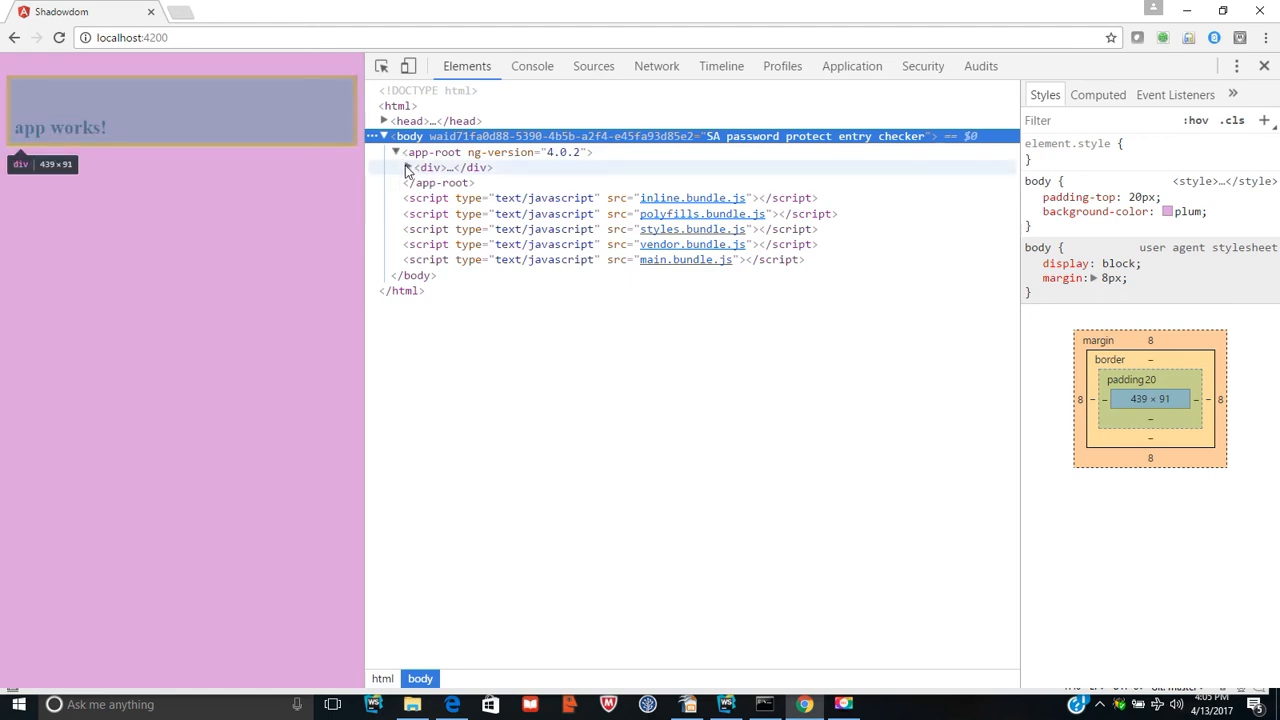
left_click(396, 168)
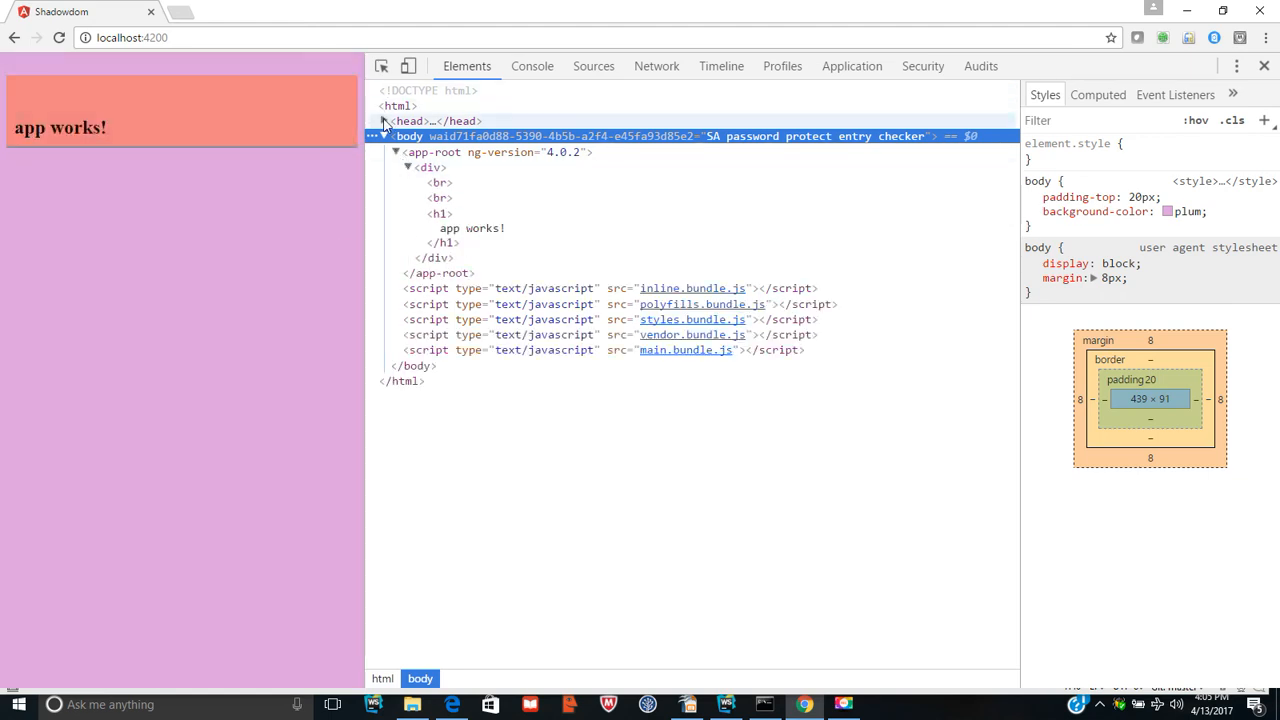
left_click(396, 122)
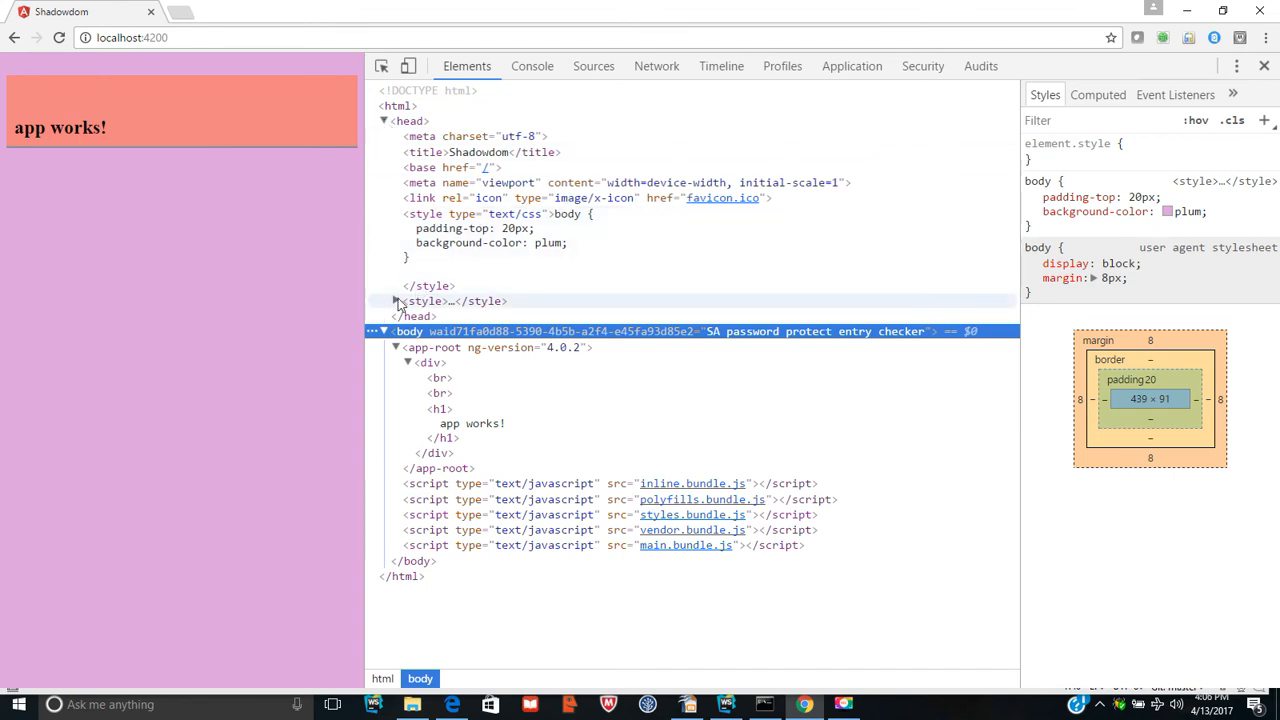
left_click(392, 300)
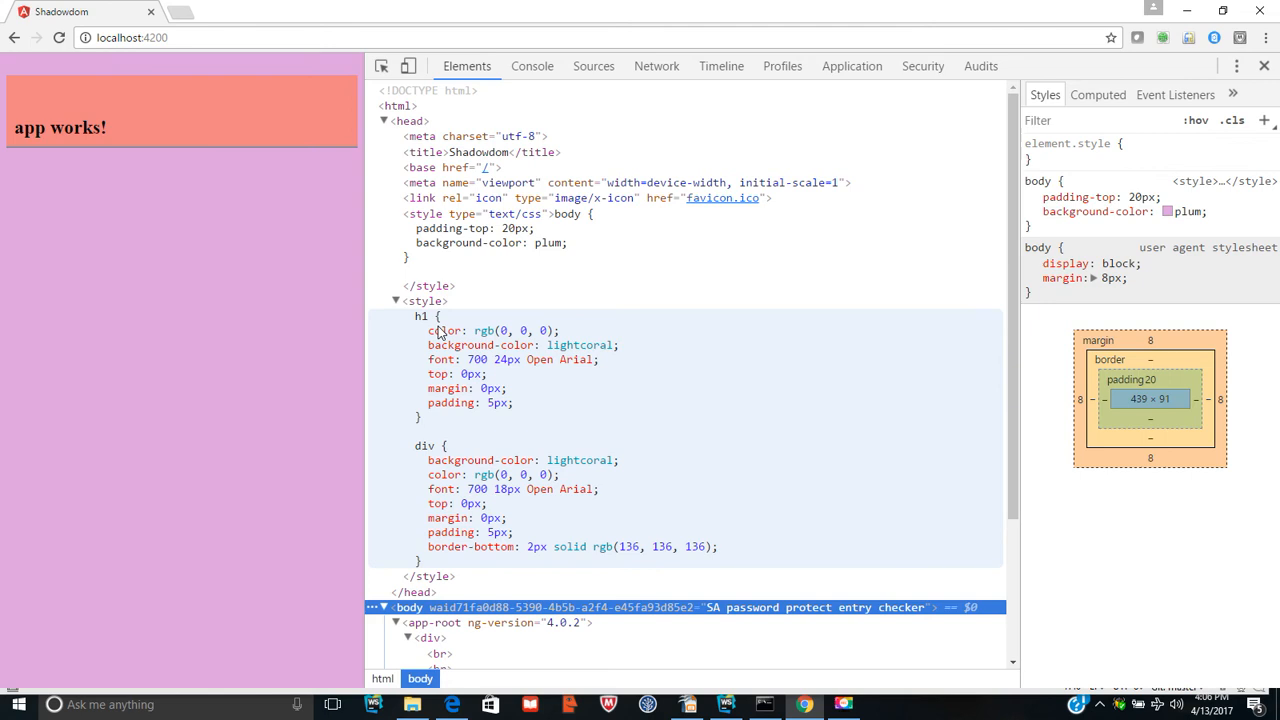
mouse_move(472, 486)
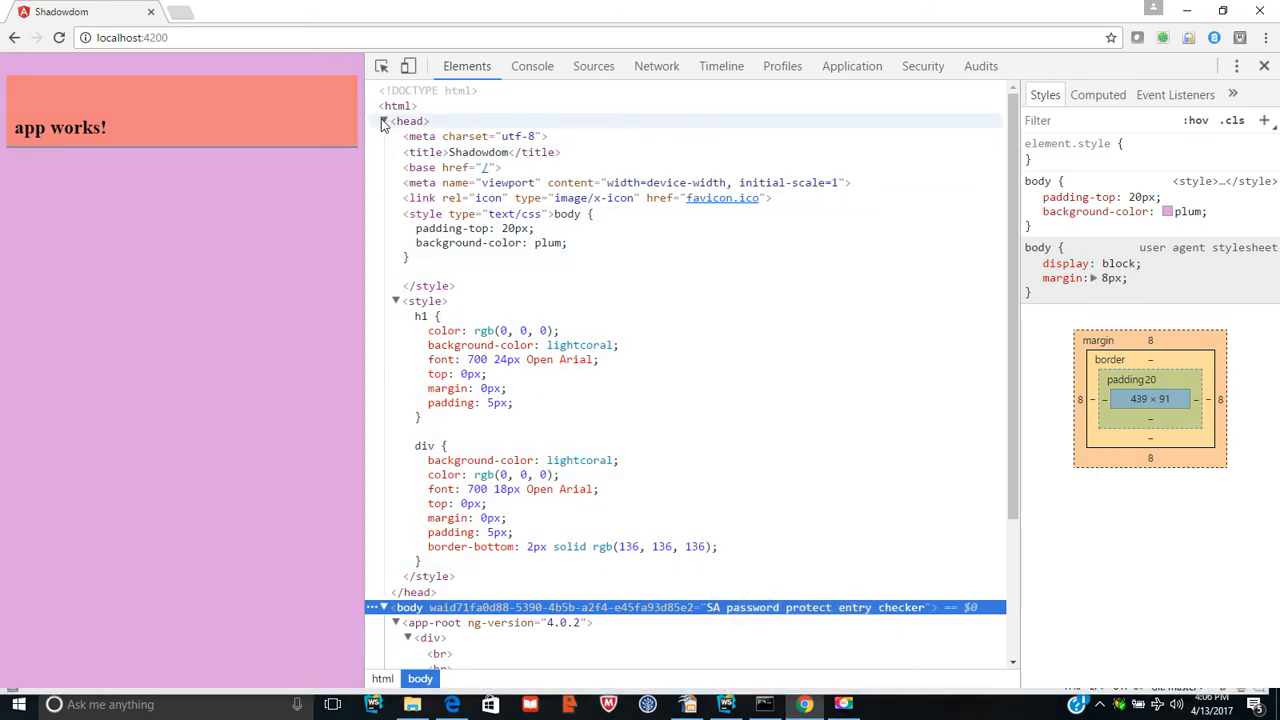
left_click(382, 122)
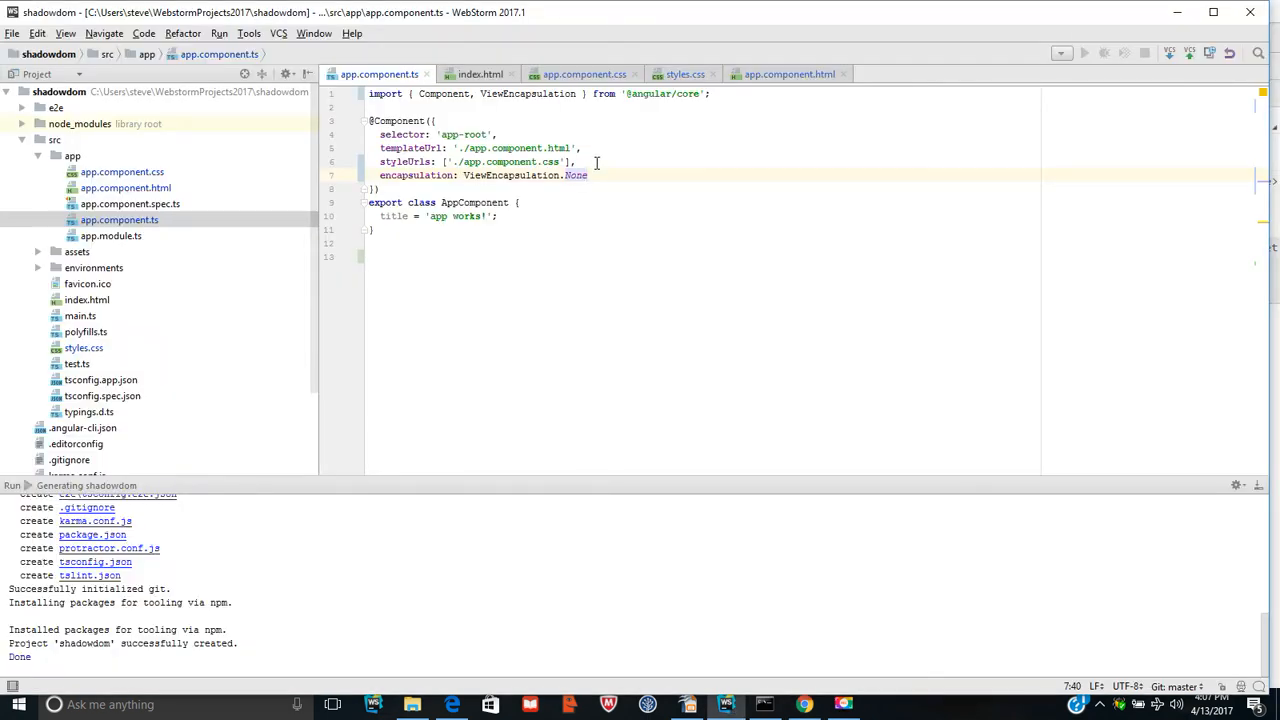
Step: Replace ViewEncapsulation.None with Emulated in app.component.ts
double_click(576, 176)
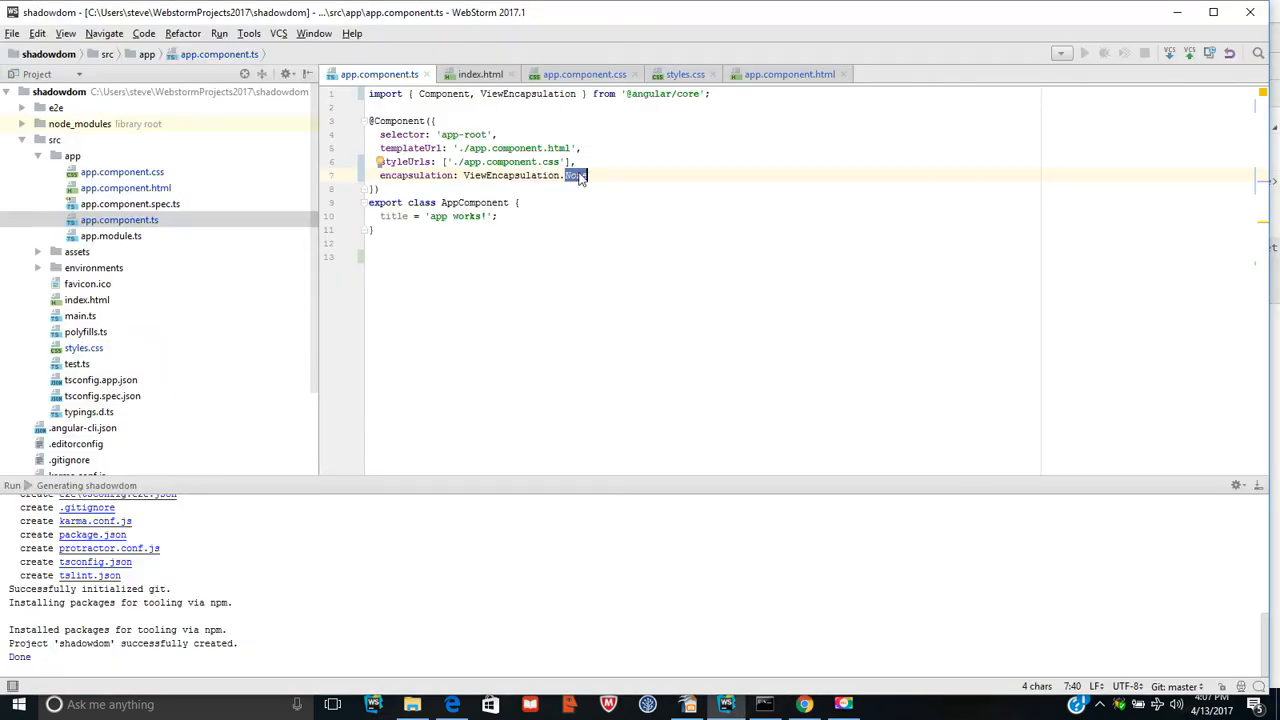
type("Emulate")
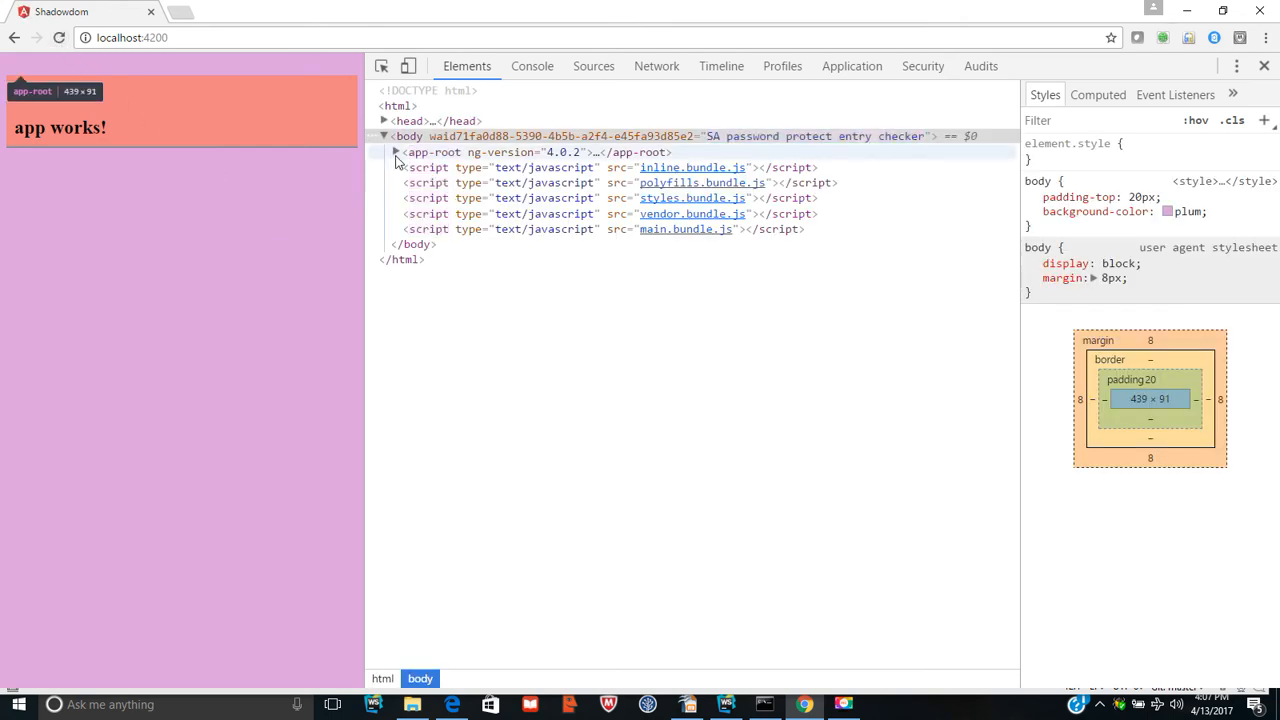
Step: Expand app-root, its div, the head and style block again, then bring the dev server terminal forward
left_click(392, 152)
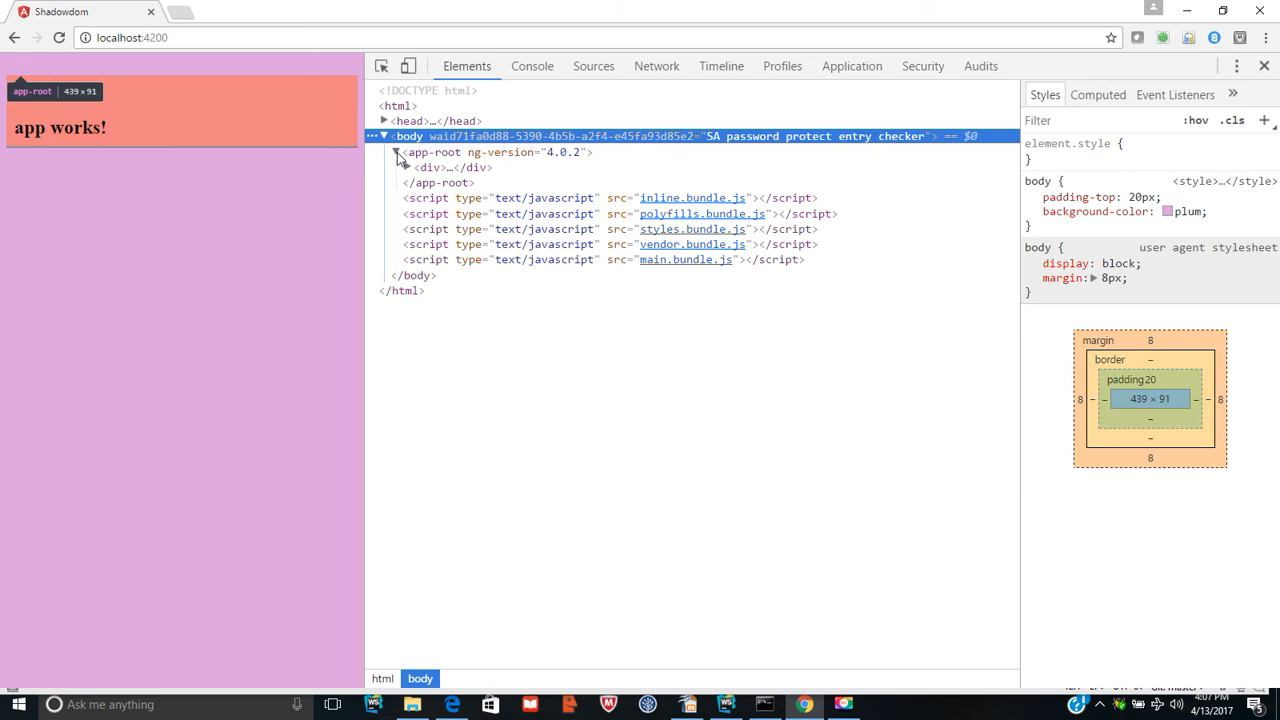
left_click(404, 168)
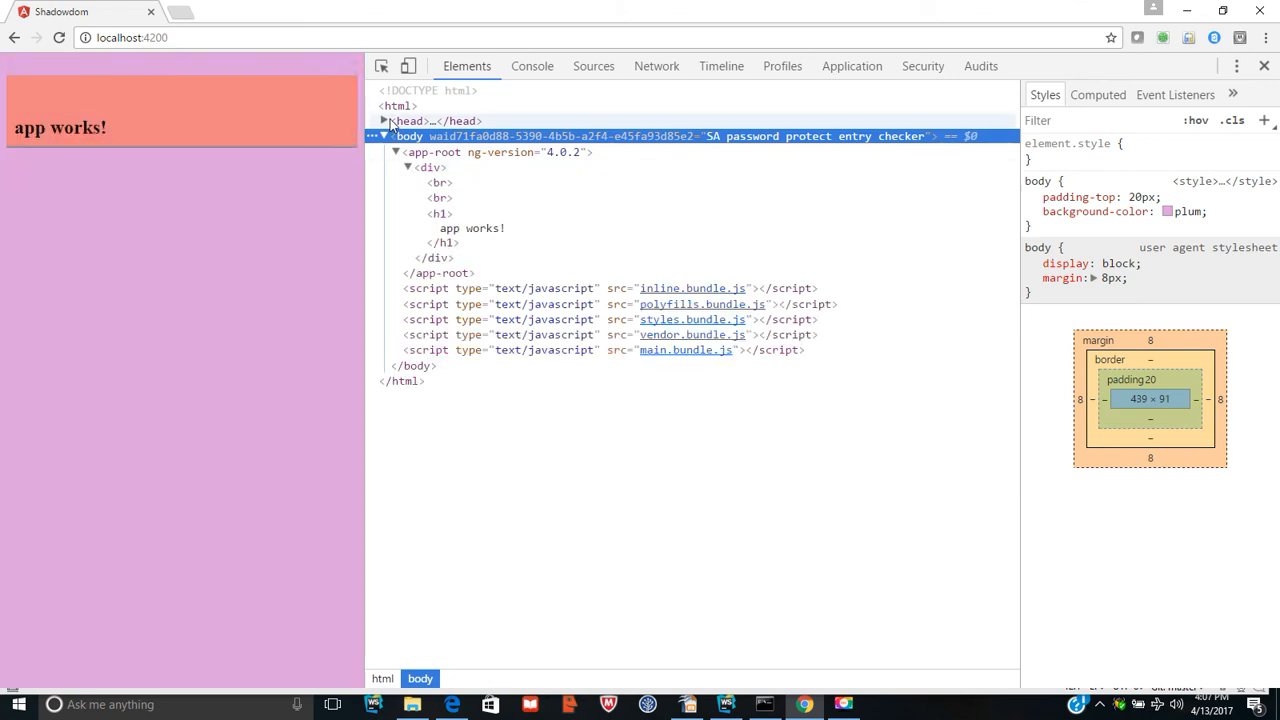
left_click(384, 120)
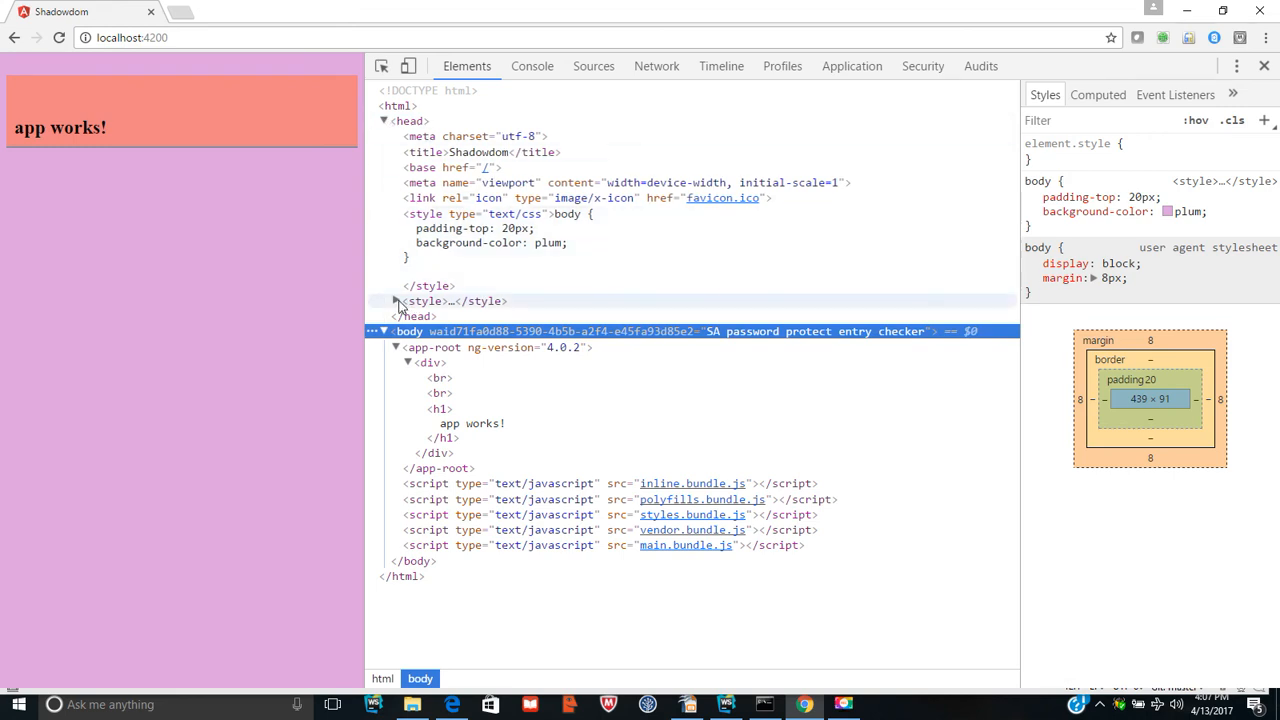
left_click(386, 300)
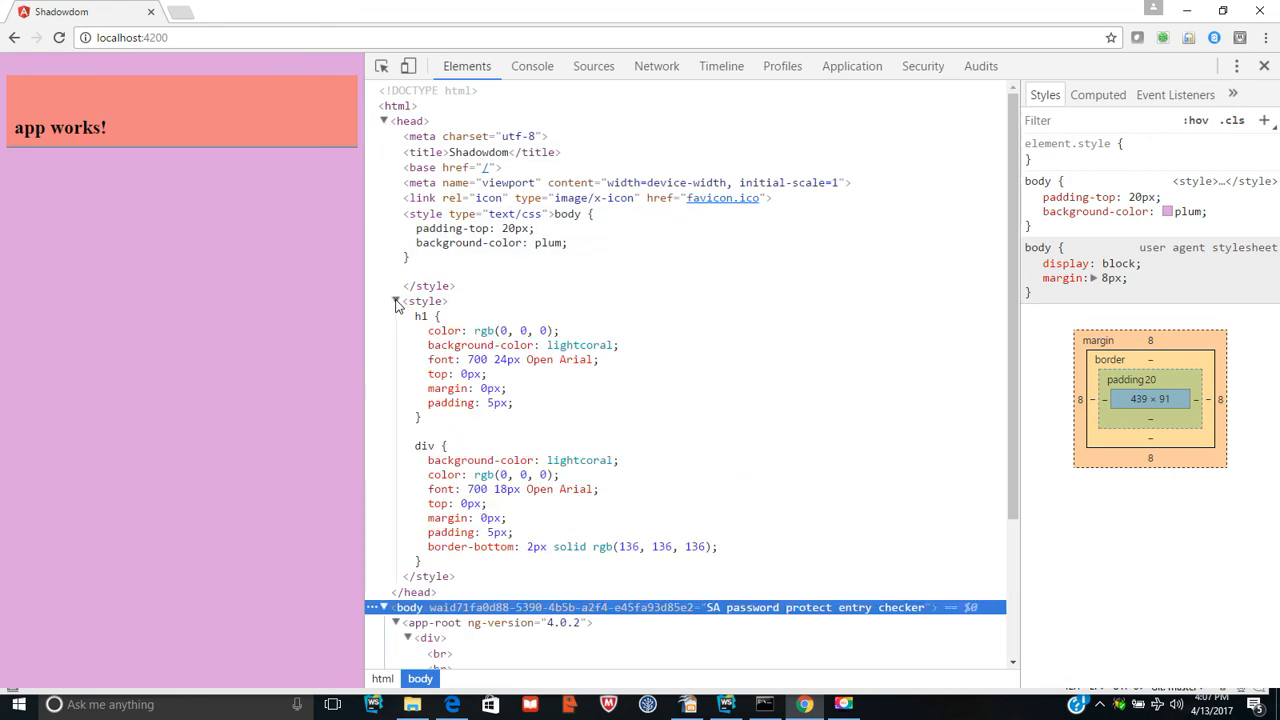
left_click(396, 300)
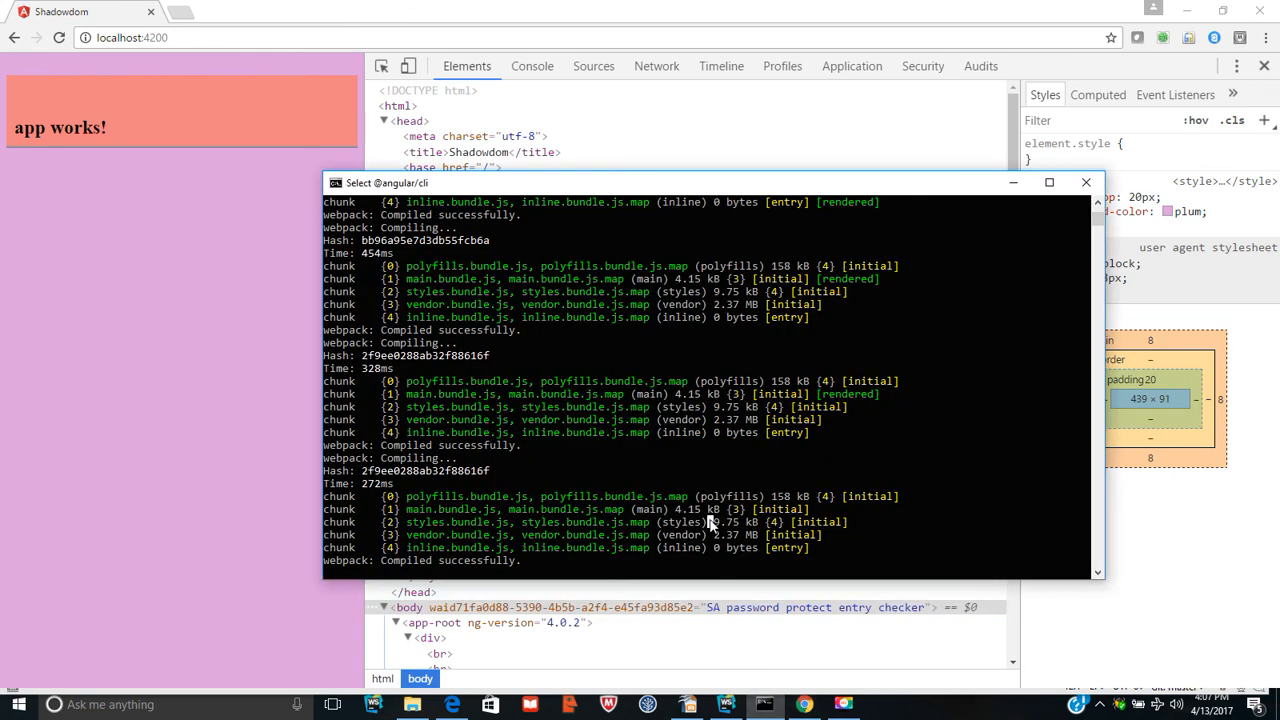
Step: Stop the dev server, restart it with npm start, and reload localhost:4200 in Chrome
key("ctrl+c")
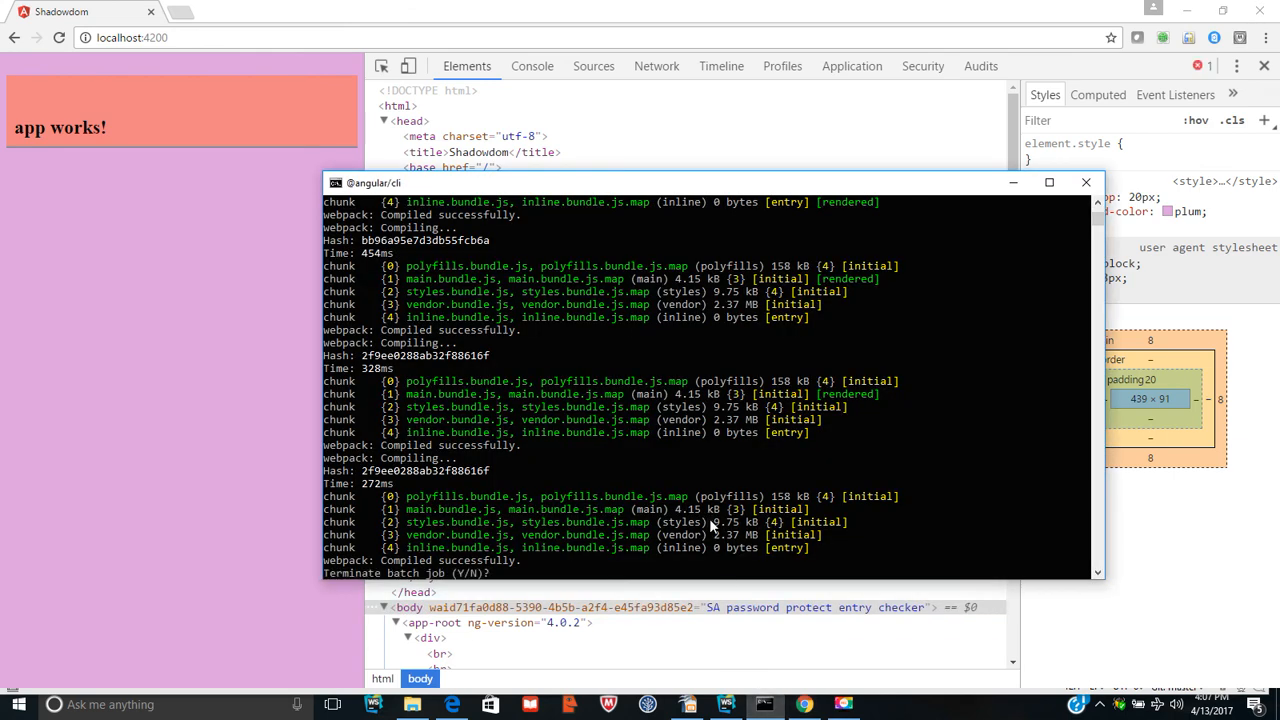
type("y")
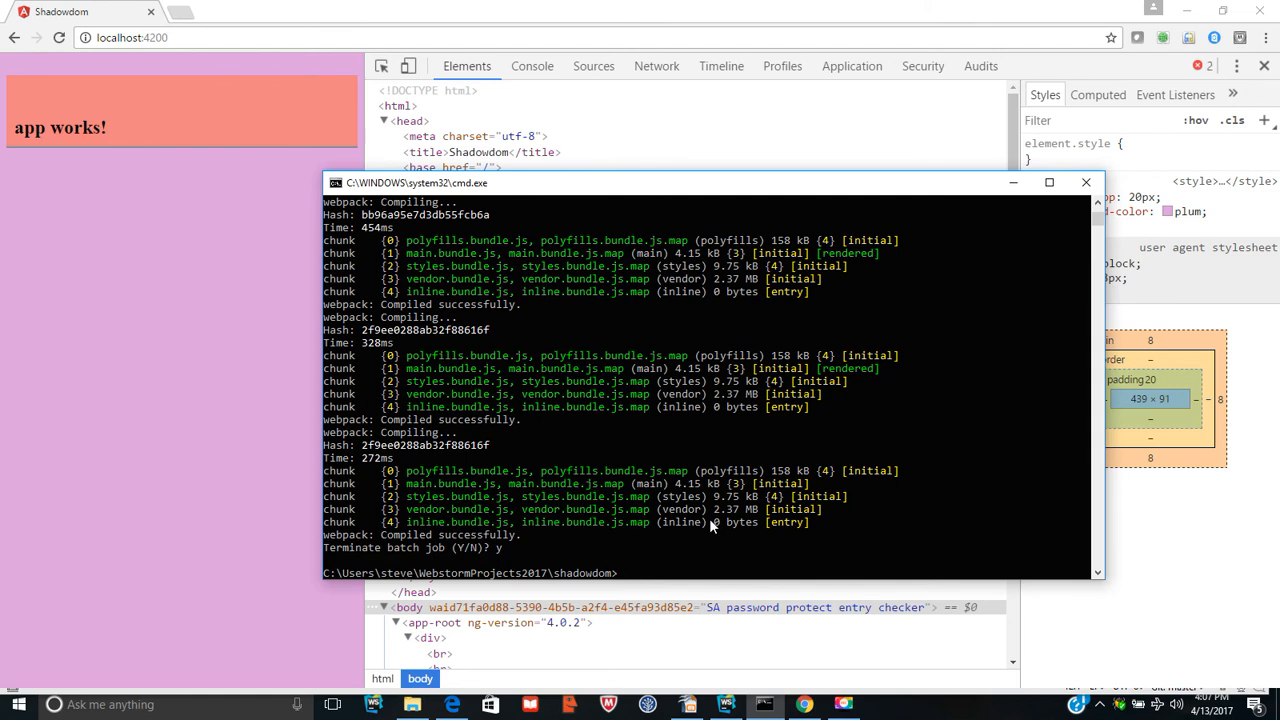
type("npm start")
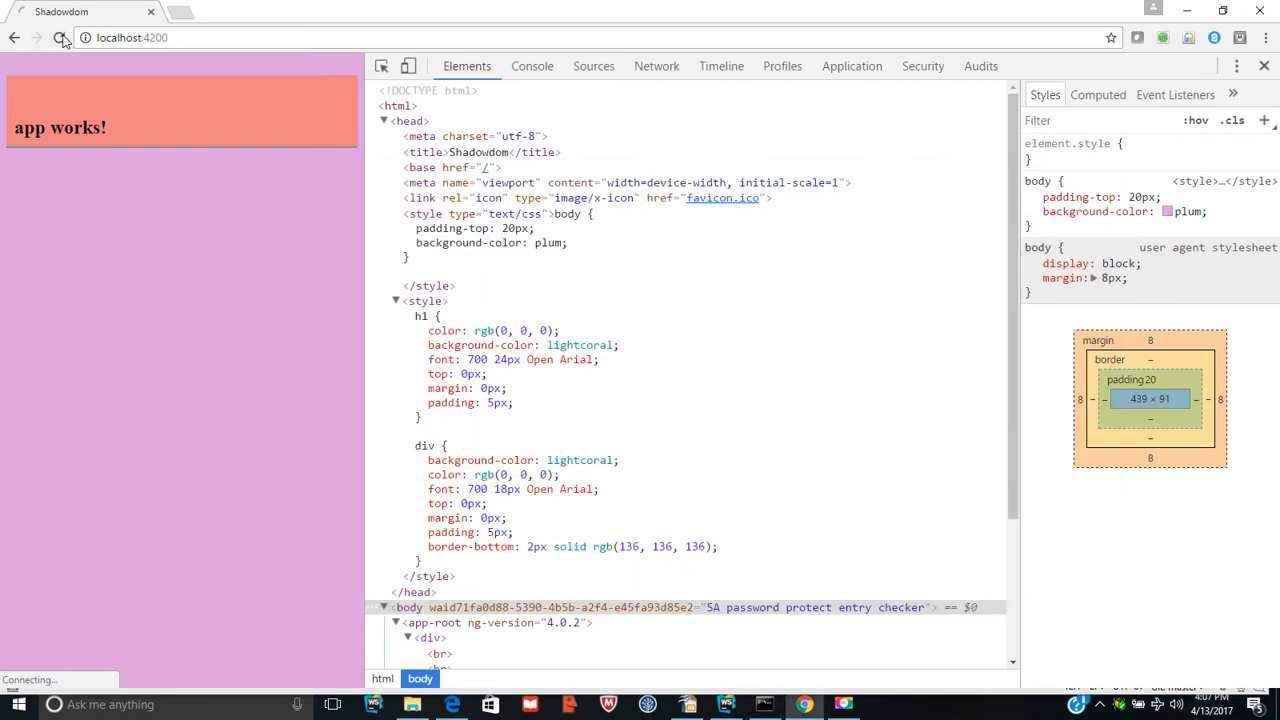
left_click(62, 36)
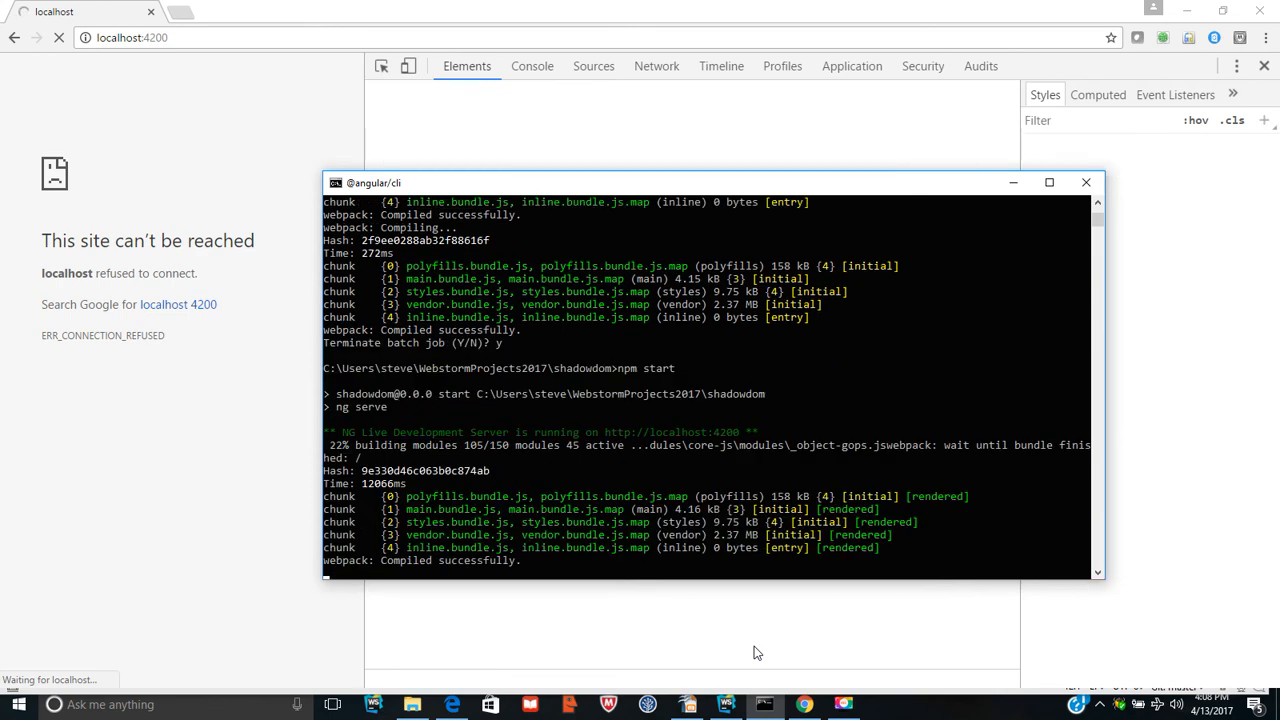
left_click(60, 36)
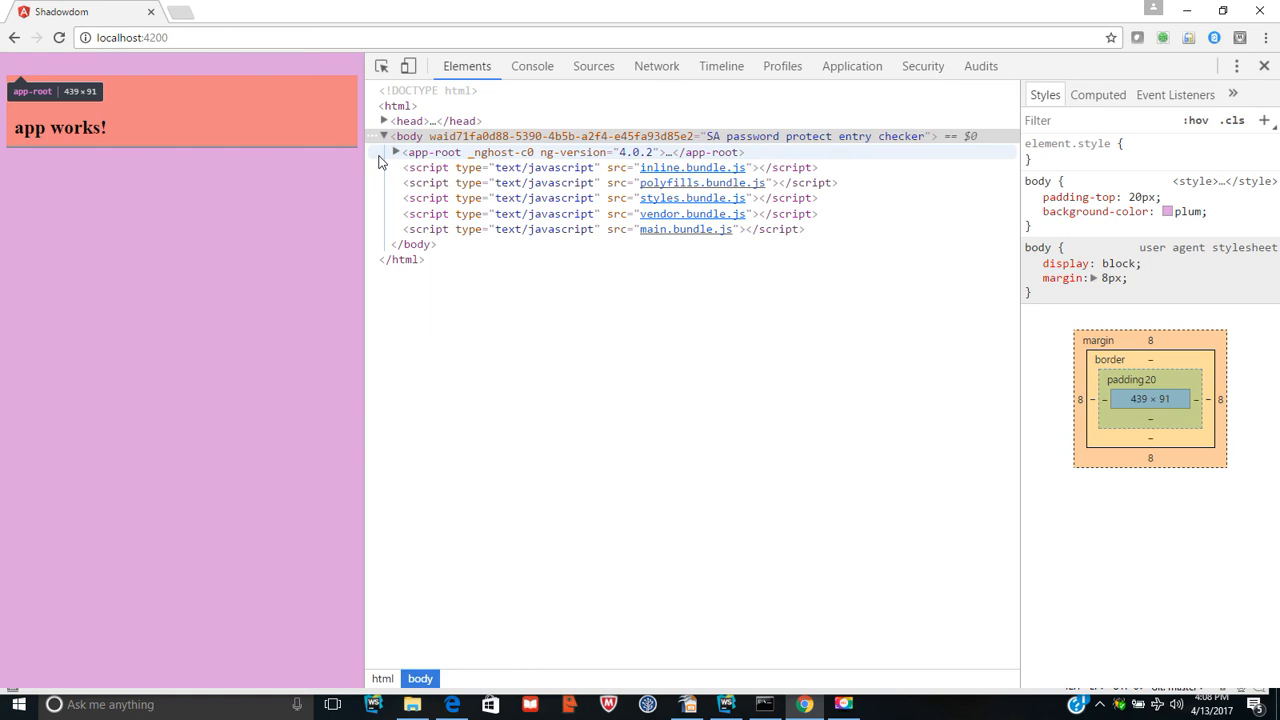
Step: Expand app-root, its div and the head to inspect the _ngcontent-c0 scoped h1 and div rules
left_click(396, 152)
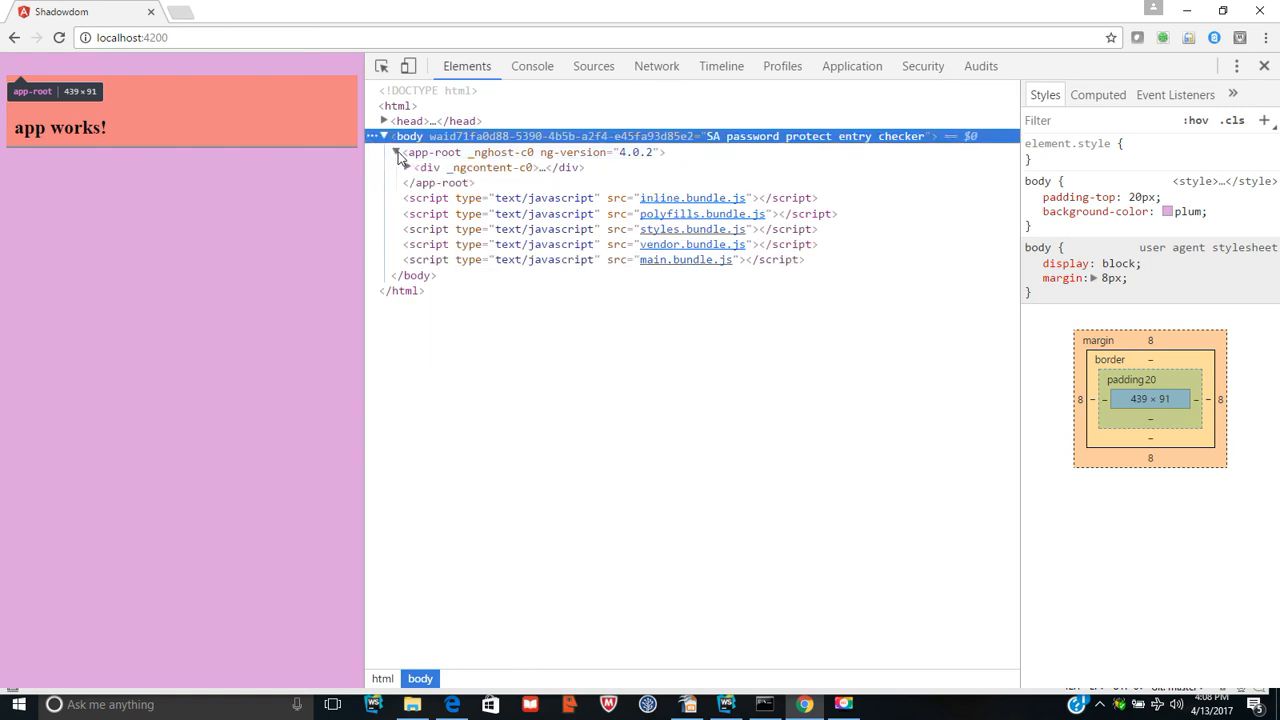
left_click(404, 168)
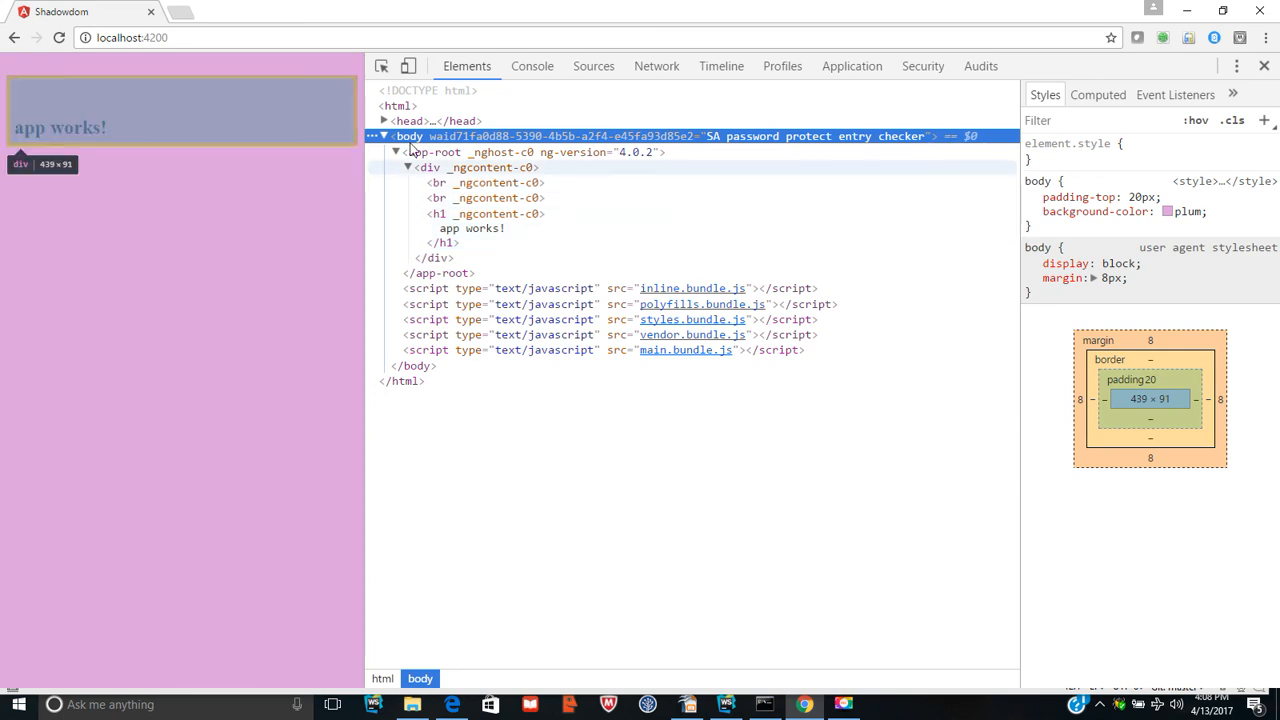
left_click(384, 120)
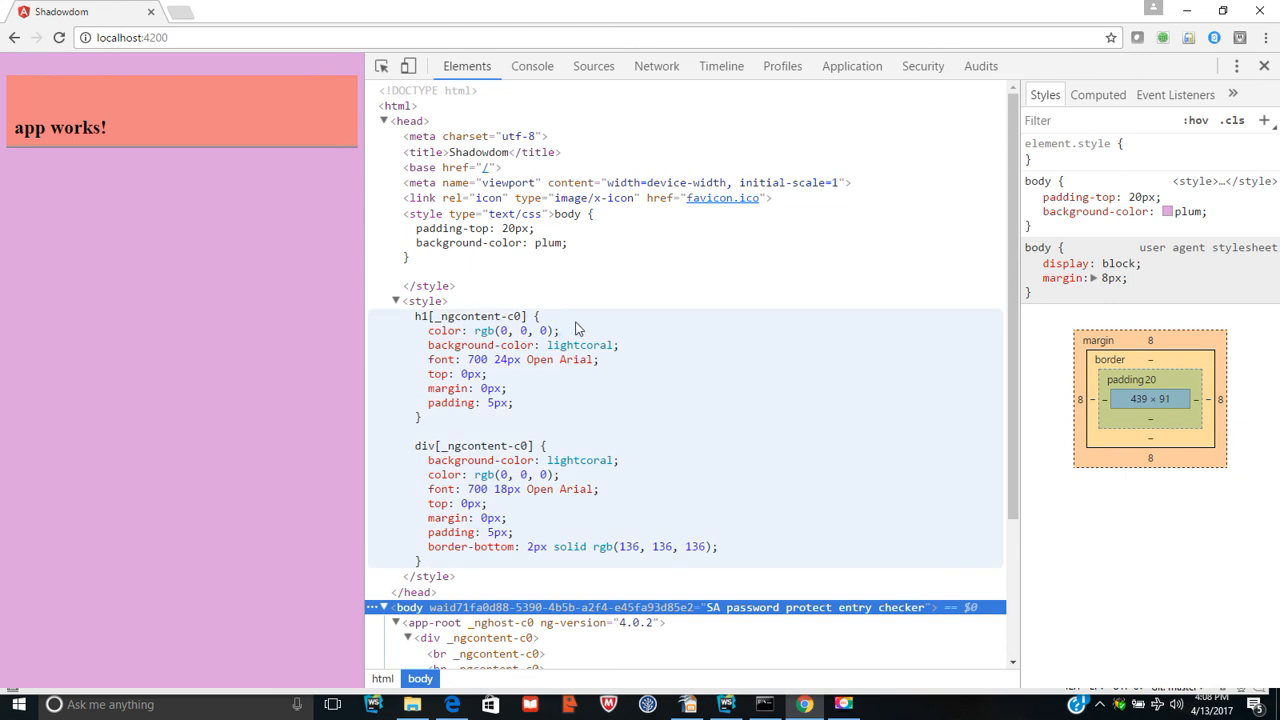
mouse_move(420, 336)
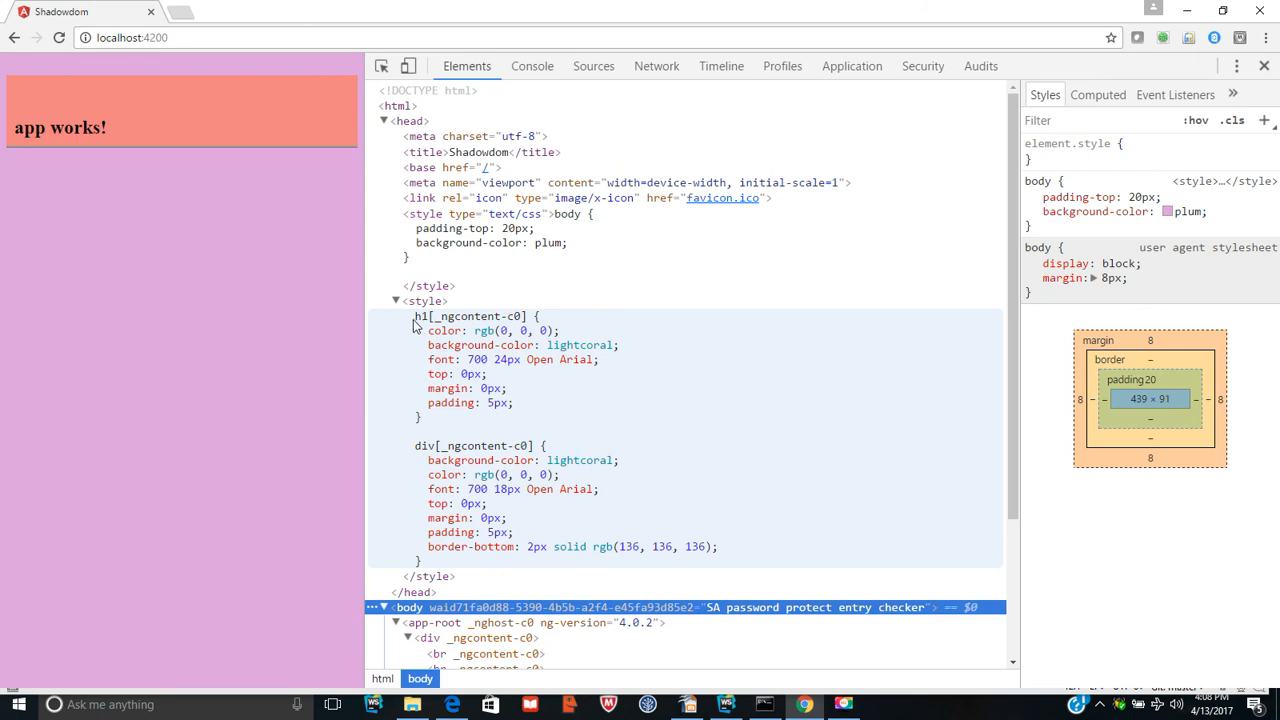
mouse_move(460, 332)
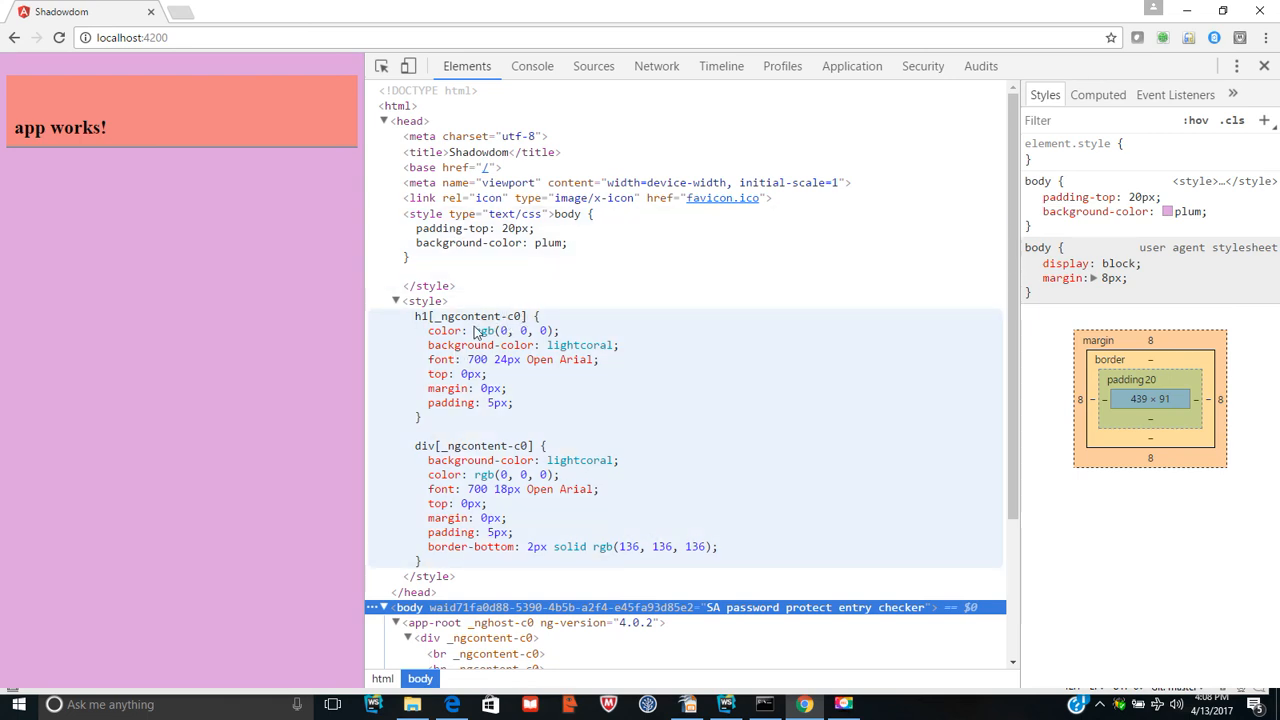
mouse_move(470, 328)
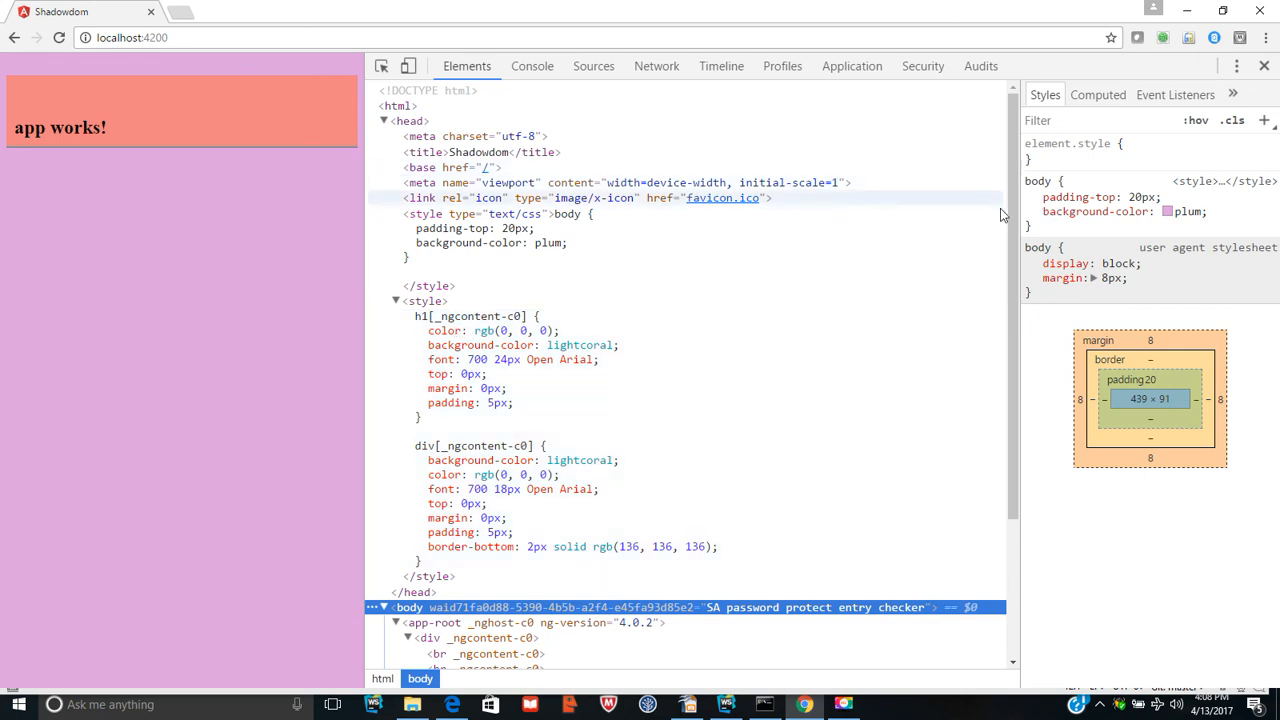
scroll("down", 3)
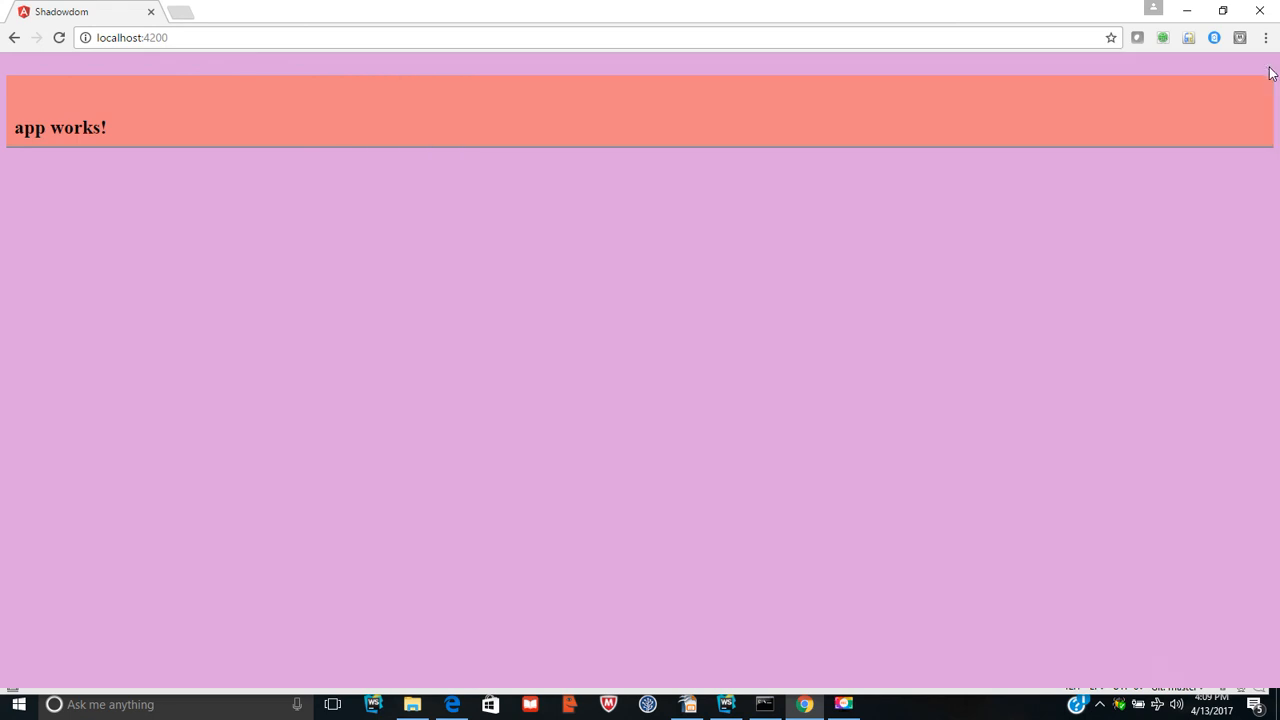
mouse_move(660, 308)
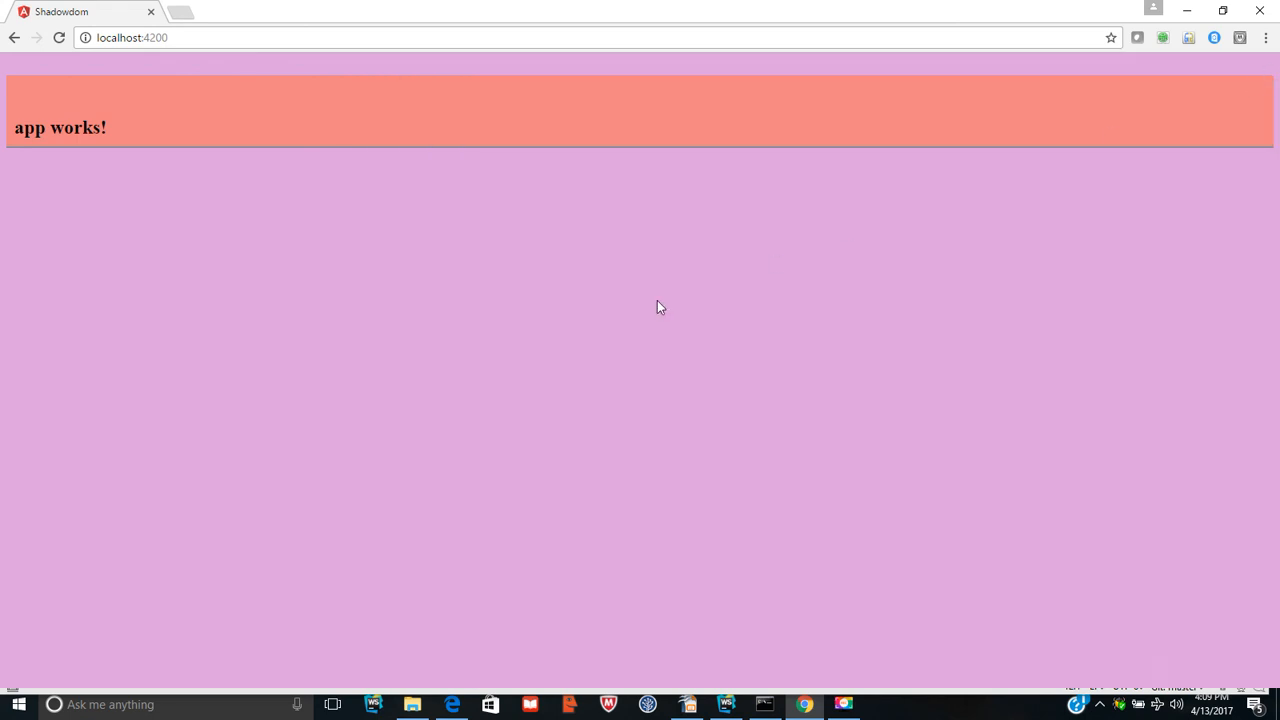